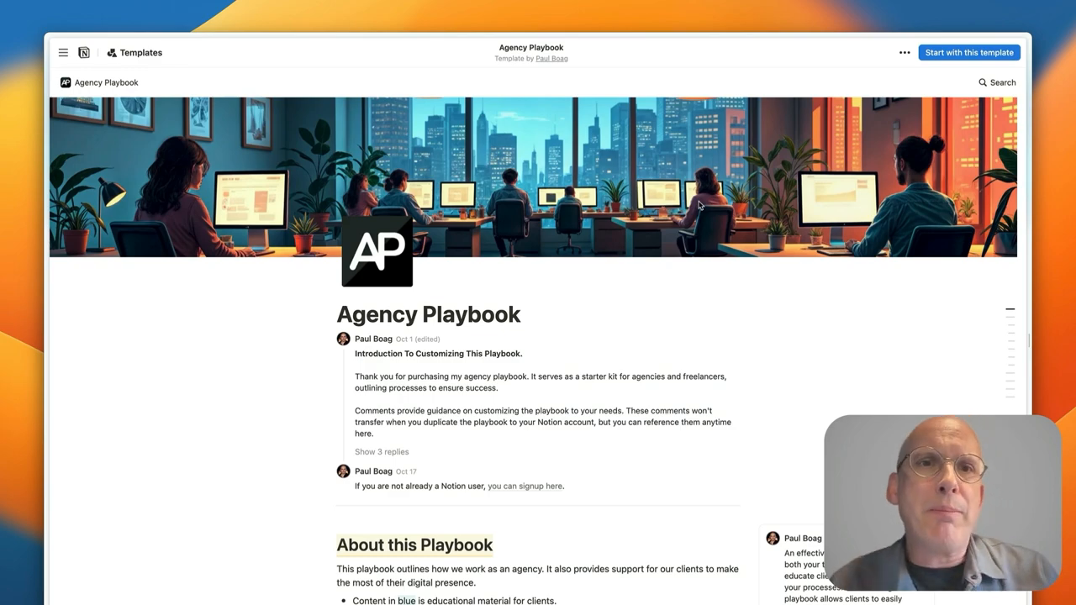
Scroll the playbook homepage to the About this Playbook color-coding guide.
{"action": "scroll", "scroll_direction": "down", "scroll_amount": 3}
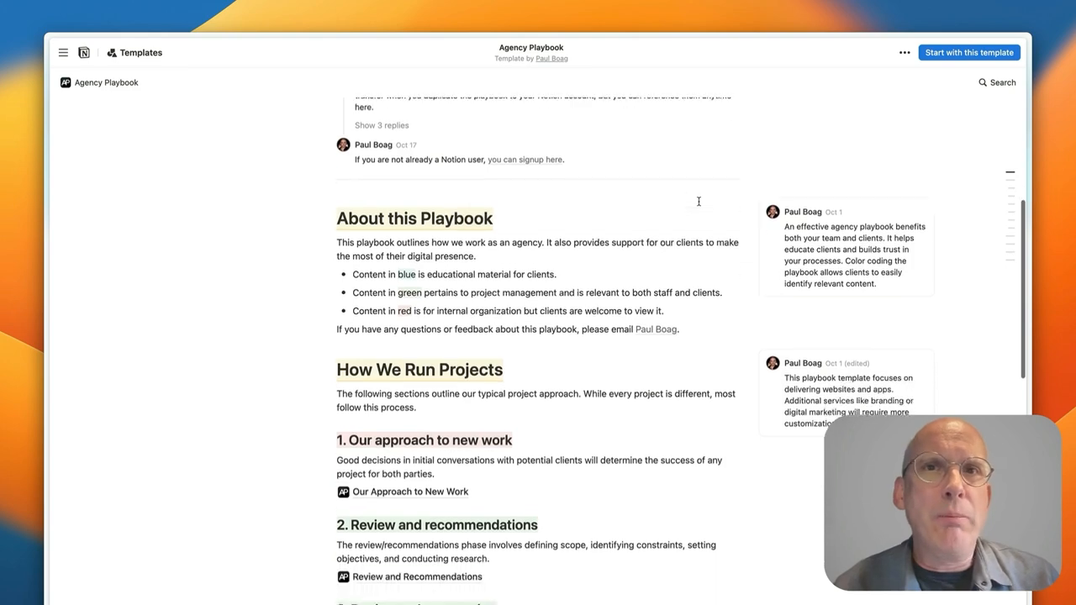
{"action": "scroll", "scroll_direction": "down", "scroll_amount": 3}
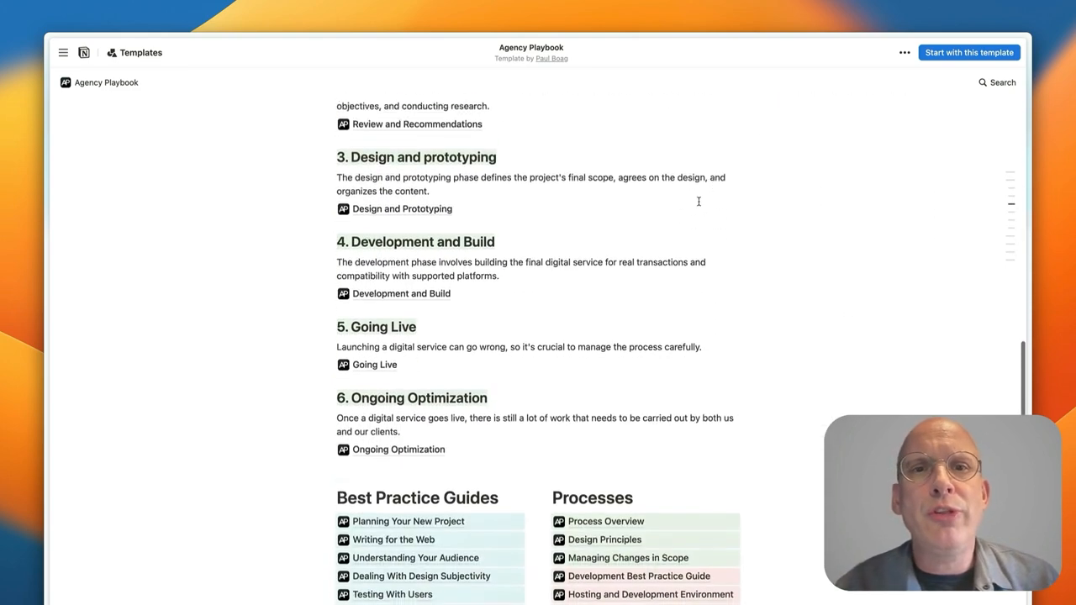
{"action": "scroll", "scroll_direction": "down", "scroll_amount": 3}
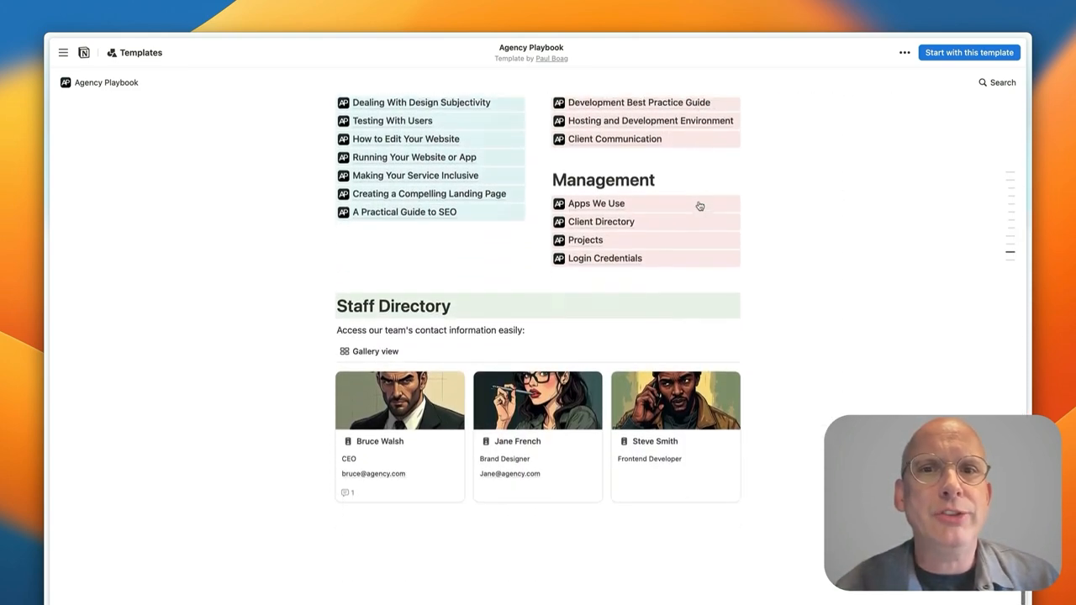
{"action": "scroll", "scroll_direction": "up", "scroll_amount": 3}
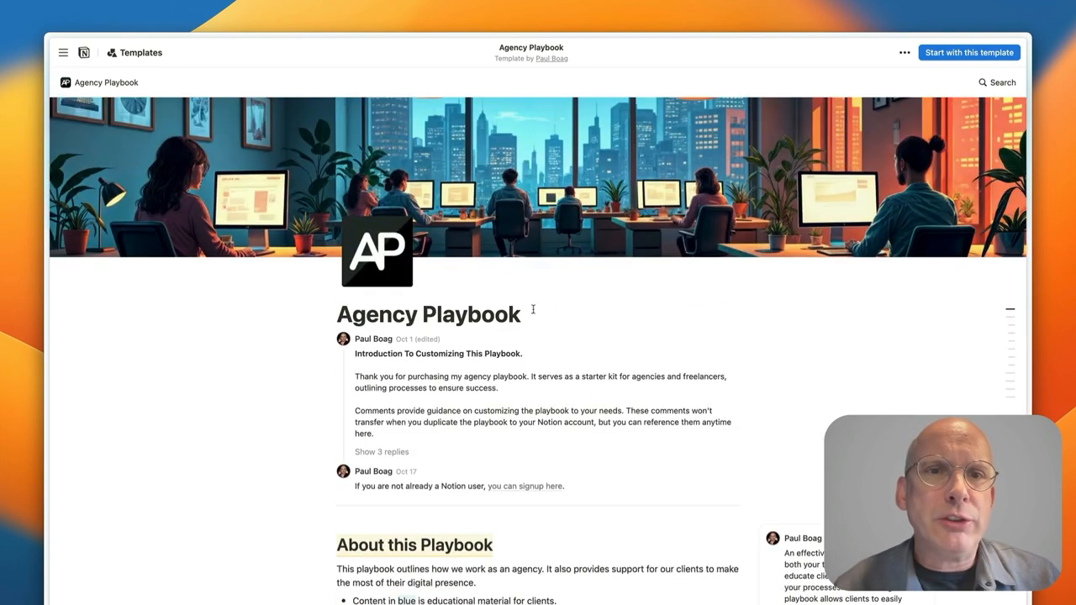
{"action": "scroll", "scroll_direction": "down", "scroll_amount": 3}
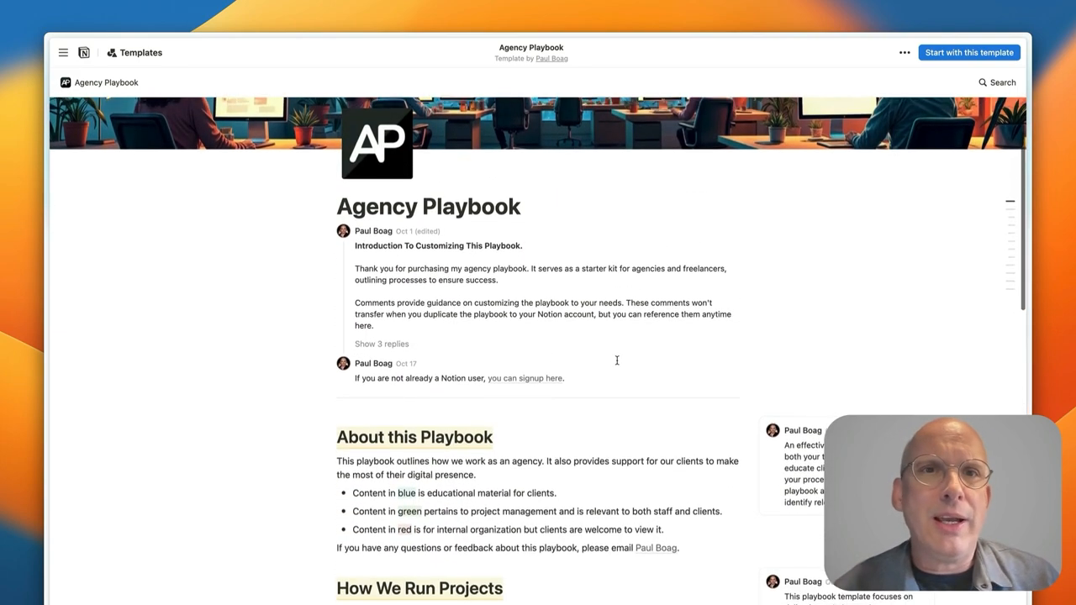
{"action": "scroll", "scroll_direction": "down", "scroll_amount": 3}
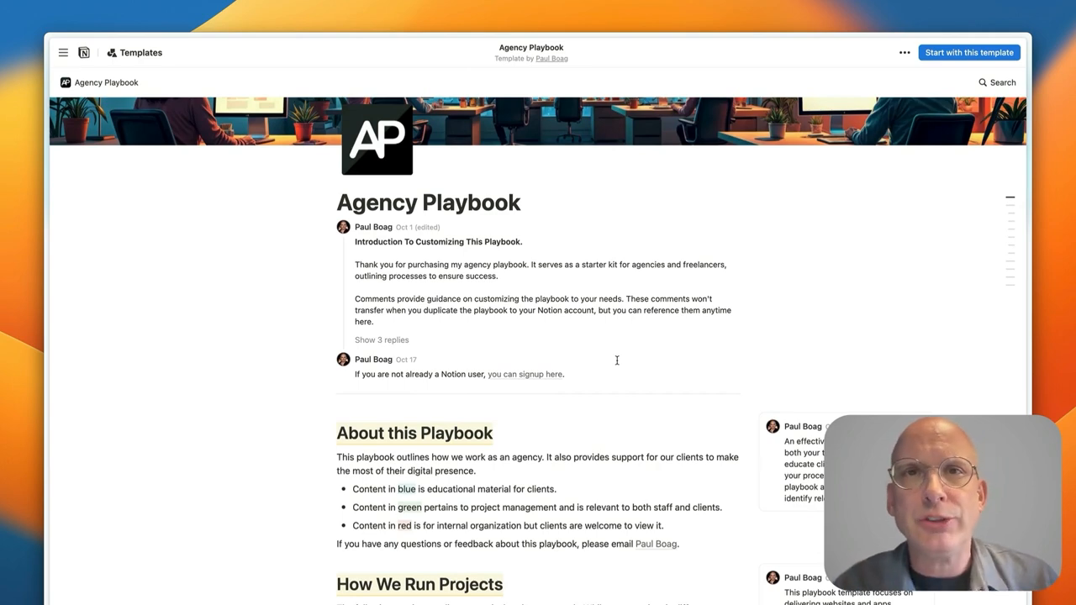
{"action": "scroll", "scroll_direction": "down", "scroll_amount": 3}
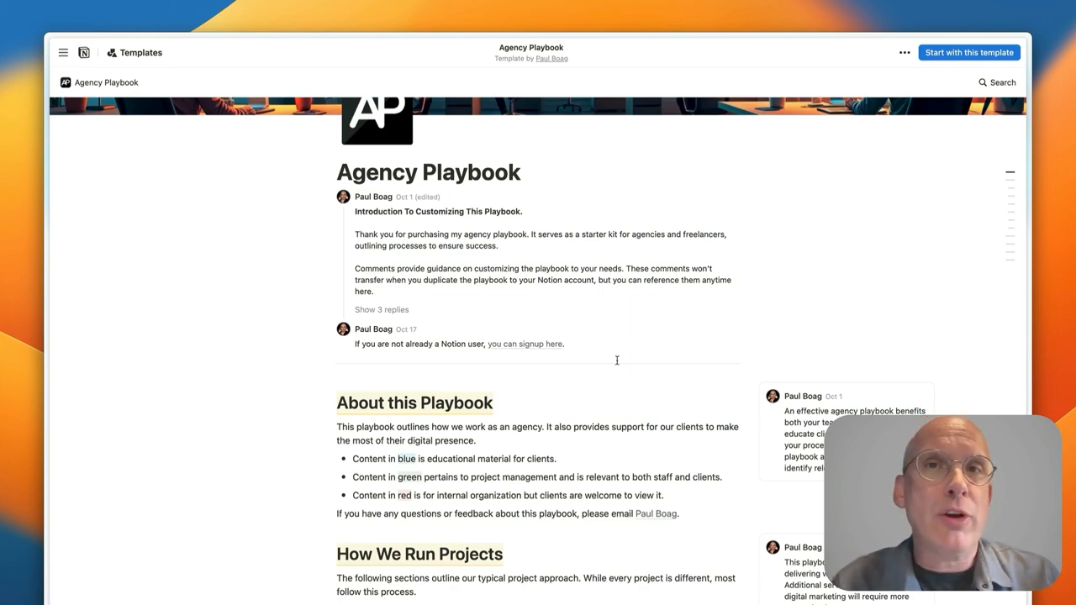
Continue down to the first How We Run Projects phases and their author comments.
{"action": "scroll", "scroll_direction": "down", "scroll_amount": 3}
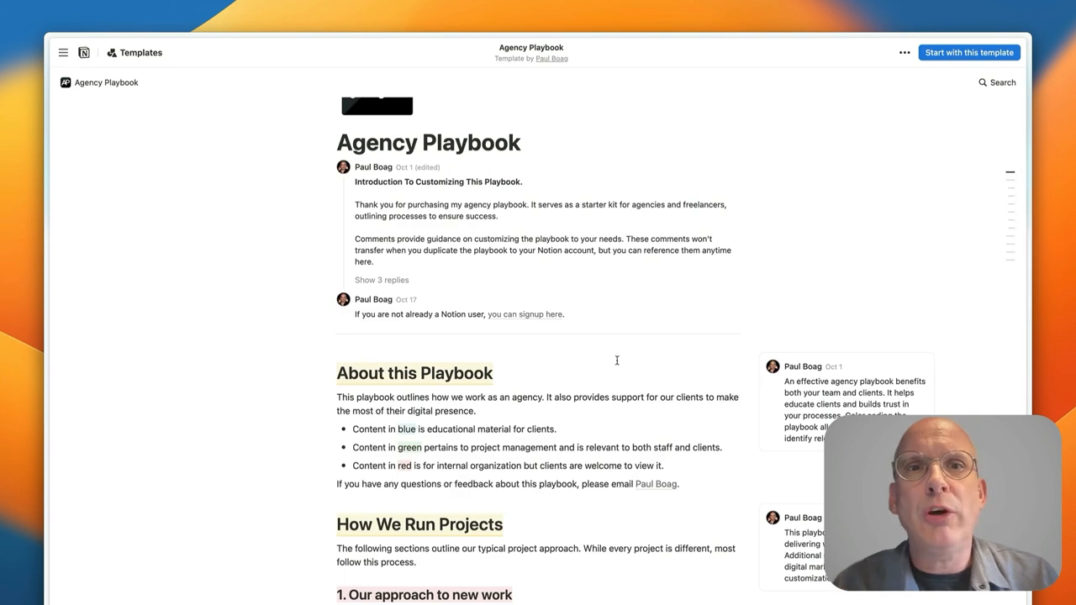
{"action": "scroll", "scroll_direction": "down", "scroll_amount": 3}
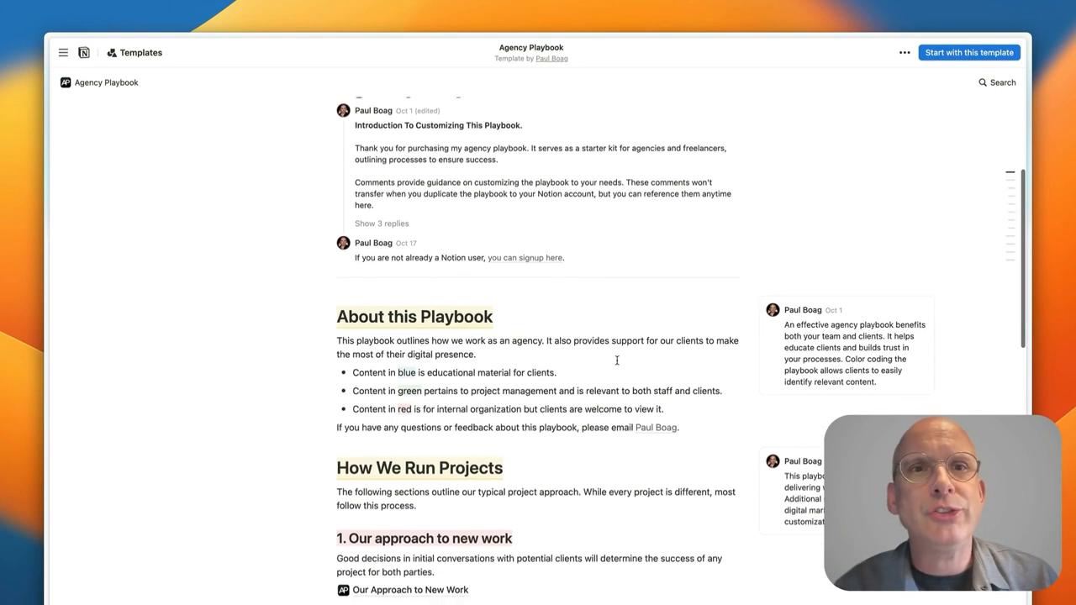
{"action": "scroll", "scroll_direction": "down", "scroll_amount": 3}
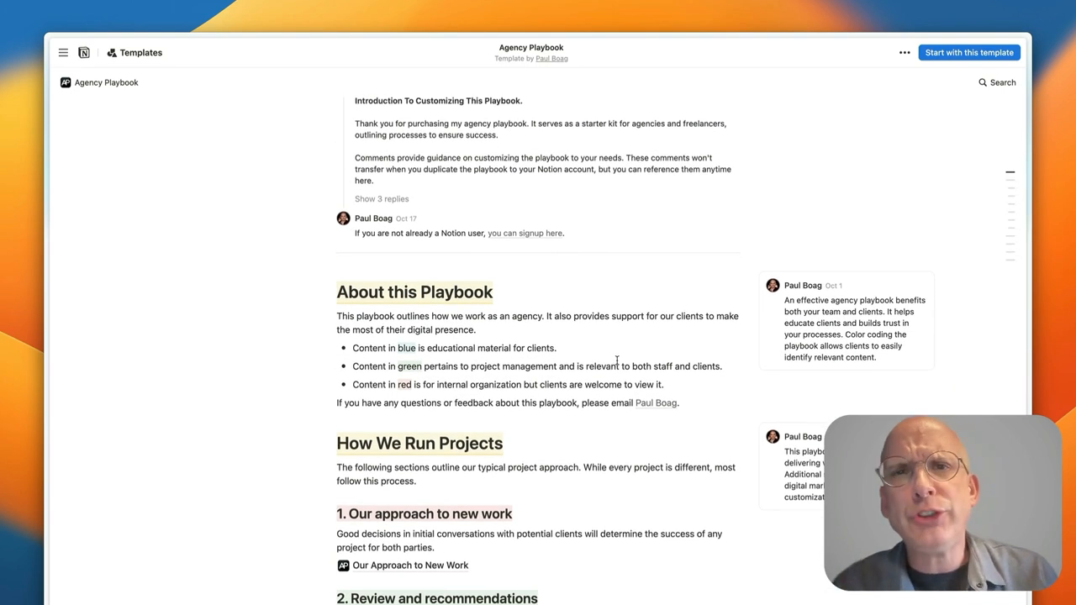
{"action": "scroll", "scroll_direction": "down", "scroll_amount": 3}
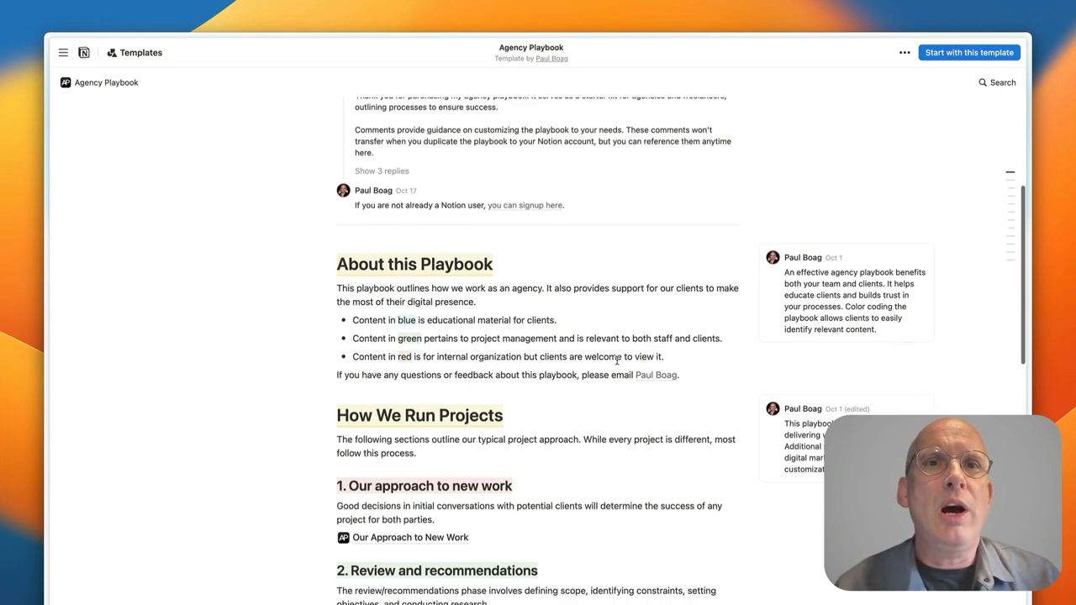
{"action": "scroll", "scroll_direction": "down", "scroll_amount": 3}
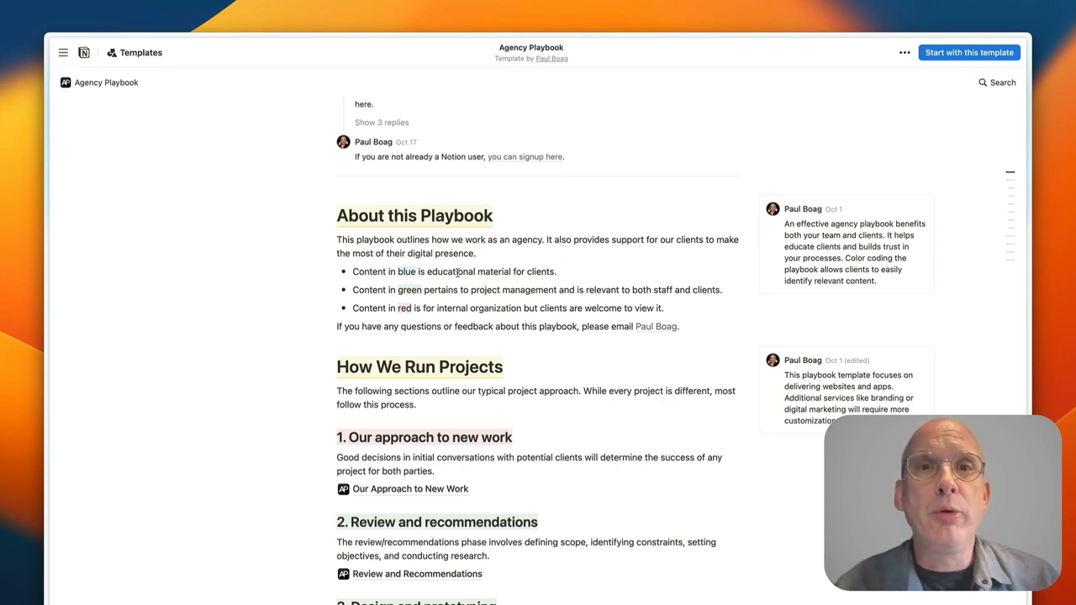
{"action": "mouse_move", "coordinate": [444, 296]}
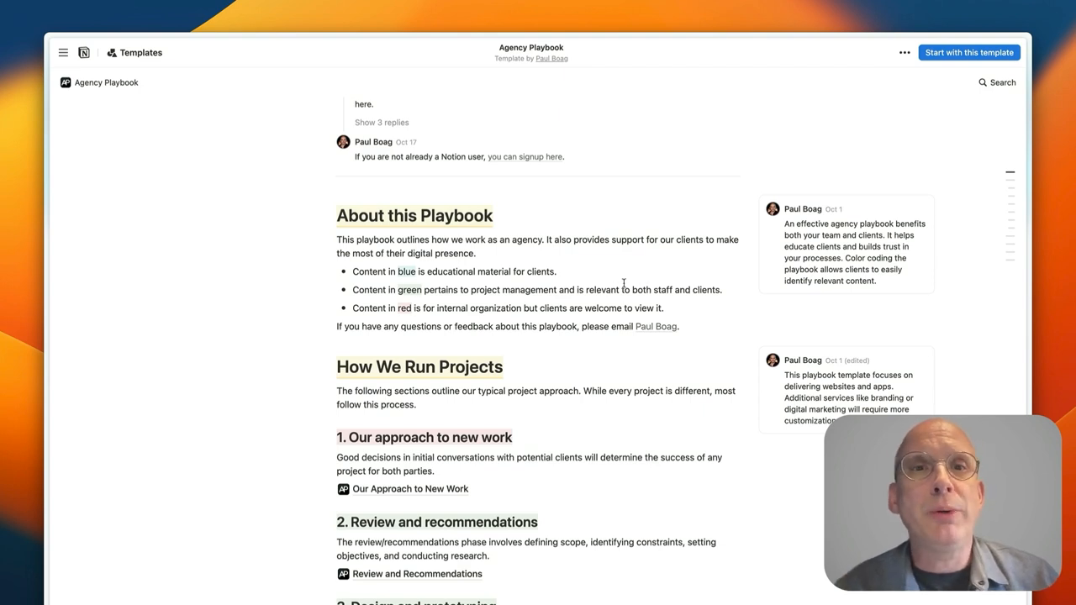
Scroll through all six project phases down to the Best Practice Guides and Processes lists.
{"action": "scroll", "scroll_direction": "down", "scroll_amount": 3}
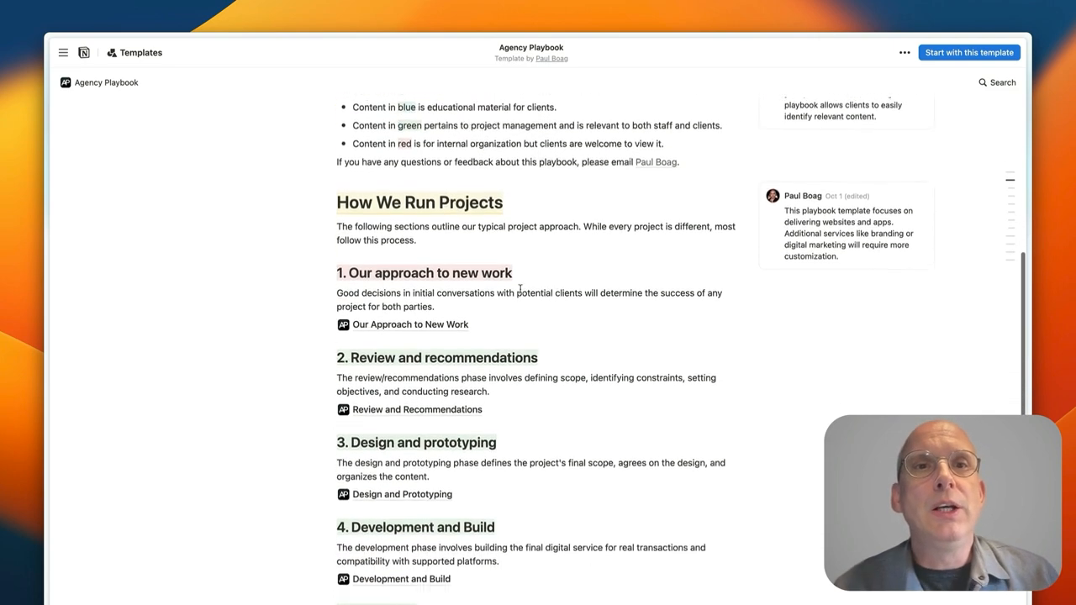
{"action": "scroll", "scroll_direction": "down", "scroll_amount": 3}
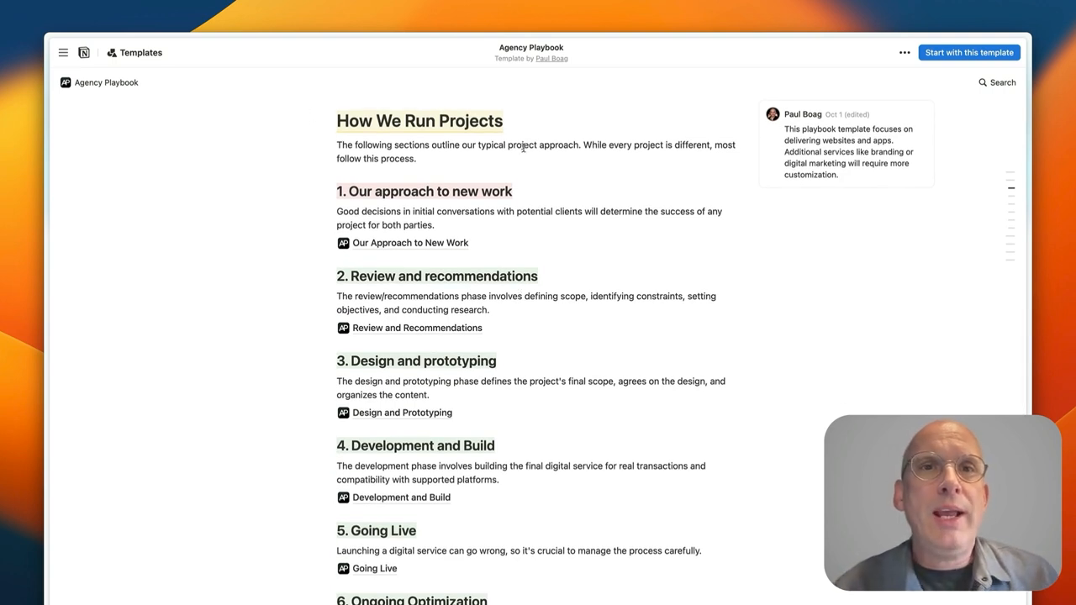
{"action": "mouse_move", "coordinate": [544, 473]}
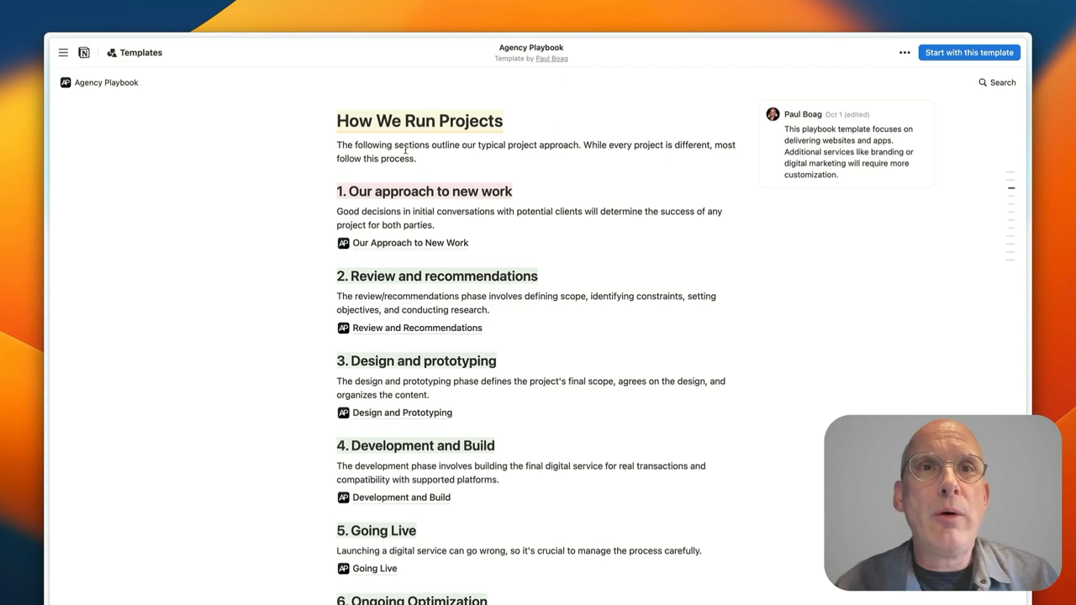
{"action": "scroll", "scroll_direction": "down", "scroll_amount": 3}
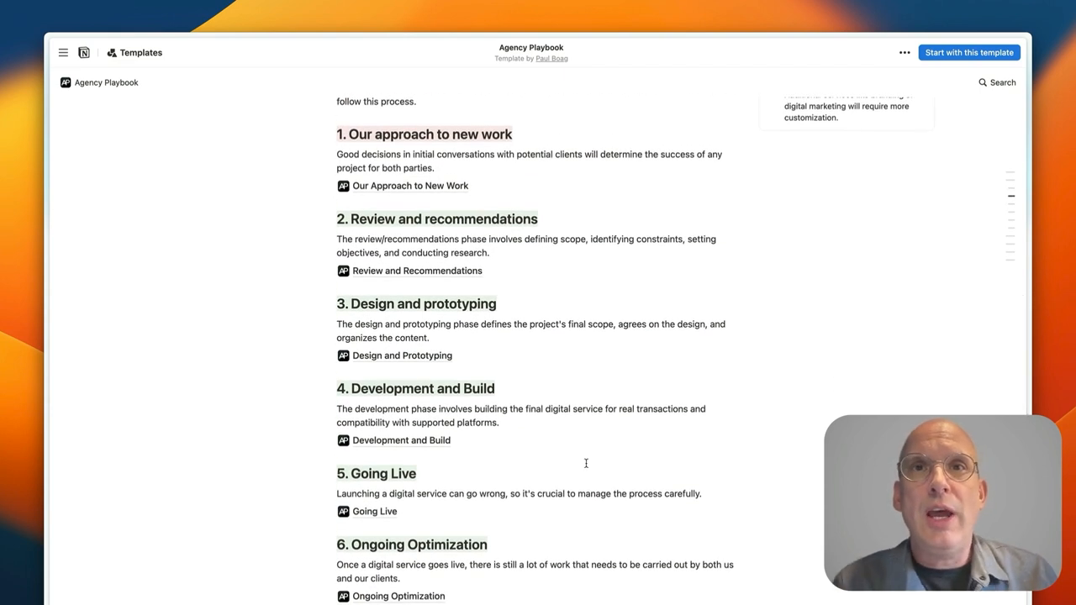
{"action": "scroll", "scroll_direction": "down", "scroll_amount": 3}
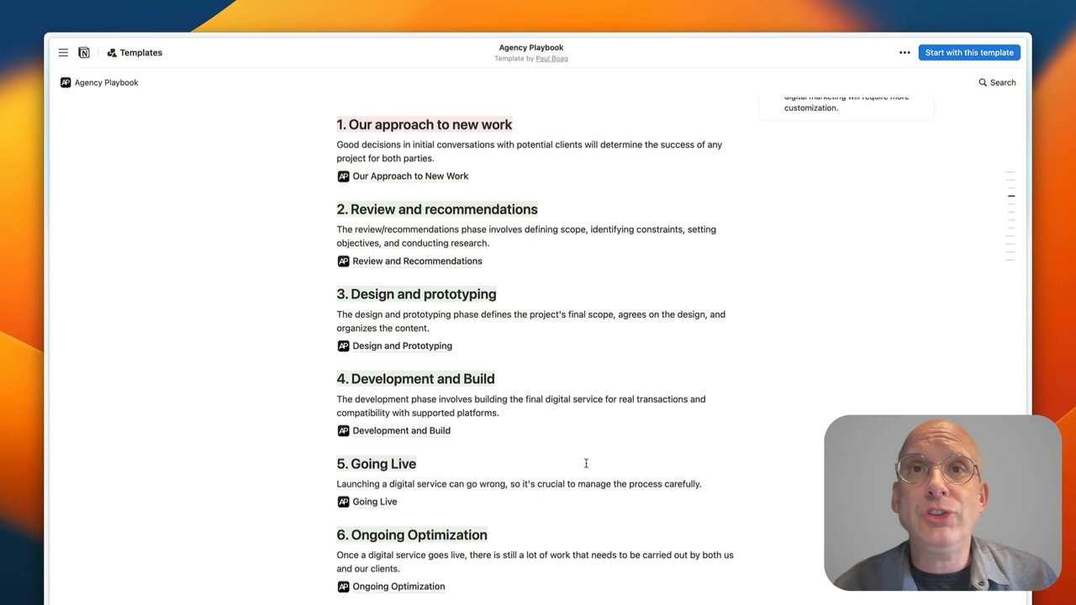
{"action": "scroll", "scroll_direction": "down", "scroll_amount": 3}
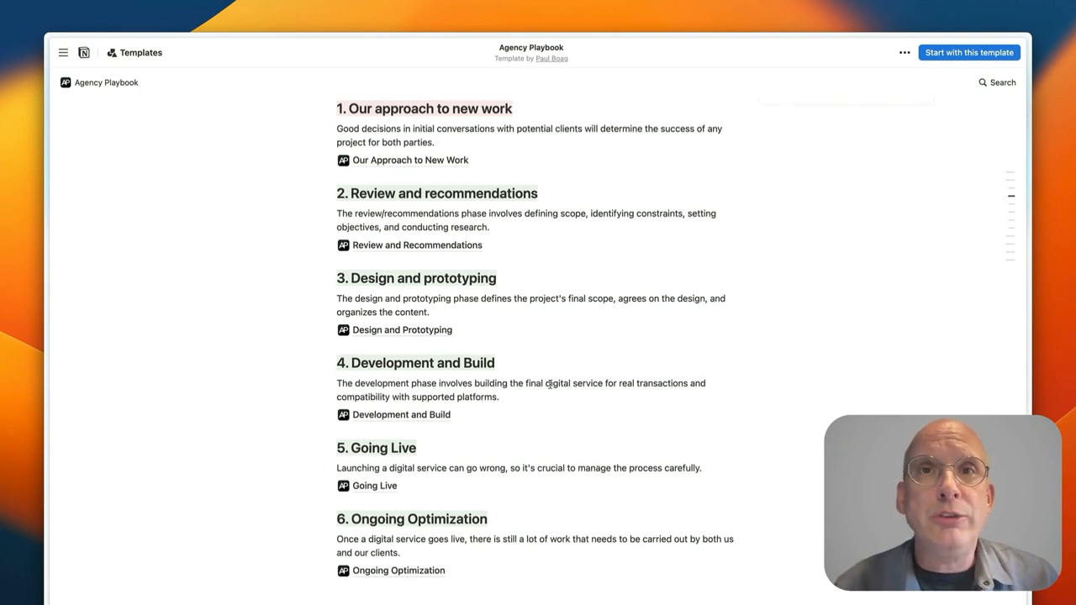
{"action": "scroll", "scroll_direction": "down", "scroll_amount": 3}
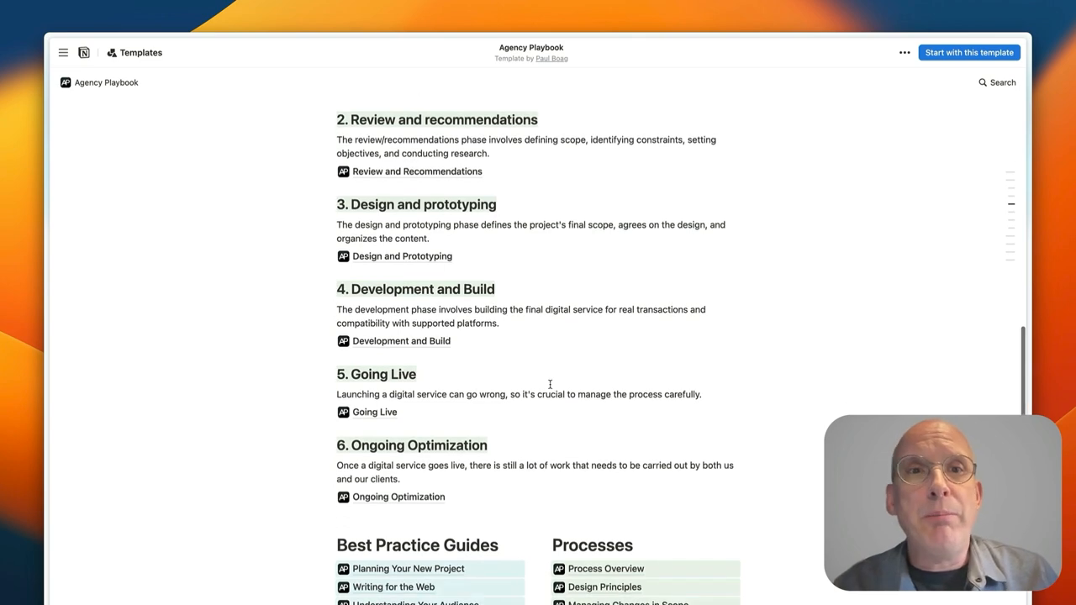
{"action": "scroll", "scroll_direction": "down", "scroll_amount": 3}
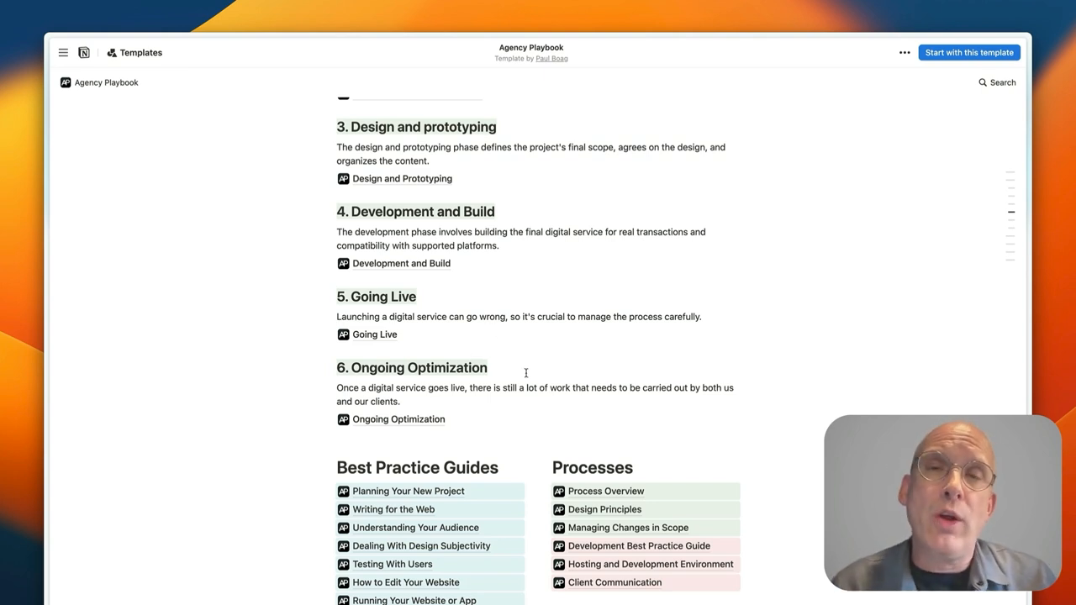
Scroll down through the Best Practice Guides, Processes and Management link lists.
{"action": "scroll", "scroll_direction": "down", "scroll_amount": 3}
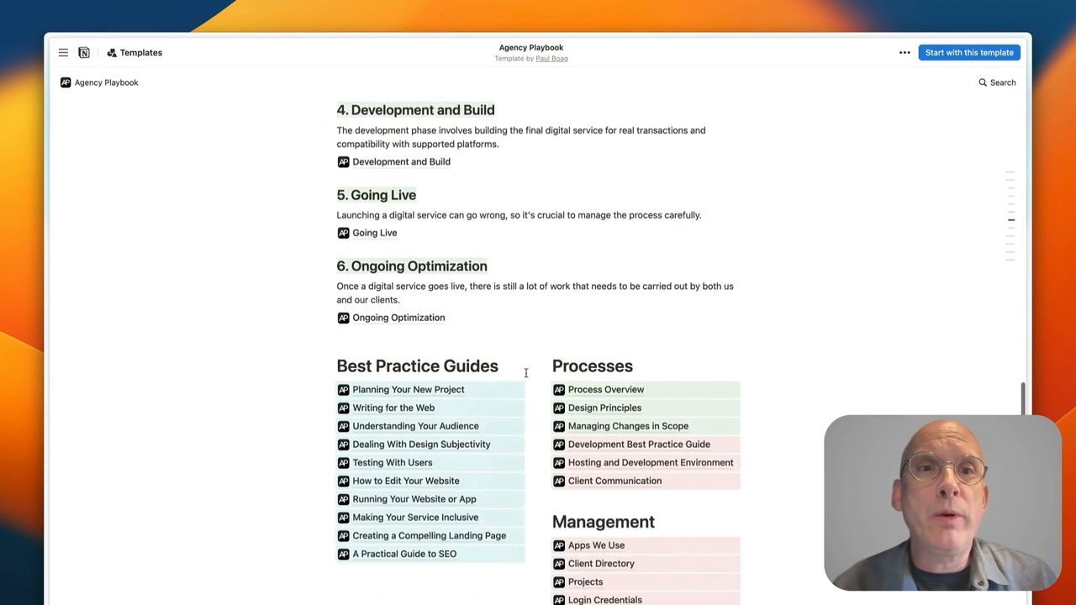
{"action": "scroll", "scroll_direction": "down", "scroll_amount": 3}
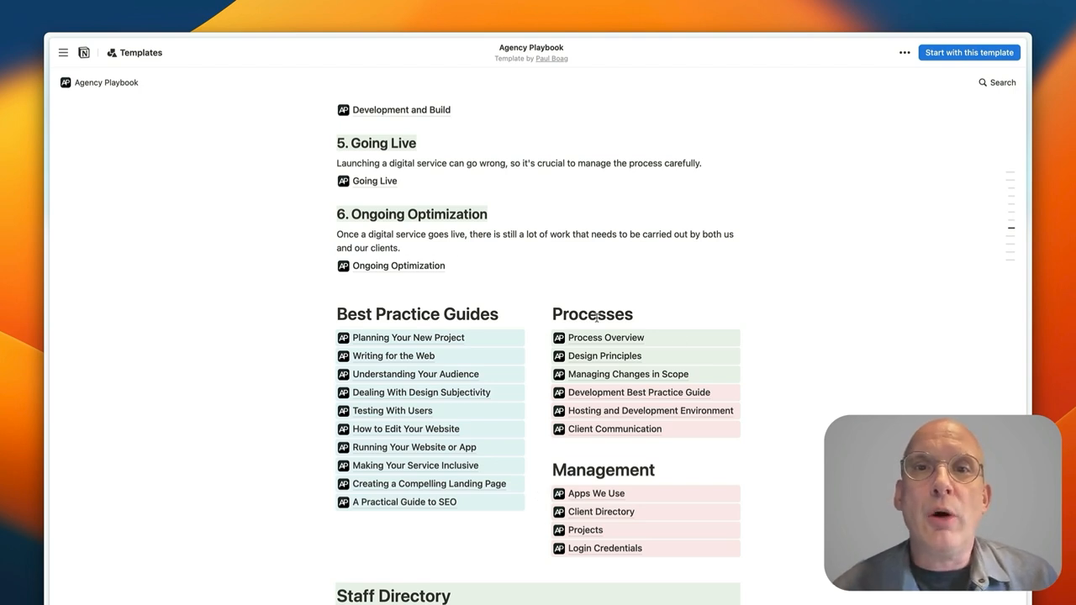
{"action": "mouse_move", "coordinate": [790, 310]}
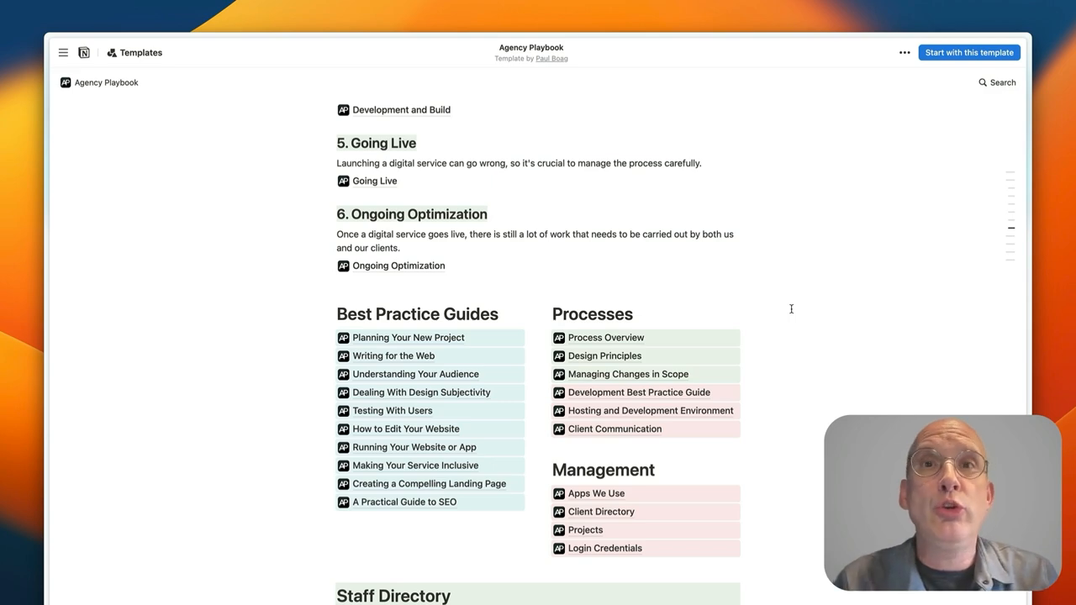
{"action": "mouse_move", "coordinate": [587, 345]}
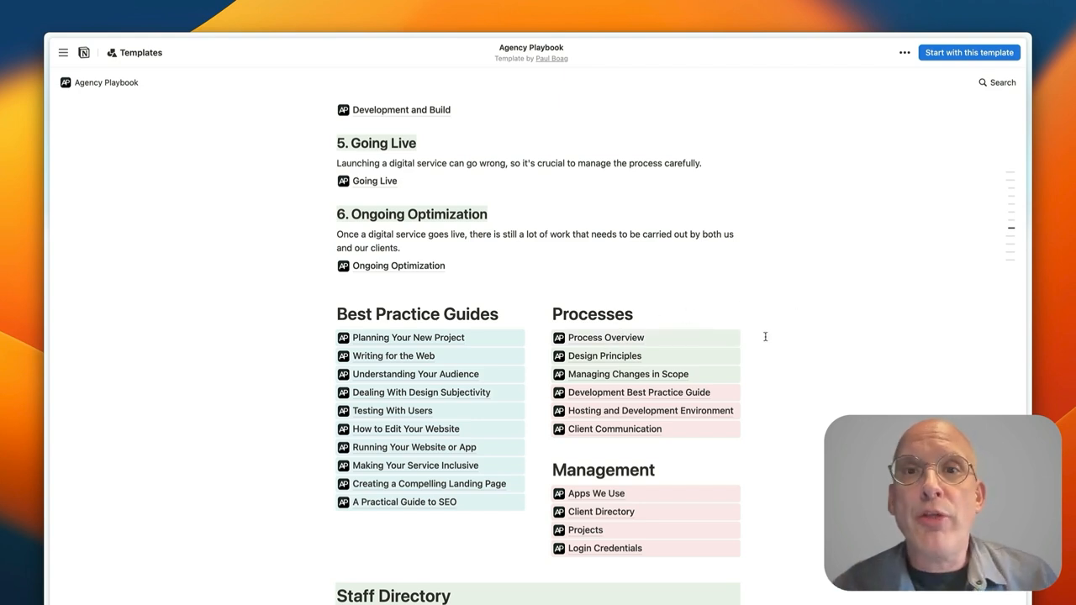
{"action": "mouse_move", "coordinate": [739, 356]}
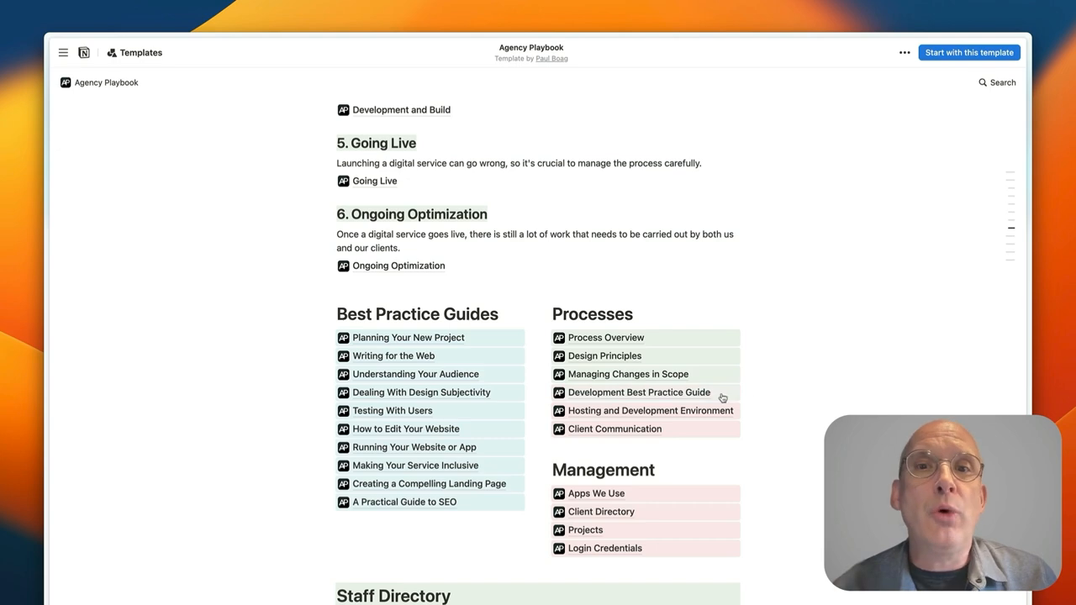
{"action": "mouse_move", "coordinate": [736, 395]}
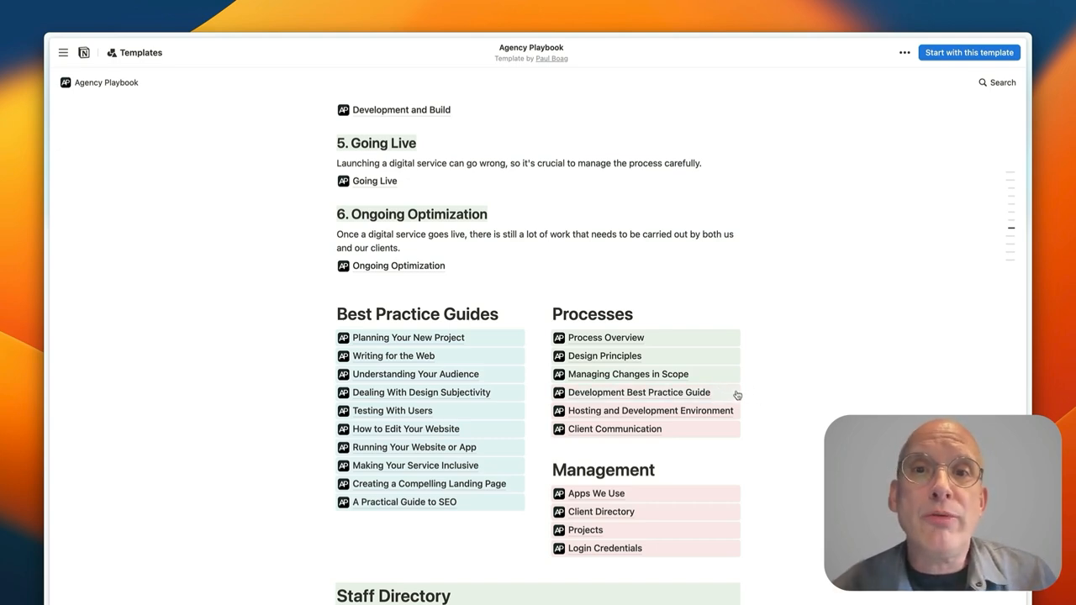
{"action": "mouse_move", "coordinate": [709, 400]}
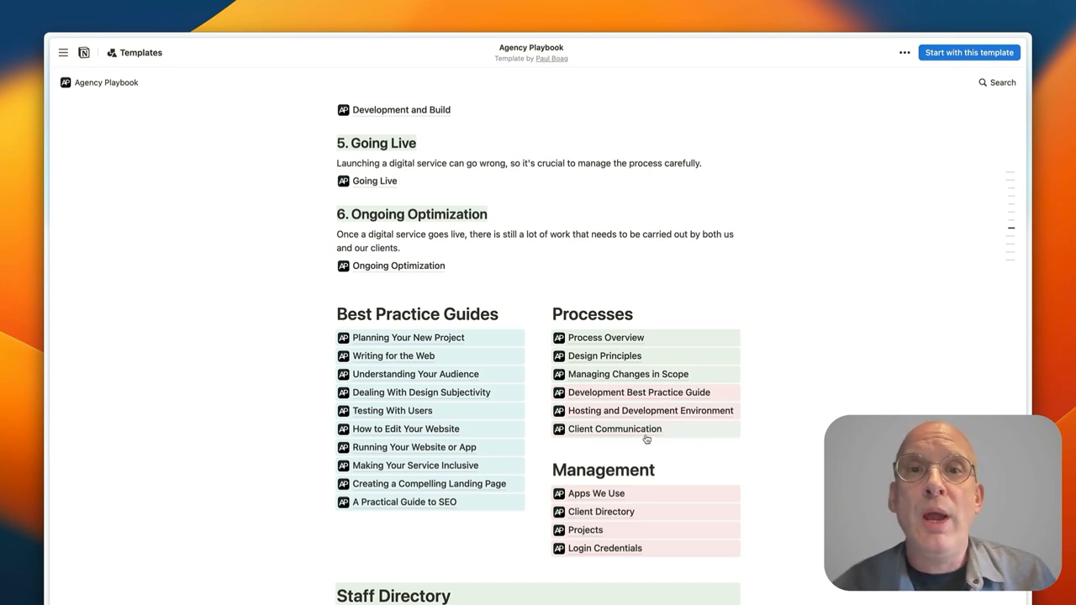
{"action": "scroll", "scroll_direction": "down", "scroll_amount": 3}
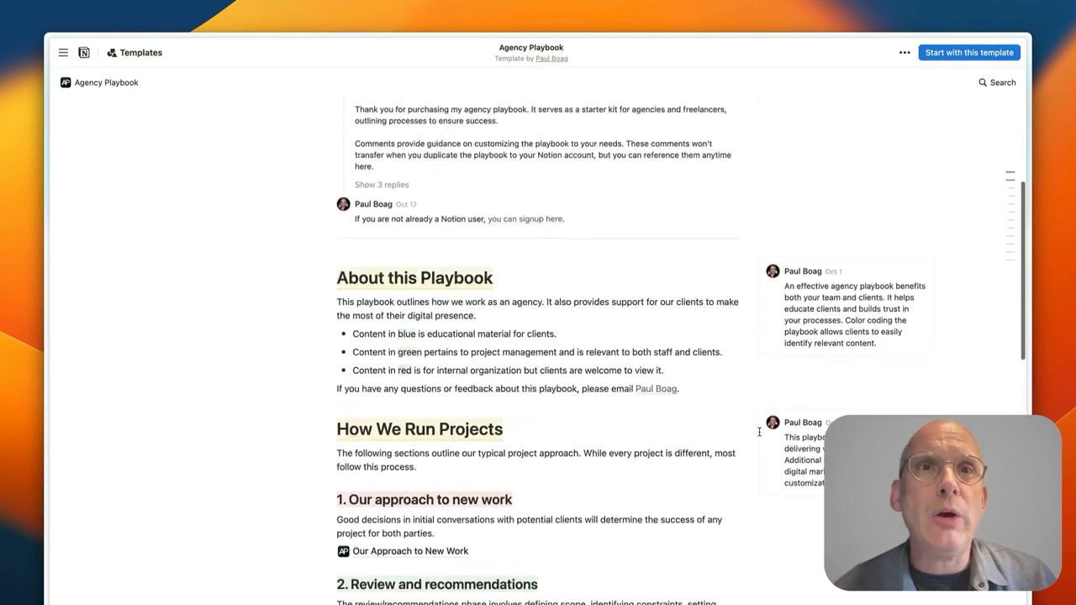
{"action": "scroll", "scroll_direction": "down", "scroll_amount": 3}
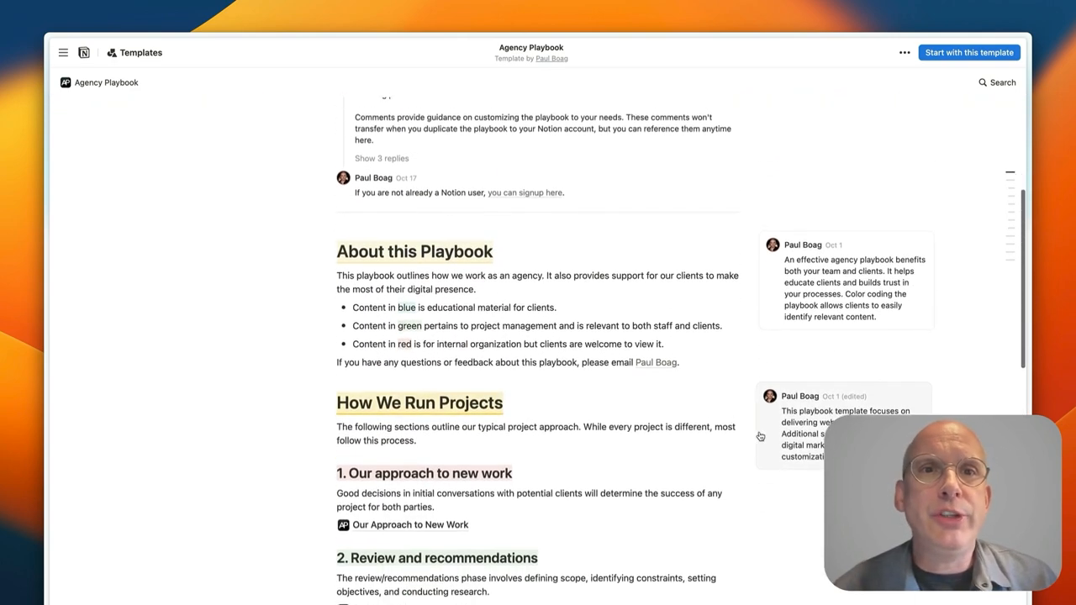
{"action": "scroll", "scroll_direction": "down", "scroll_amount": 3}
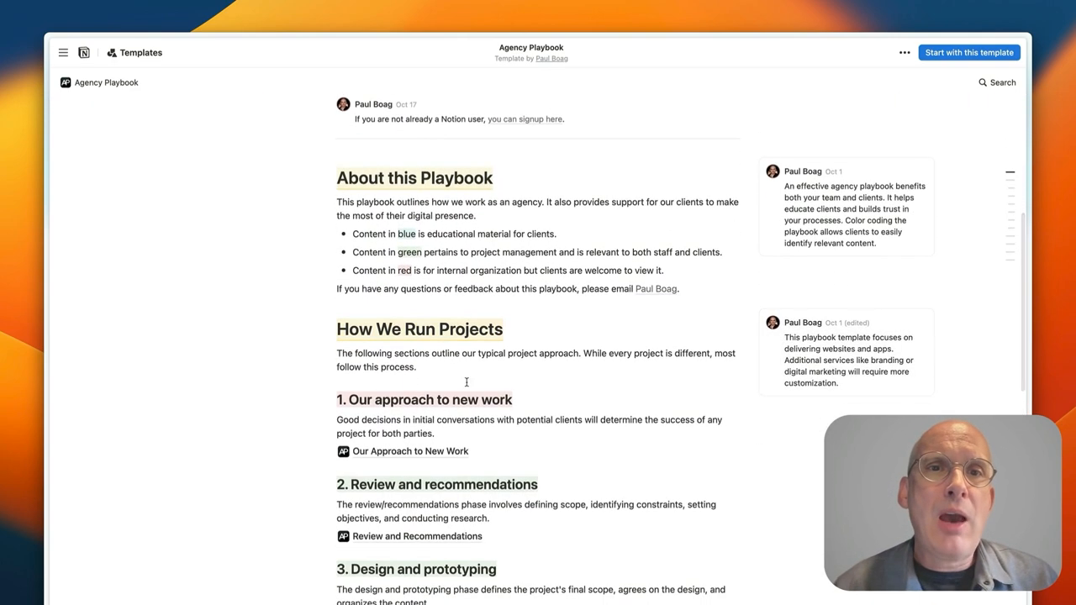
{"action": "scroll", "scroll_direction": "down", "scroll_amount": 3}
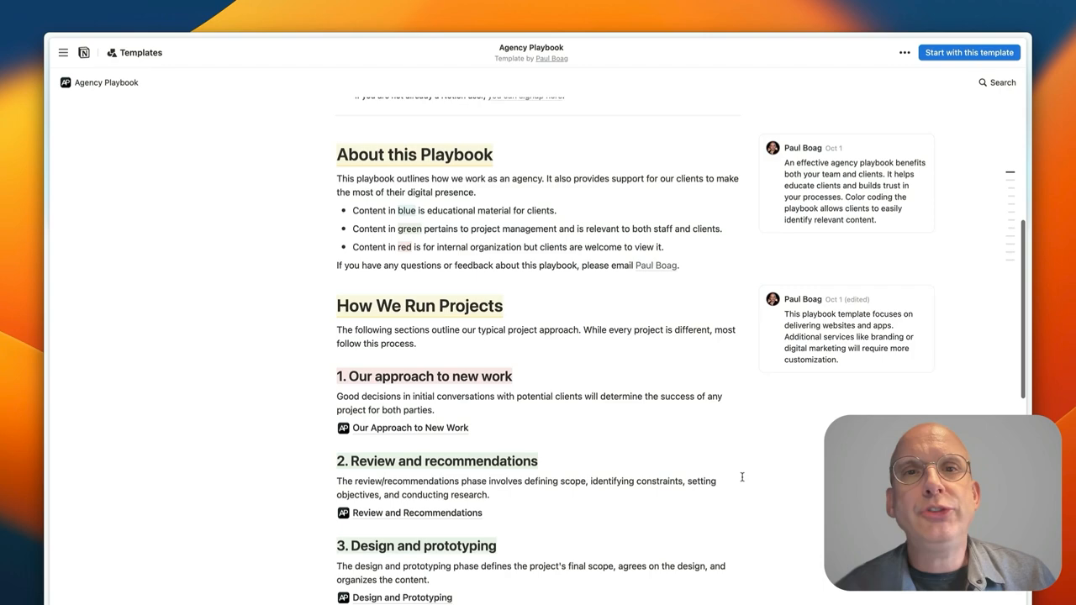
{"action": "scroll", "scroll_direction": "down", "scroll_amount": 3}
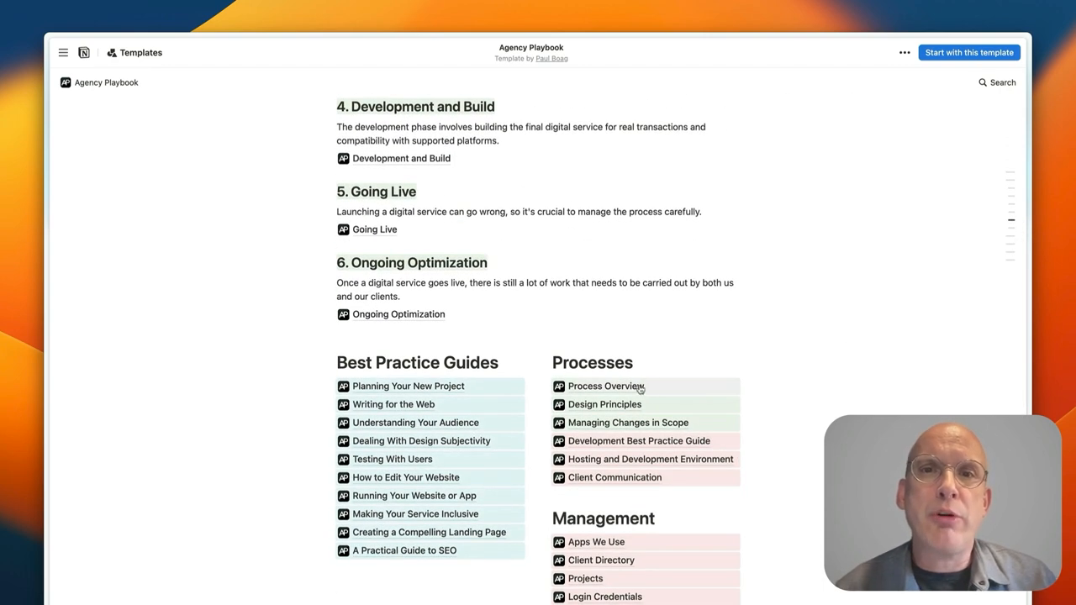
Open Process Overview and view the Business Development and Review and Recommendations cards.
{"action": "left_click", "coordinate": [605, 385]}
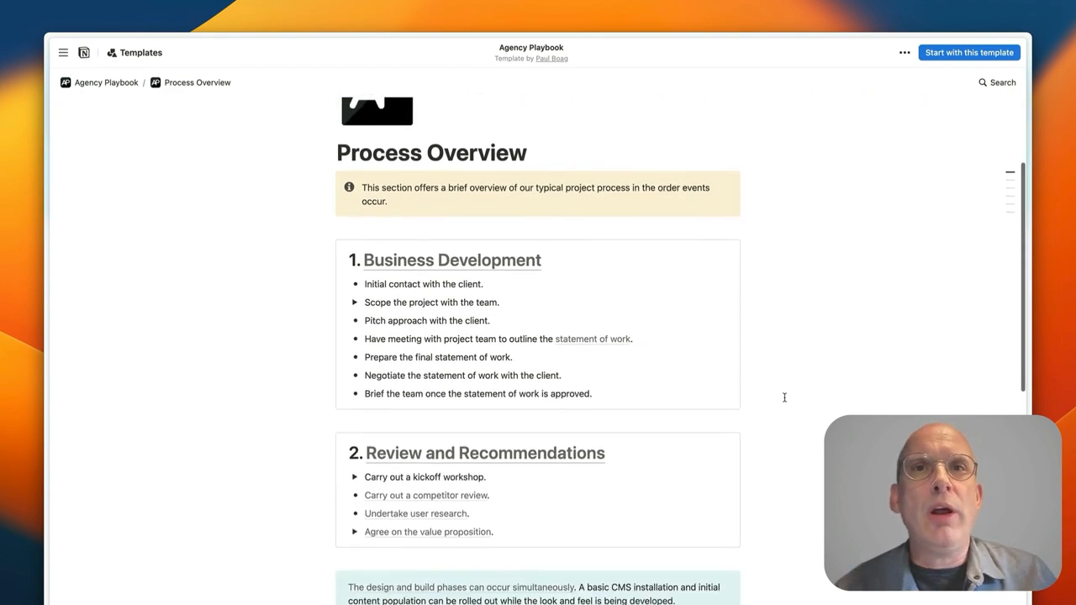
{"action": "scroll", "scroll_direction": "down", "scroll_amount": 3}
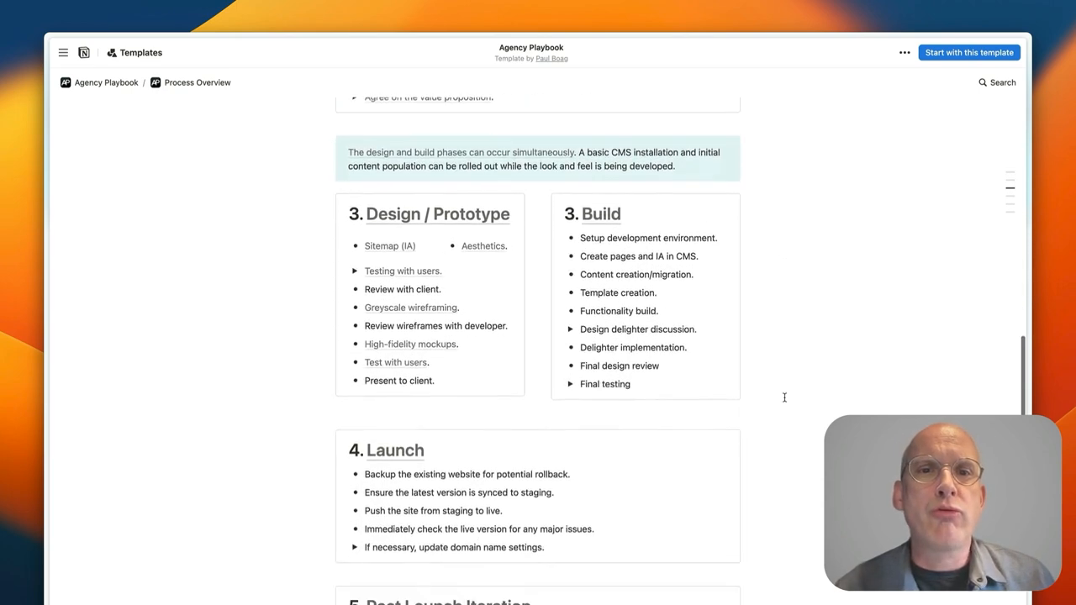
{"action": "scroll", "scroll_direction": "up", "scroll_amount": 3}
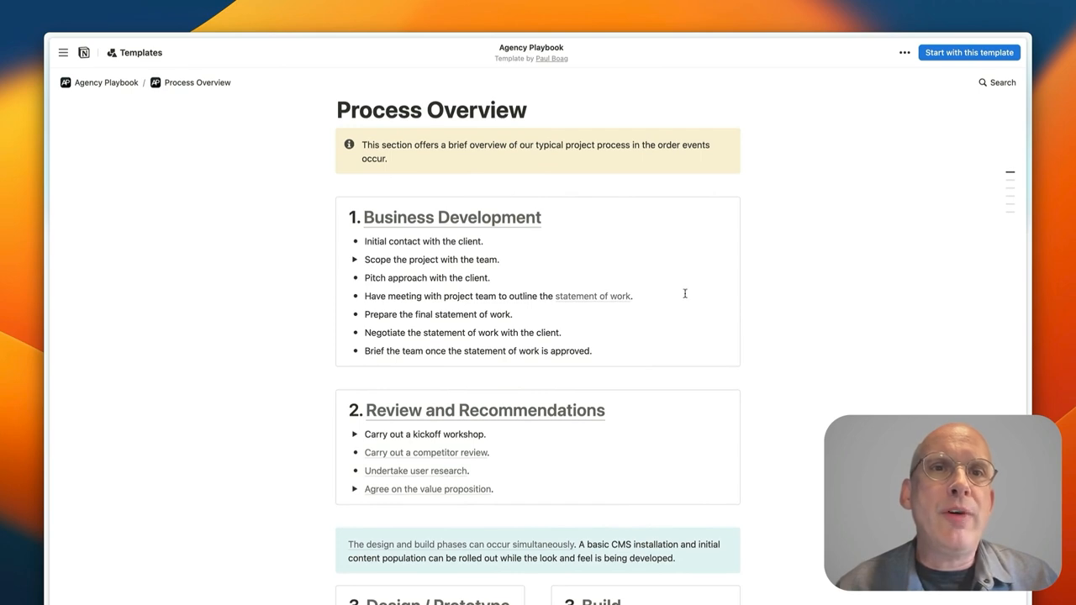
{"action": "scroll", "scroll_direction": "down", "scroll_amount": 3}
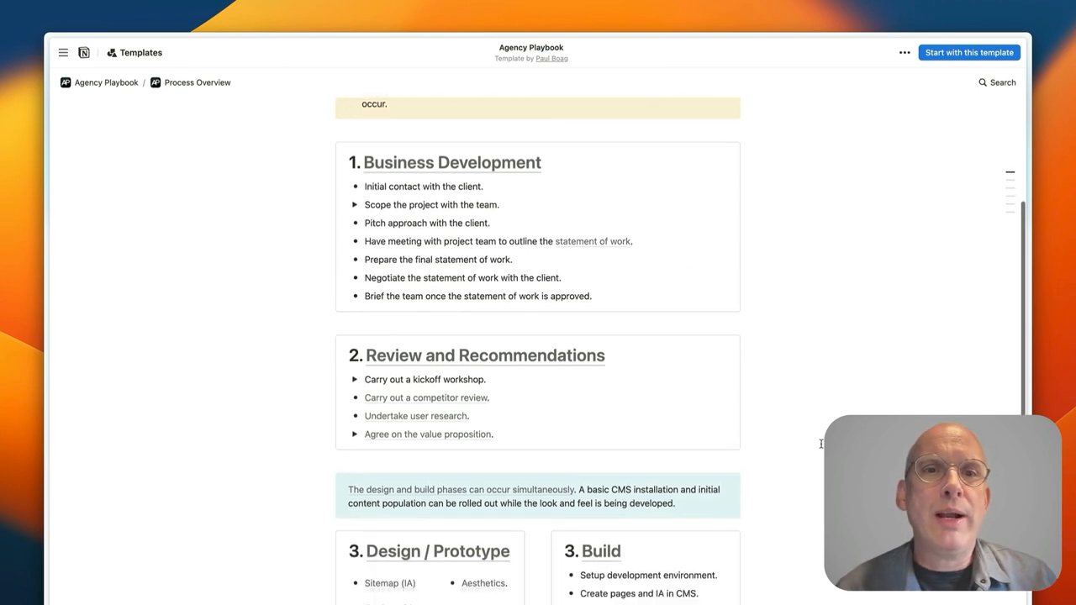
Scroll through the Design/Prototype, Build and Launch phase cards.
{"action": "scroll", "scroll_direction": "down", "scroll_amount": 3}
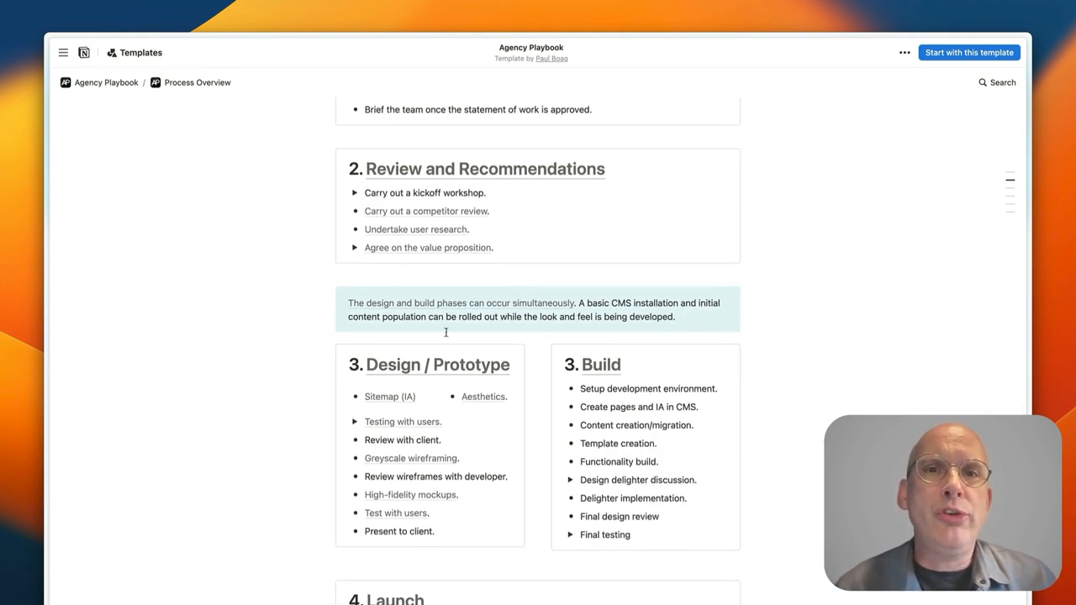
{"action": "scroll", "scroll_direction": "down", "scroll_amount": 3}
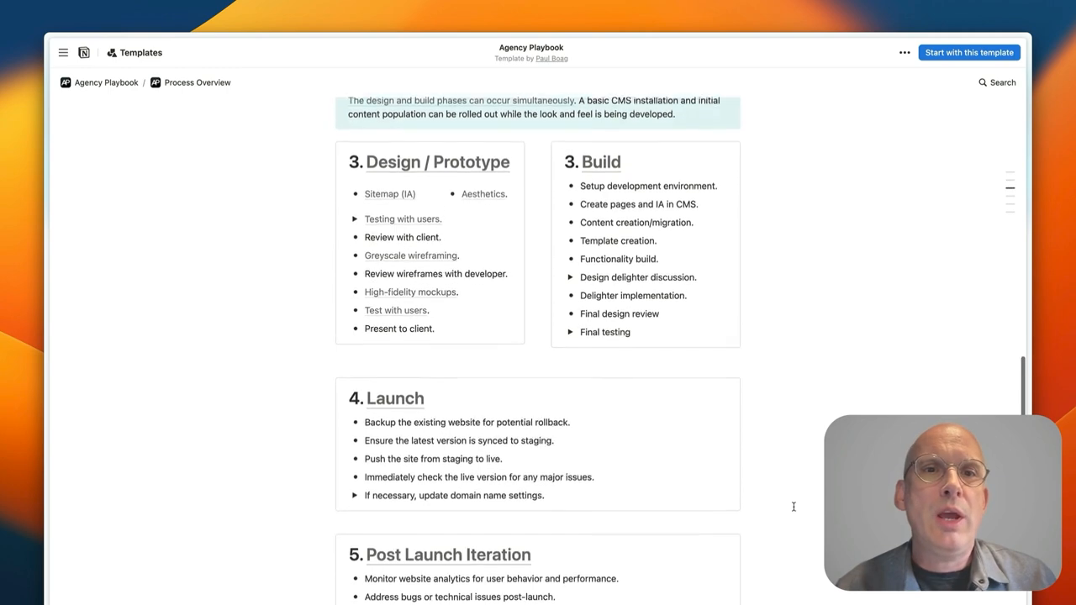
{"action": "scroll", "scroll_direction": "down", "scroll_amount": 3}
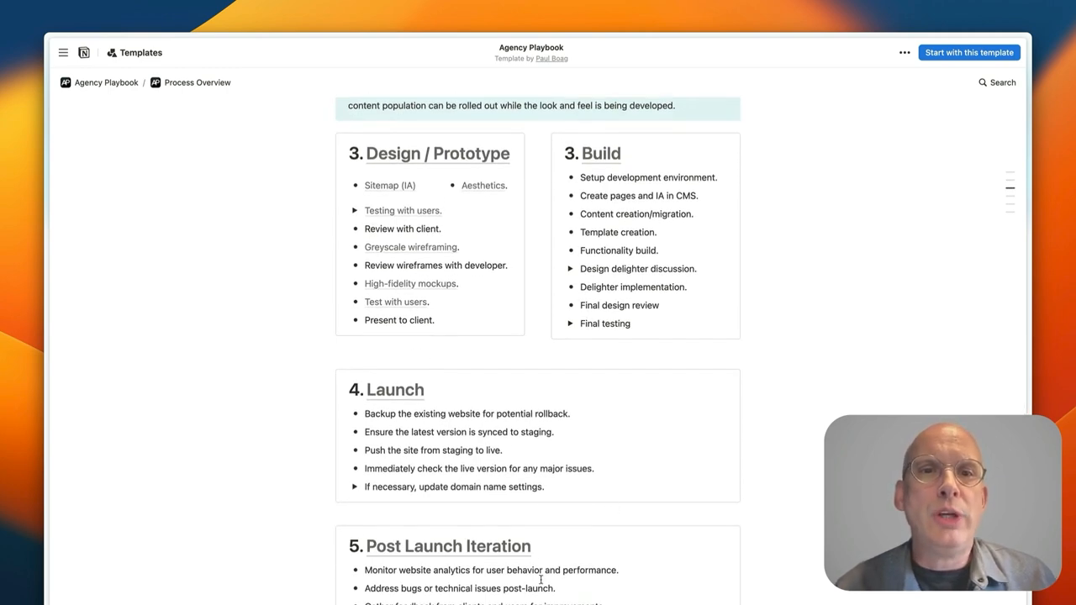
{"action": "scroll", "scroll_direction": "down", "scroll_amount": 3}
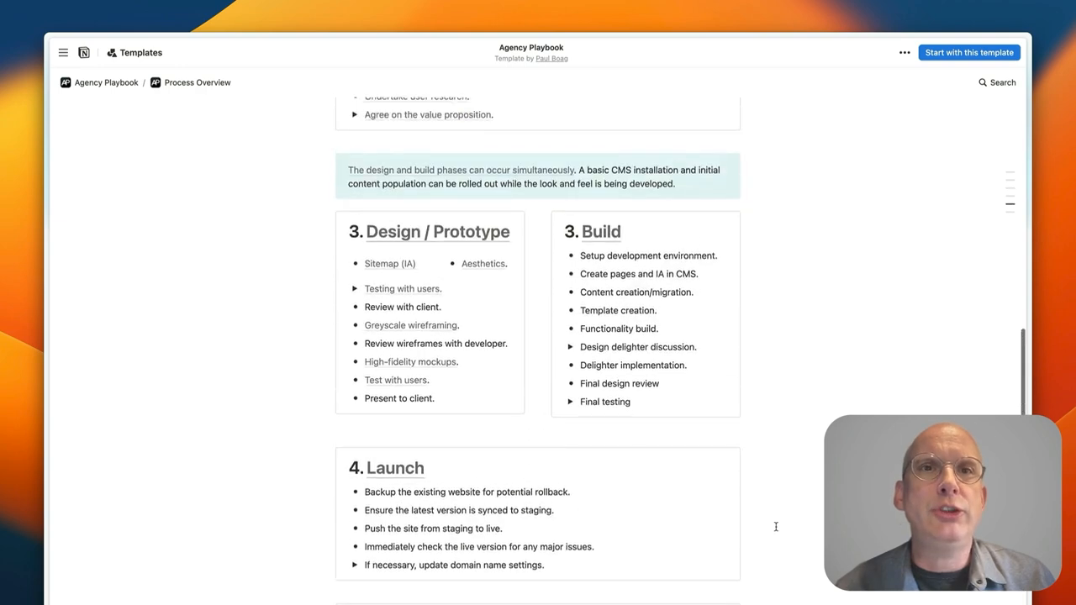
{"action": "scroll", "scroll_direction": "up", "scroll_amount": 3}
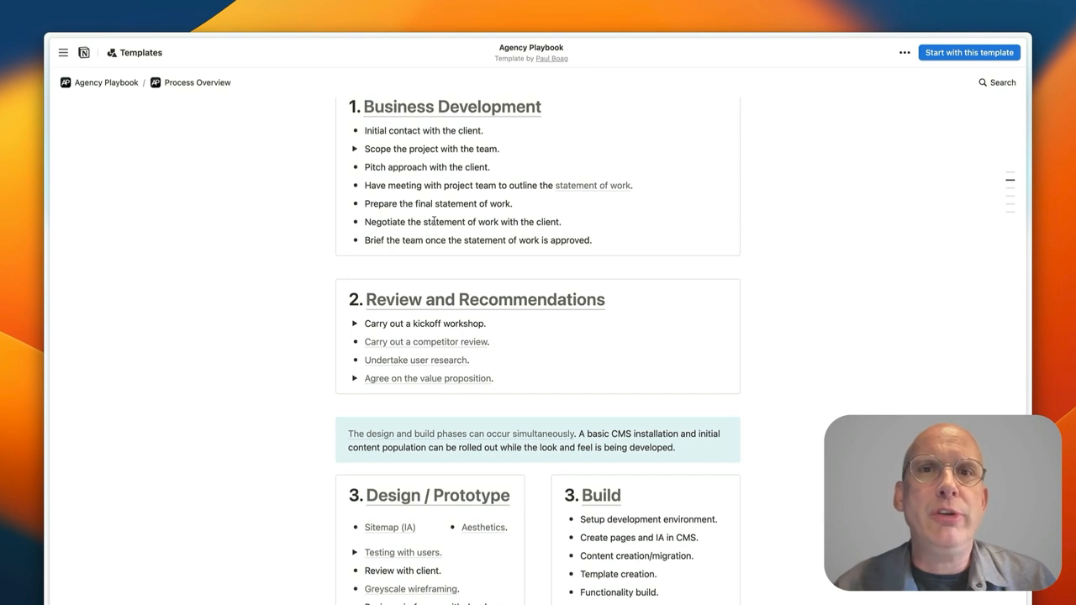
{"action": "left_click", "coordinate": [355, 148]}
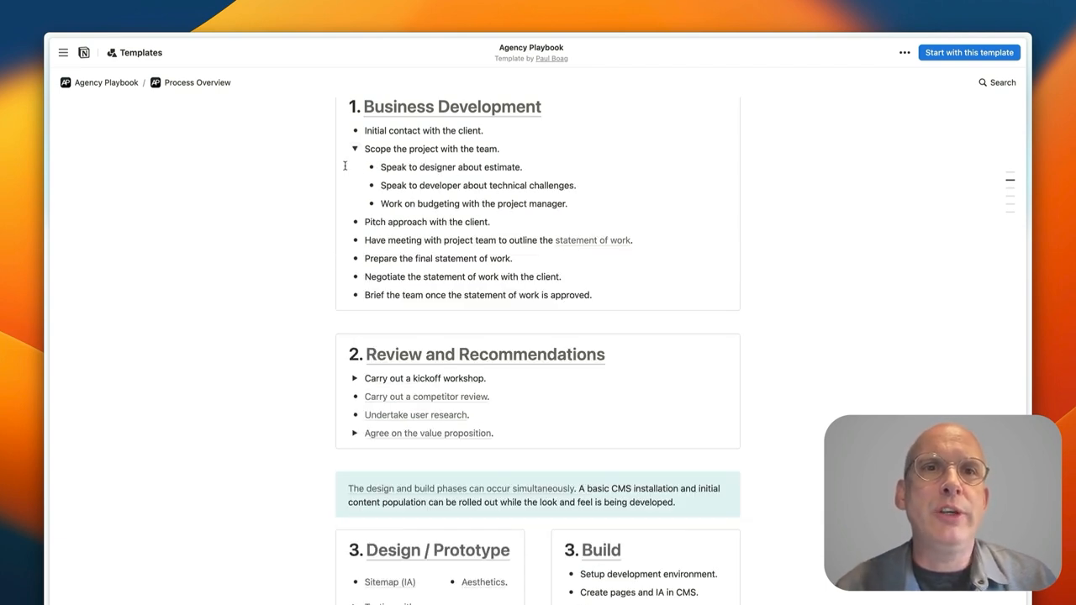
{"action": "left_click", "coordinate": [354, 148]}
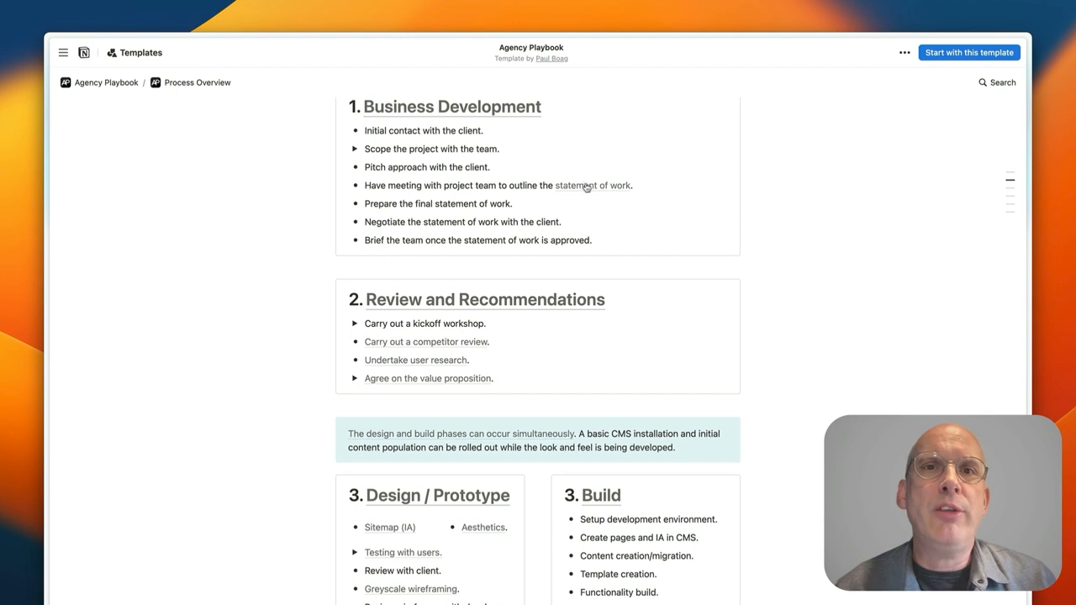
{"action": "mouse_move", "coordinate": [592, 185]}
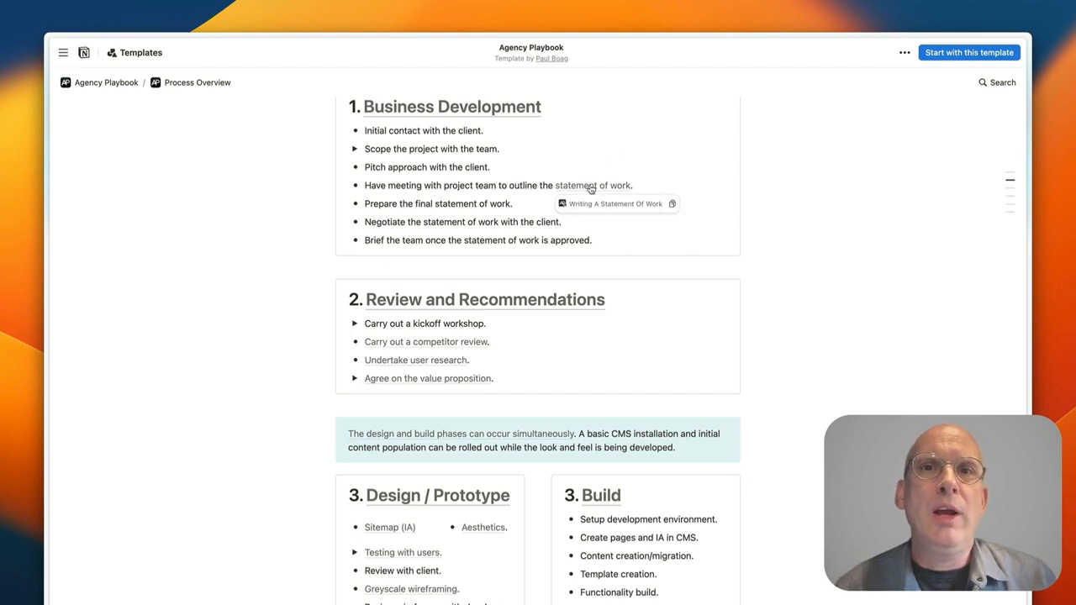
{"action": "mouse_move", "coordinate": [605, 177]}
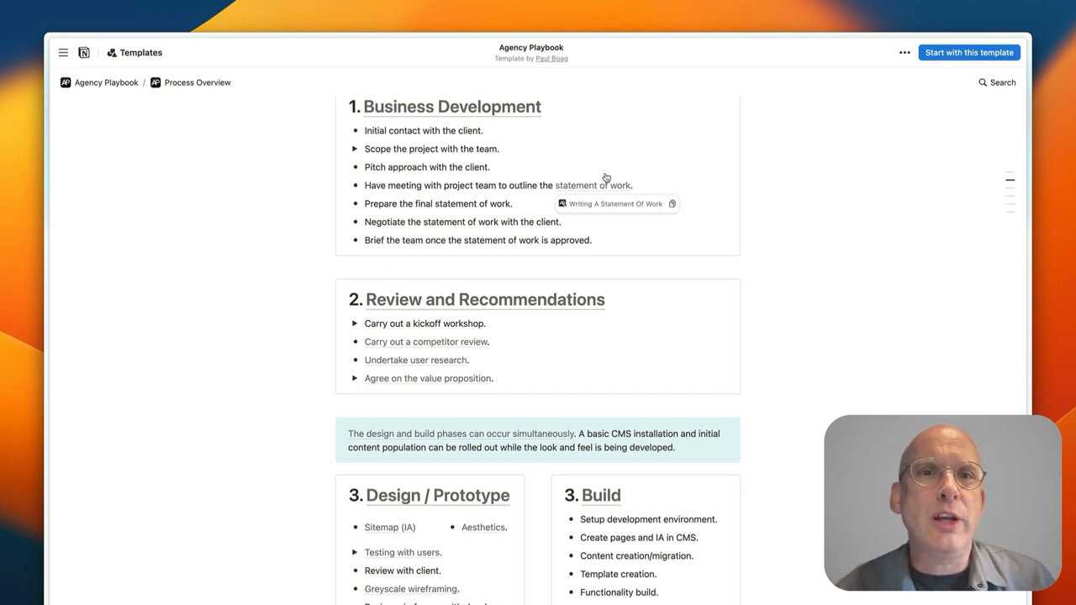
{"action": "scroll", "scroll_direction": "down", "scroll_amount": 3}
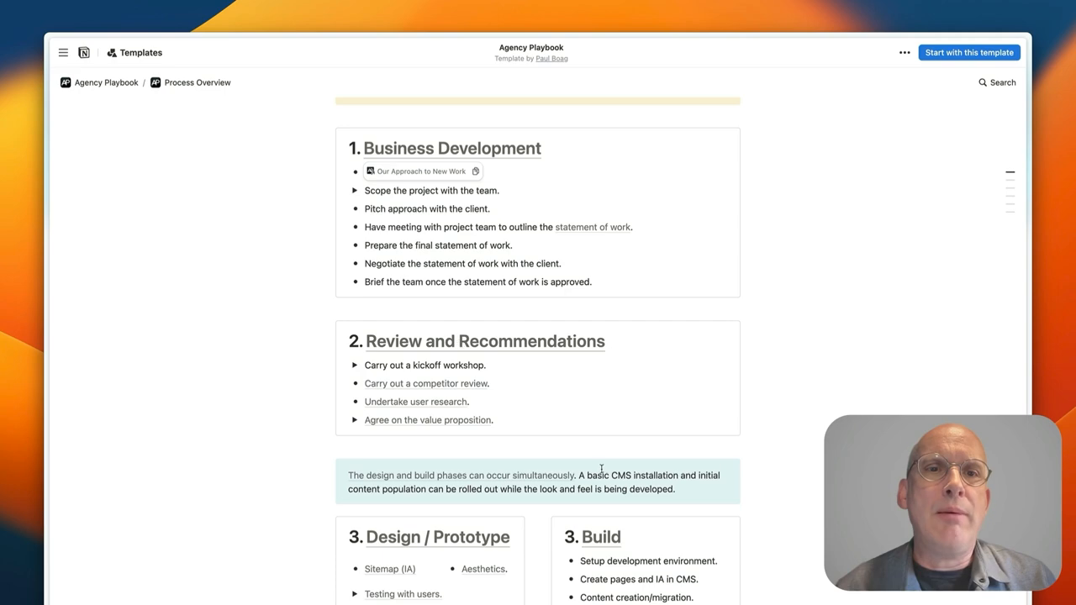
{"action": "scroll", "scroll_direction": "down", "scroll_amount": 3}
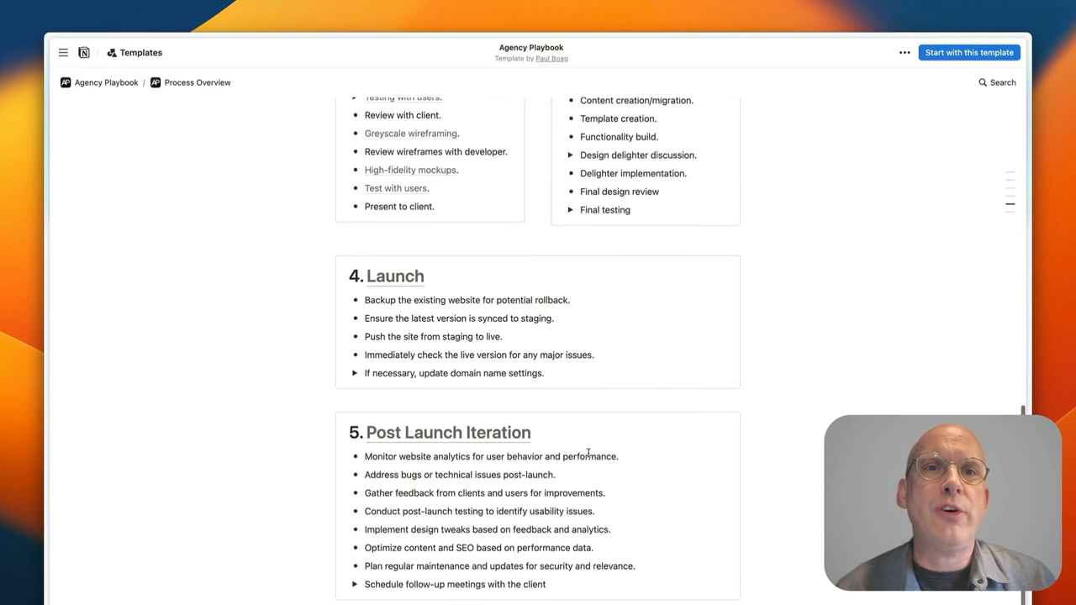
{"action": "scroll", "scroll_direction": "up", "scroll_amount": 3}
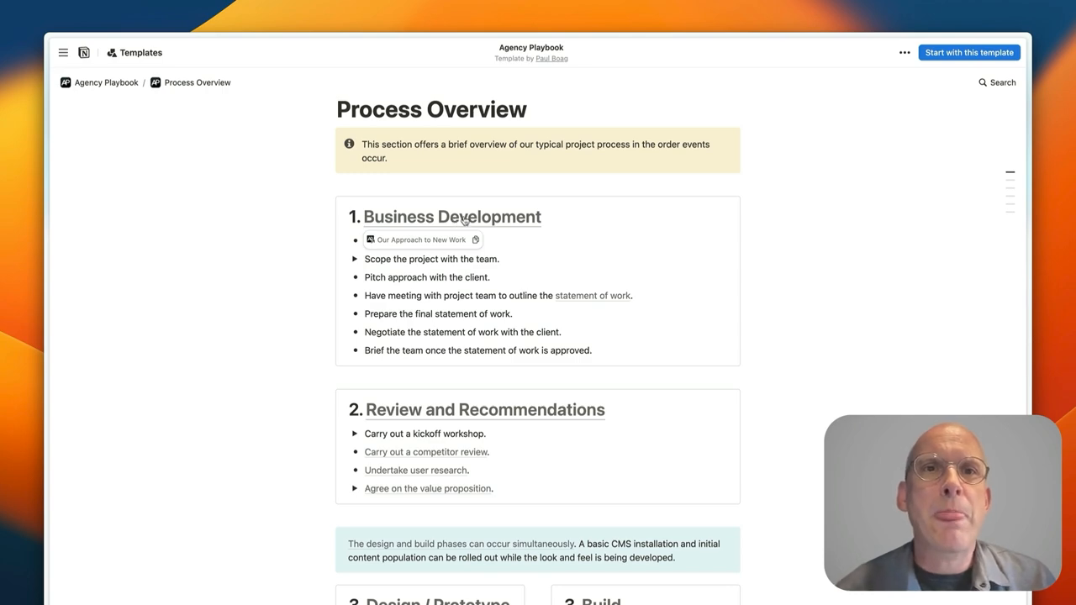
Open Our Approach to New Work and scroll to Types of Digital Projects and Add-on Packages.
{"action": "left_click", "coordinate": [420, 239]}
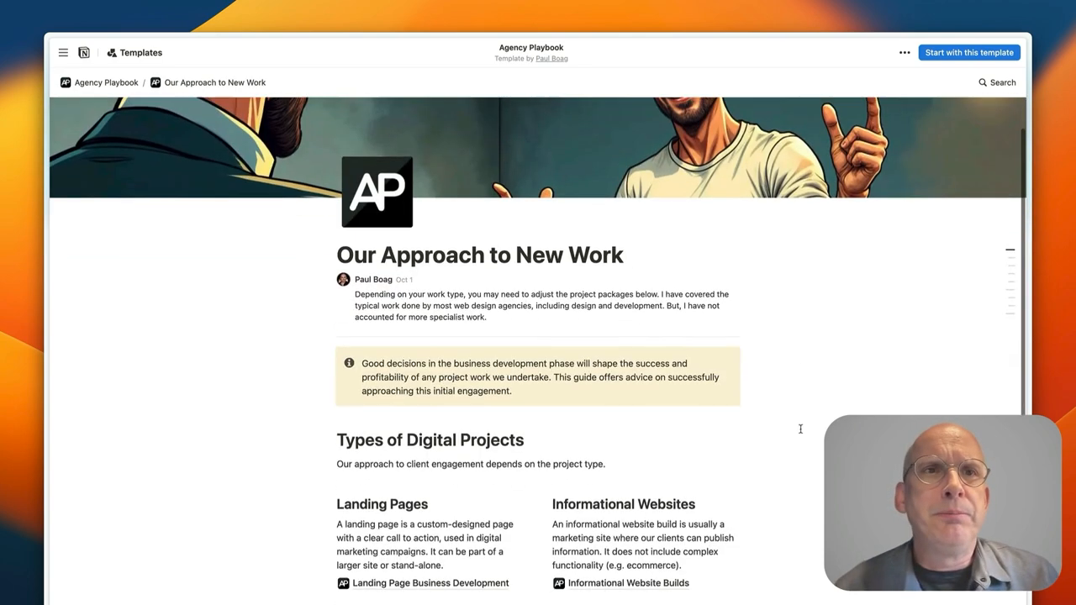
{"action": "scroll", "scroll_direction": "down", "scroll_amount": 3}
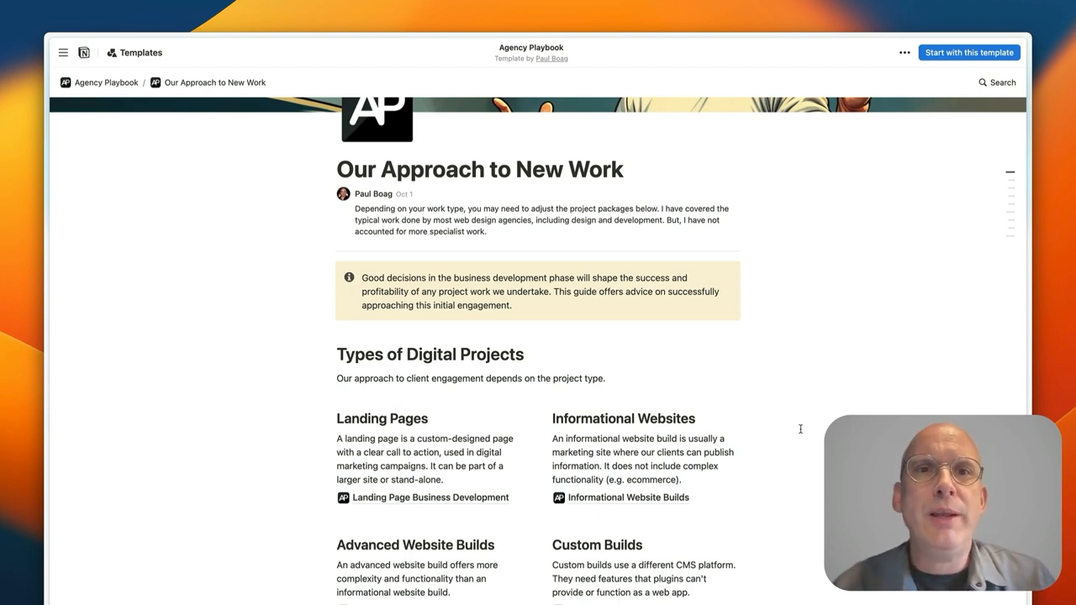
{"action": "scroll", "scroll_direction": "down", "scroll_amount": 3}
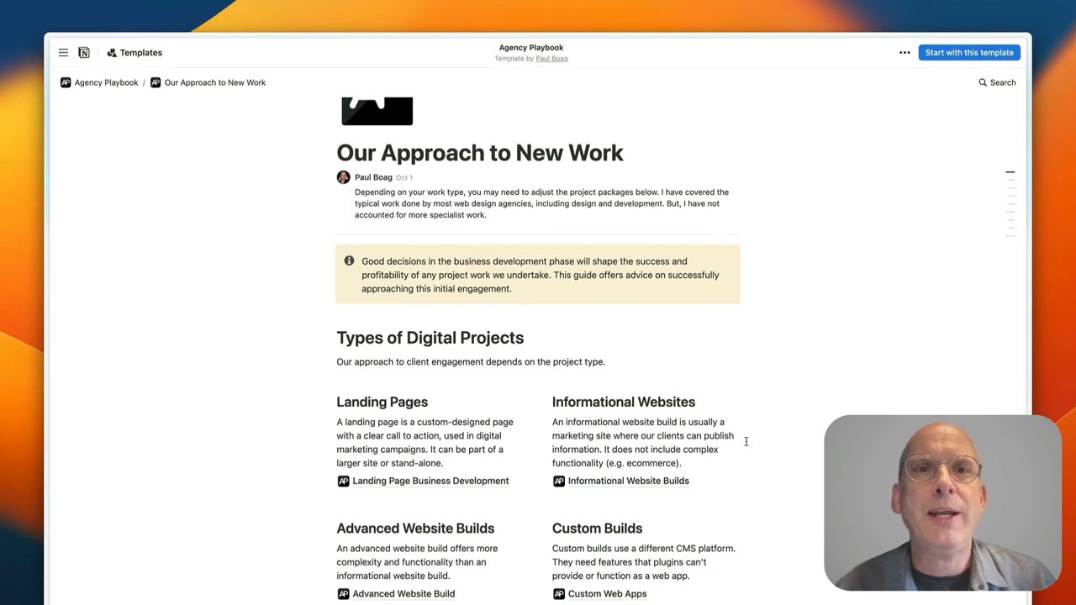
{"action": "scroll", "scroll_direction": "down", "scroll_amount": 3}
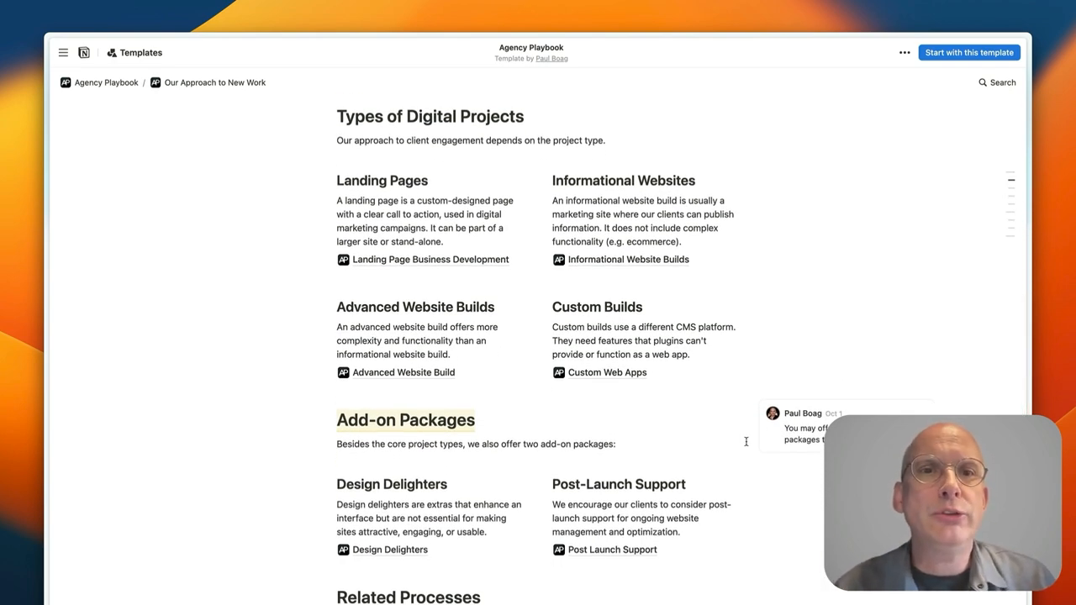
{"action": "scroll", "scroll_direction": "down", "scroll_amount": 3}
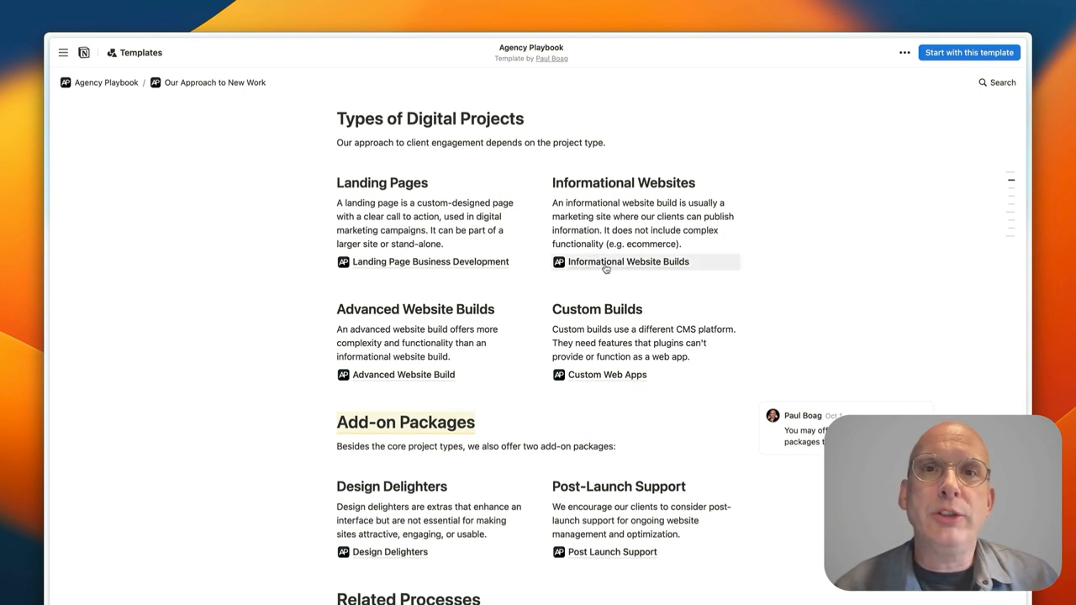
Open Informational Website Builds and read through it to the Writing A Statement Of Work page.
{"action": "left_click", "coordinate": [627, 263]}
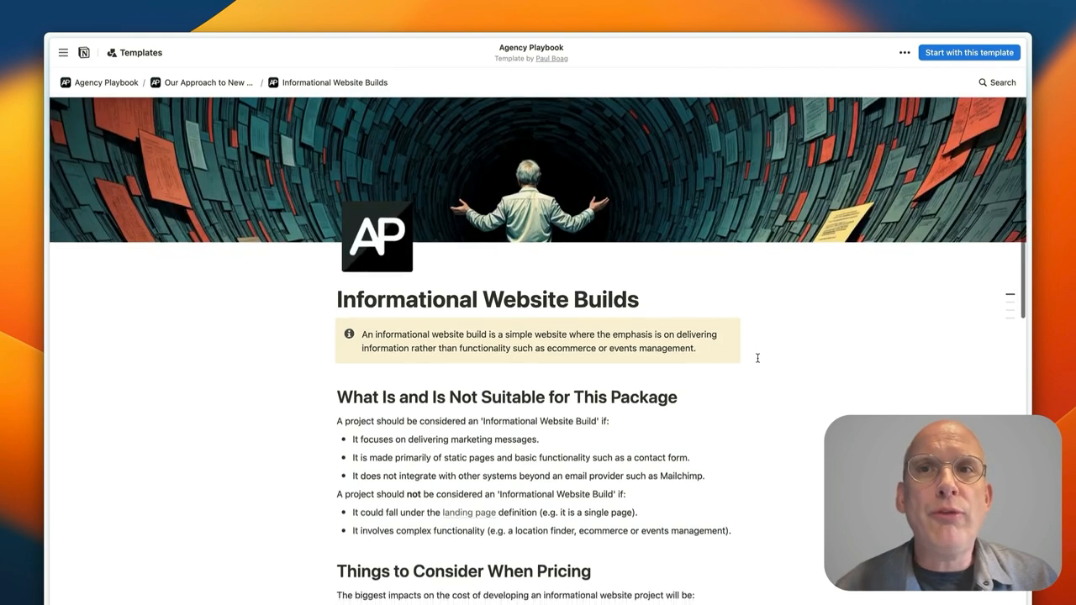
{"action": "scroll", "scroll_direction": "down", "scroll_amount": 3}
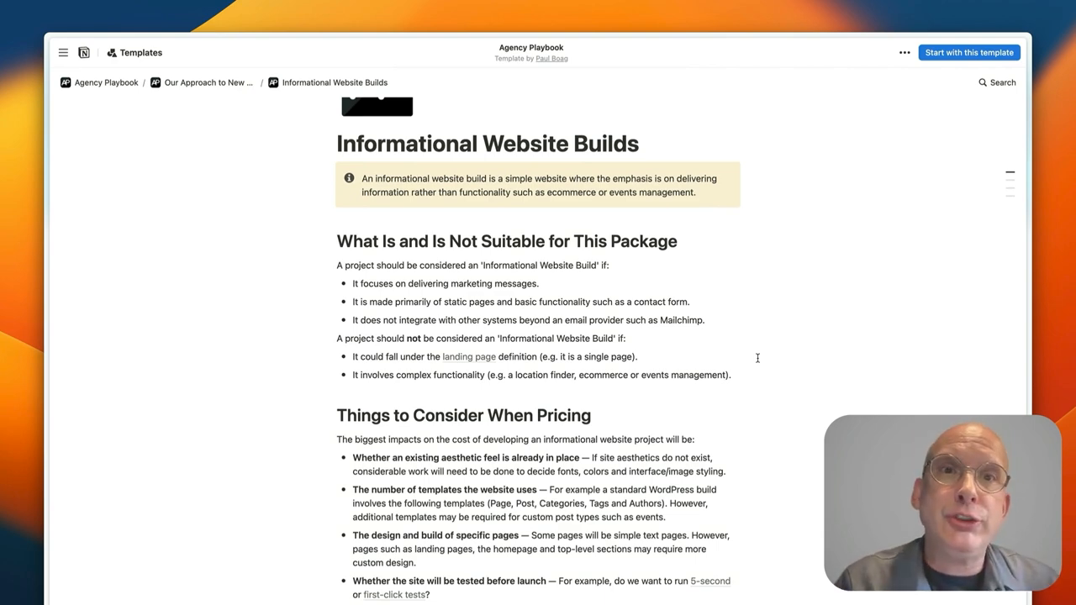
{"action": "scroll", "scroll_direction": "down", "scroll_amount": 3}
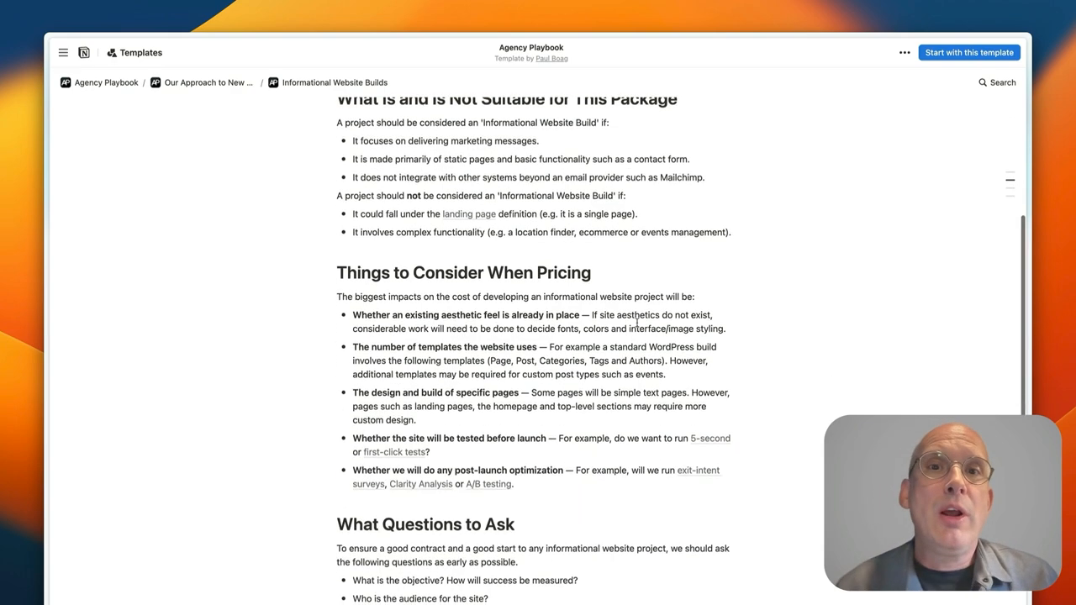
{"action": "scroll", "scroll_direction": "down", "scroll_amount": 3}
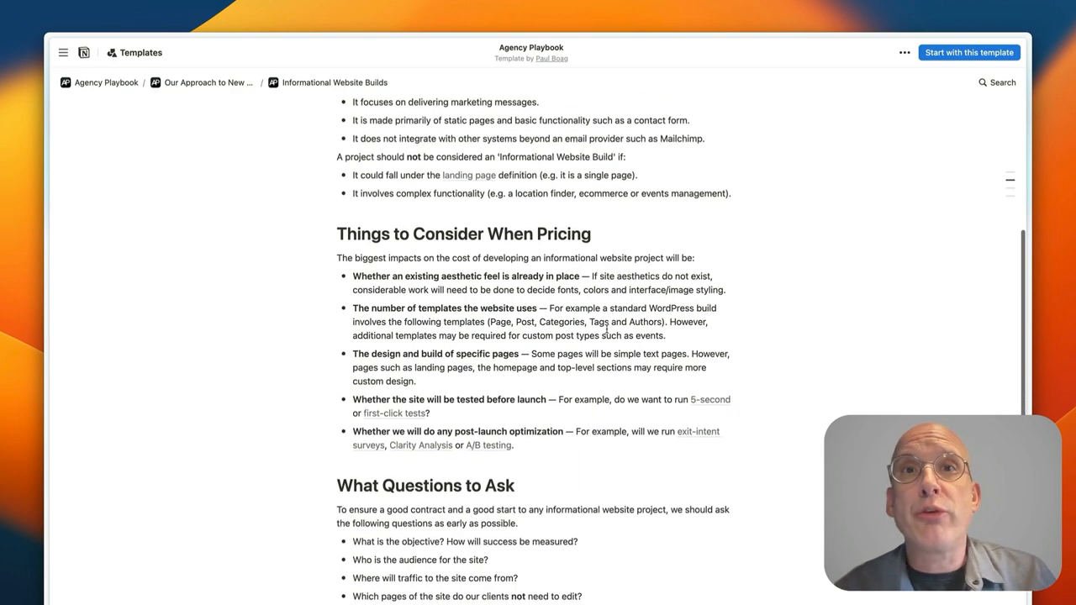
{"action": "scroll", "scroll_direction": "down", "scroll_amount": 3}
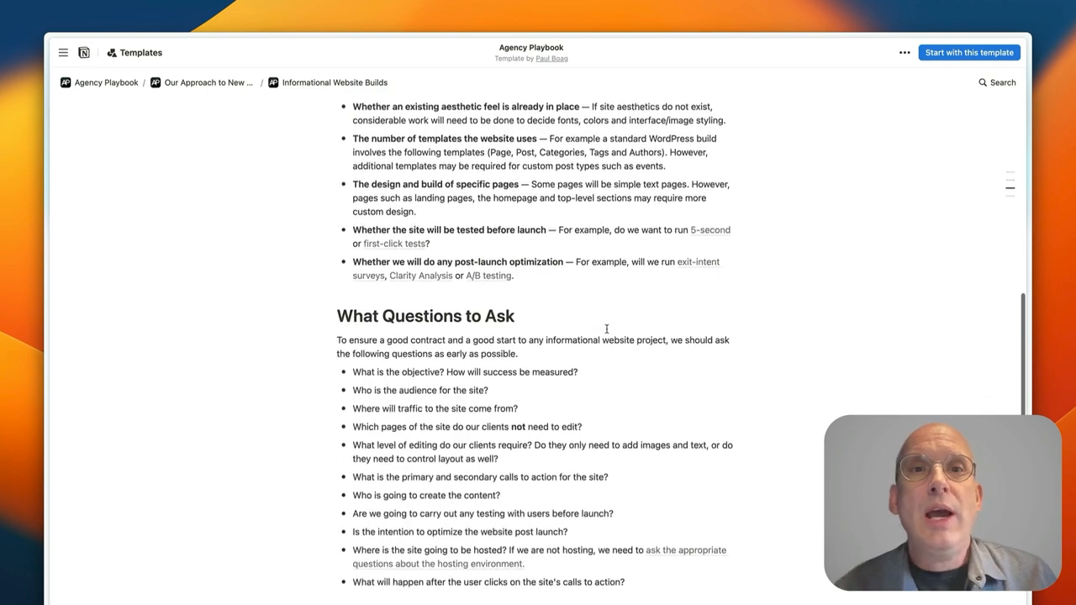
{"action": "scroll", "scroll_direction": "down", "scroll_amount": 3}
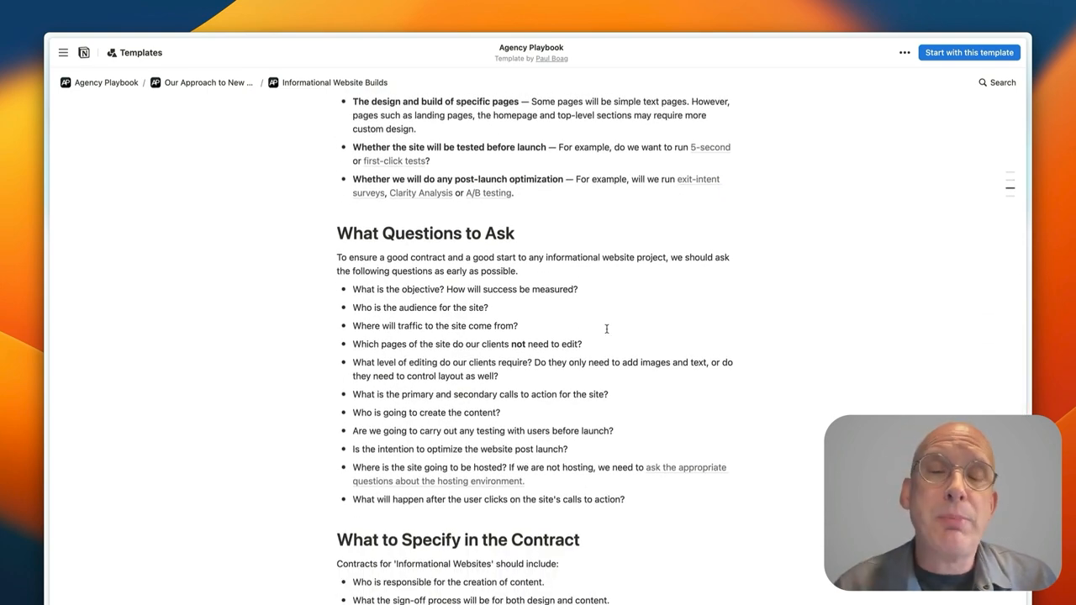
{"action": "scroll", "scroll_direction": "down", "scroll_amount": 3}
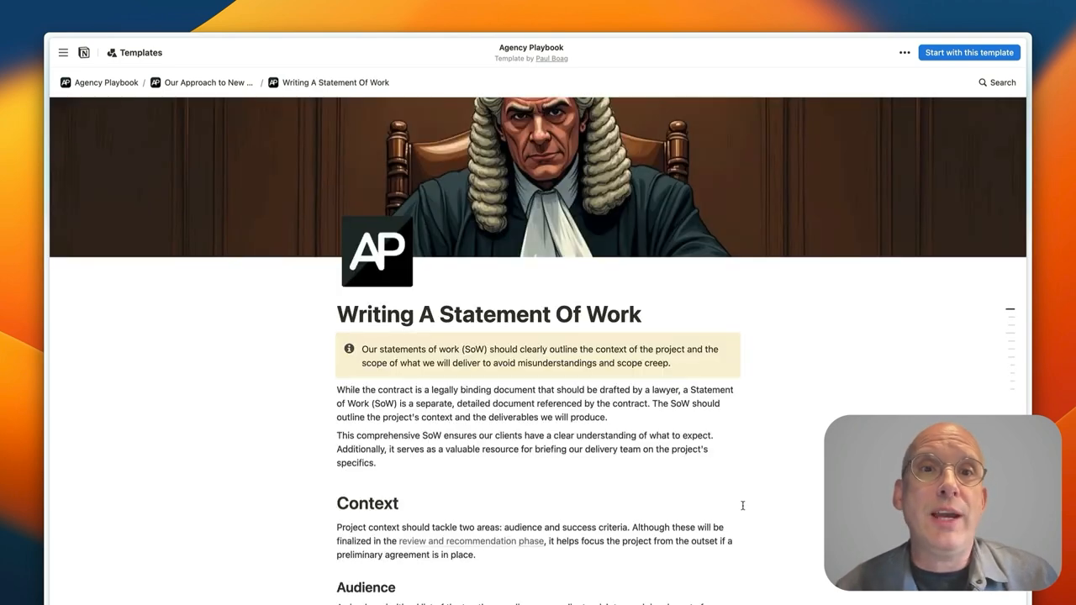
Scroll through the Statement of Work guide and back to the homepage's How We Run Projects phases.
{"action": "scroll", "scroll_direction": "down", "scroll_amount": 3}
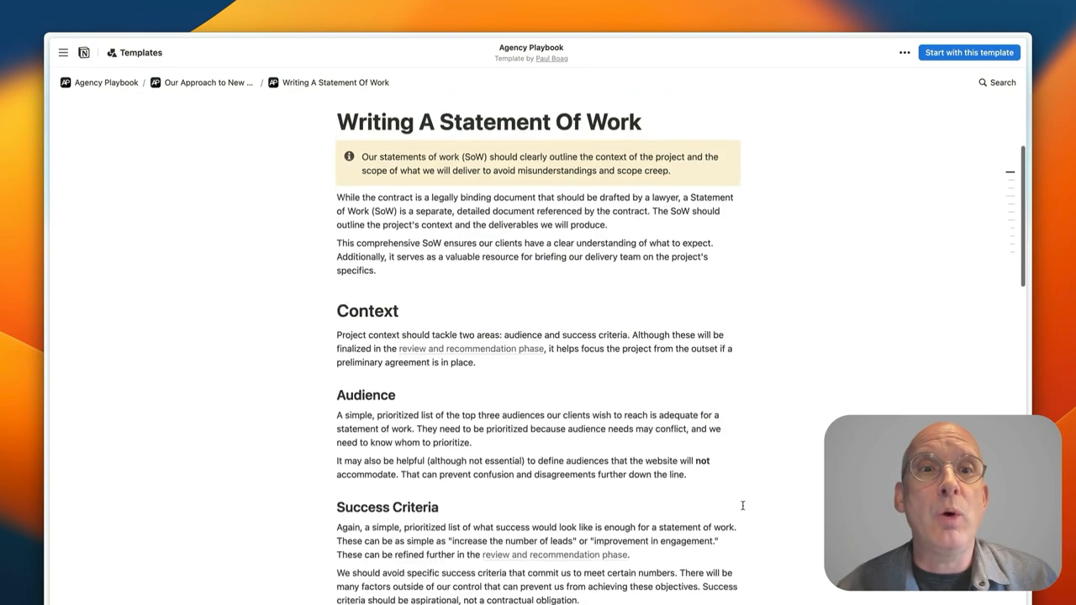
{"action": "scroll", "scroll_direction": "down", "scroll_amount": 3}
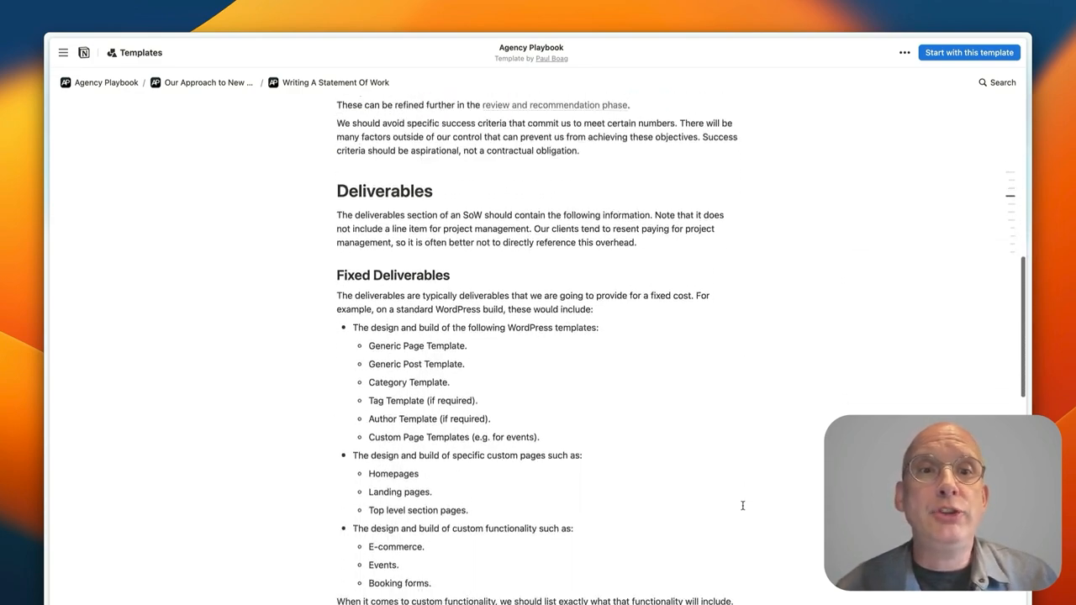
{"action": "scroll", "scroll_direction": "down", "scroll_amount": 3}
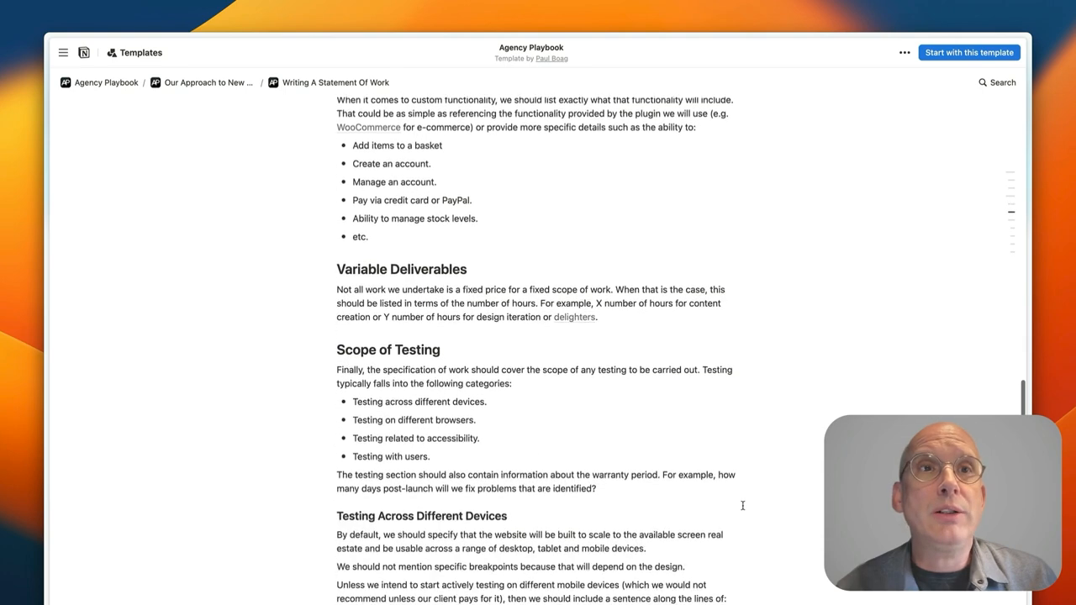
{"action": "scroll", "scroll_direction": "down", "scroll_amount": 3}
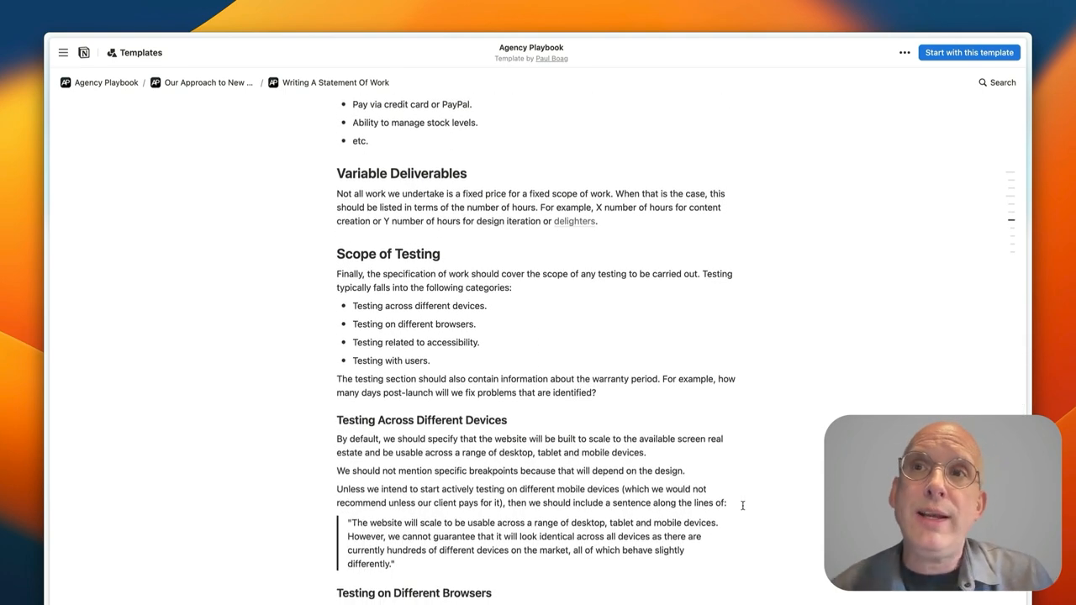
{"action": "scroll", "scroll_direction": "down", "scroll_amount": 3}
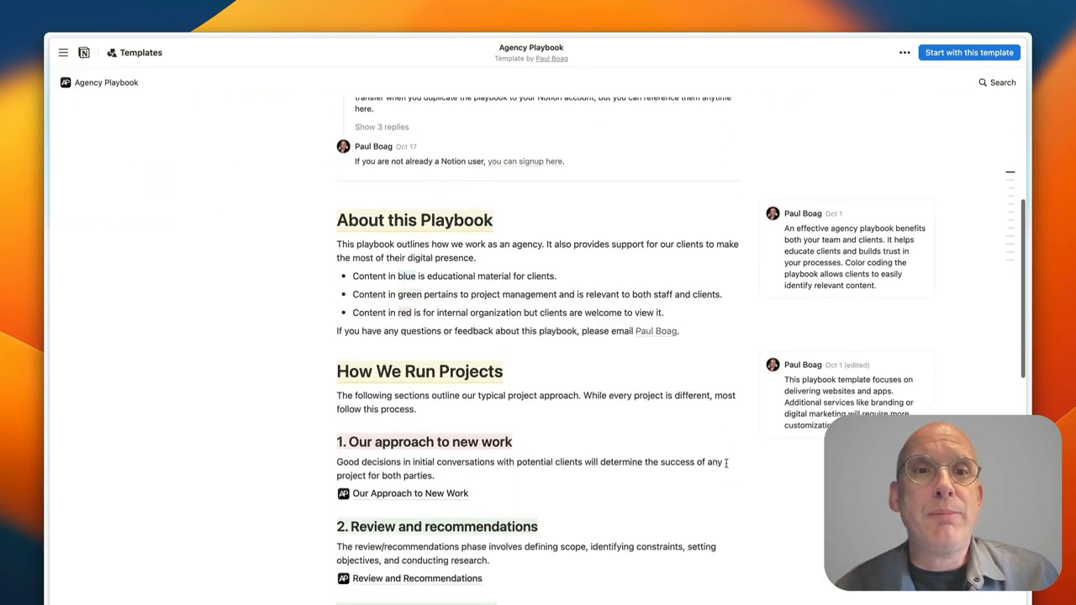
{"action": "scroll", "scroll_direction": "down", "scroll_amount": 3}
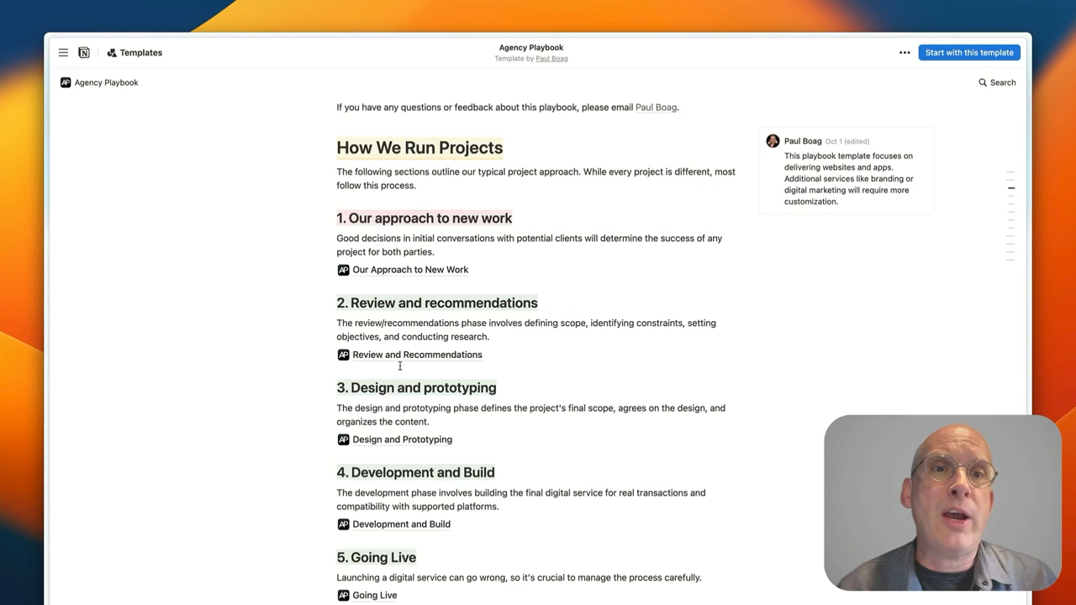
Open Review and Recommendations and read through it back to its Scope section.
{"action": "left_click", "coordinate": [417, 353]}
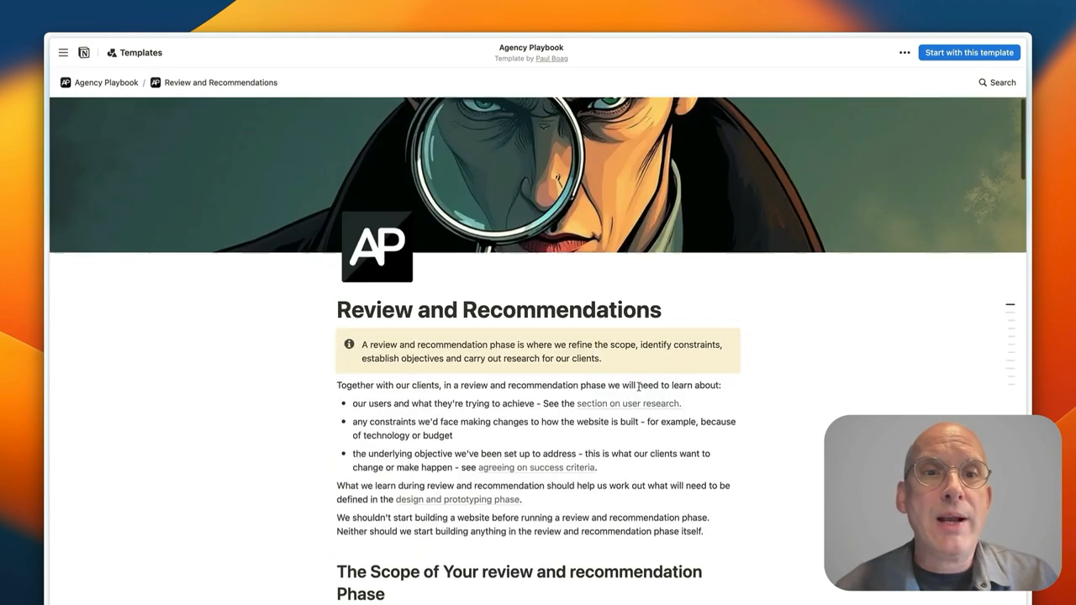
{"action": "scroll", "scroll_direction": "down", "scroll_amount": 3}
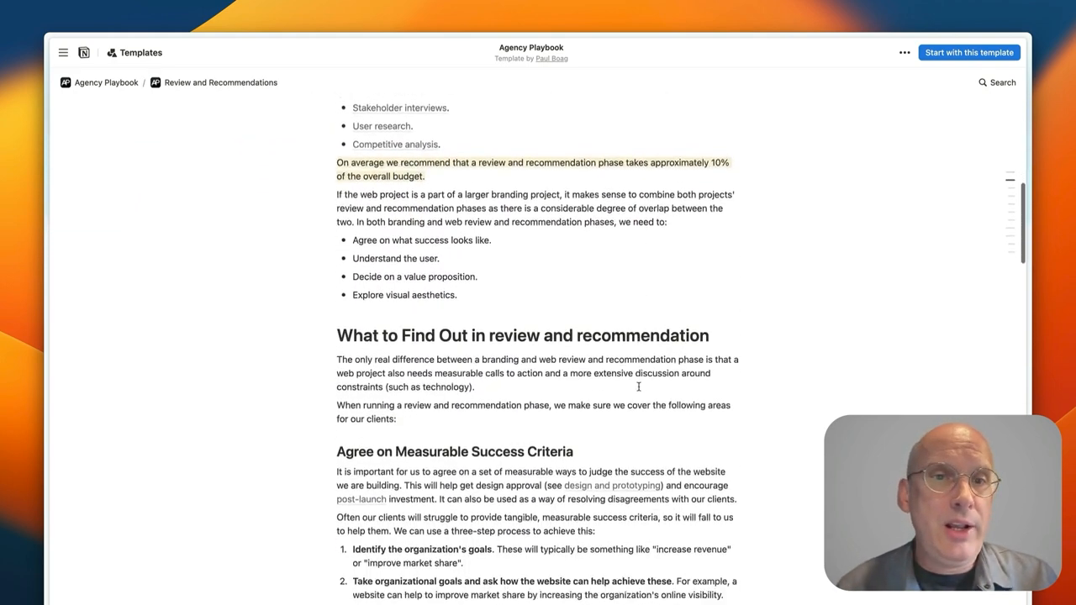
{"action": "scroll", "scroll_direction": "down", "scroll_amount": 3}
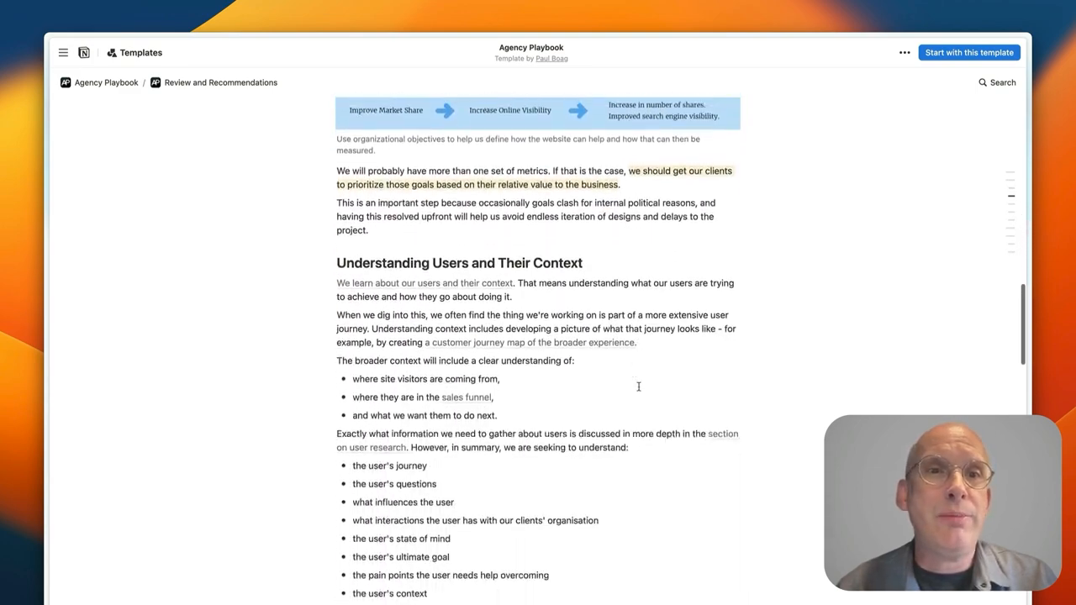
{"action": "scroll", "scroll_direction": "down", "scroll_amount": 3}
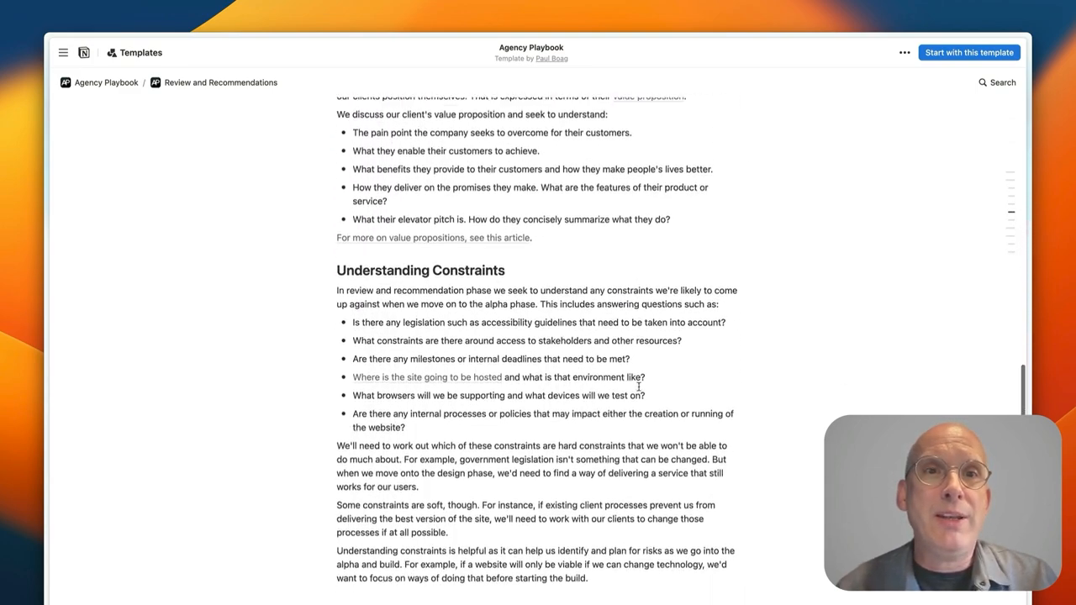
{"action": "scroll", "scroll_direction": "down", "scroll_amount": 3}
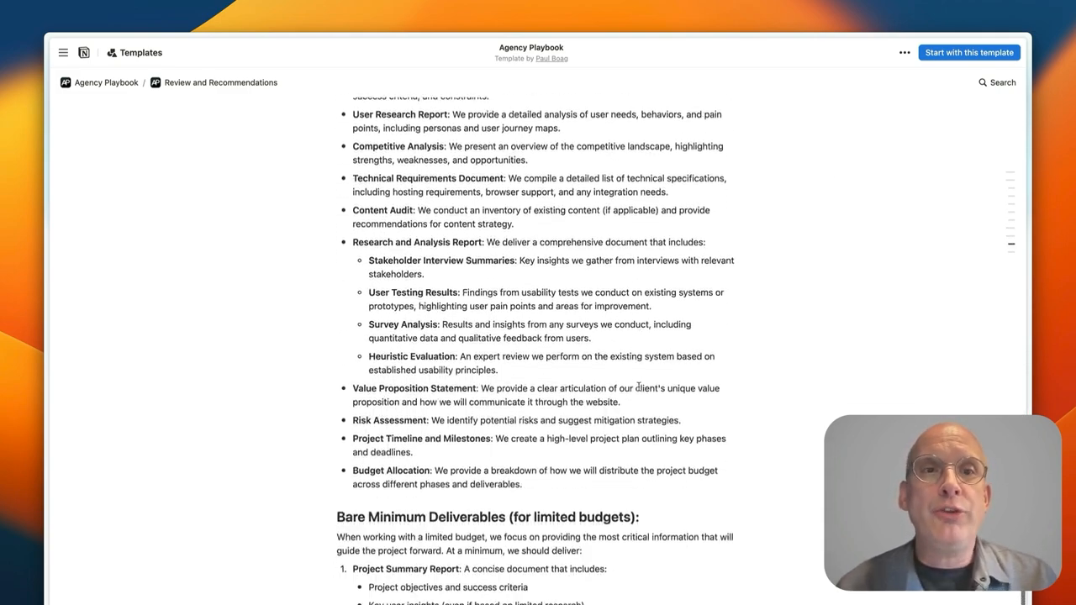
{"action": "scroll", "scroll_direction": "down", "scroll_amount": 3}
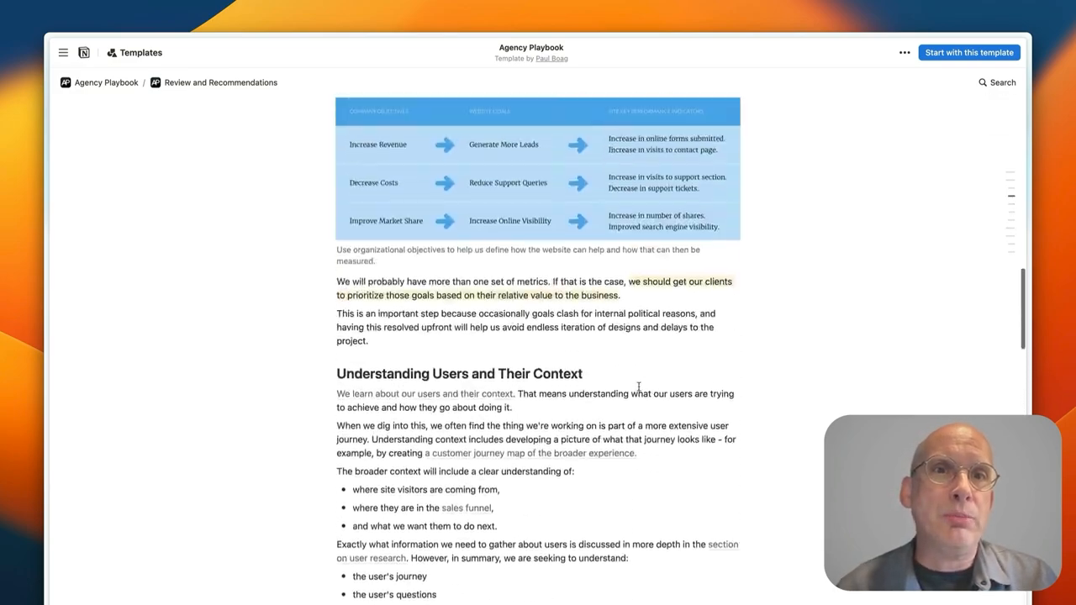
{"action": "scroll", "scroll_direction": "down", "scroll_amount": 3}
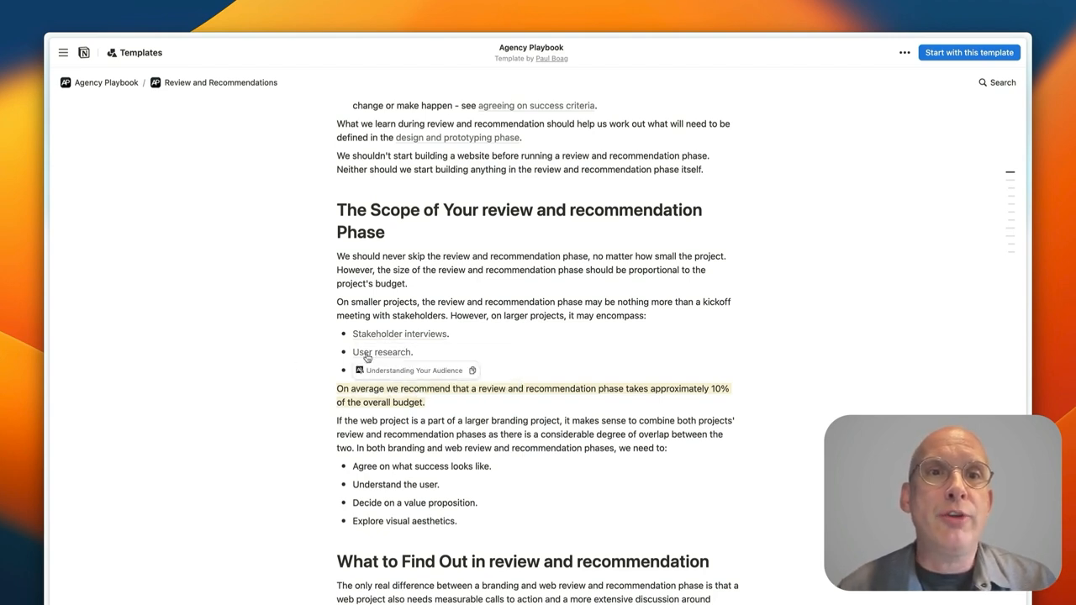
Open the Understanding Your Audience guide via User research, then return to the homepage.
{"action": "left_click", "coordinate": [413, 370]}
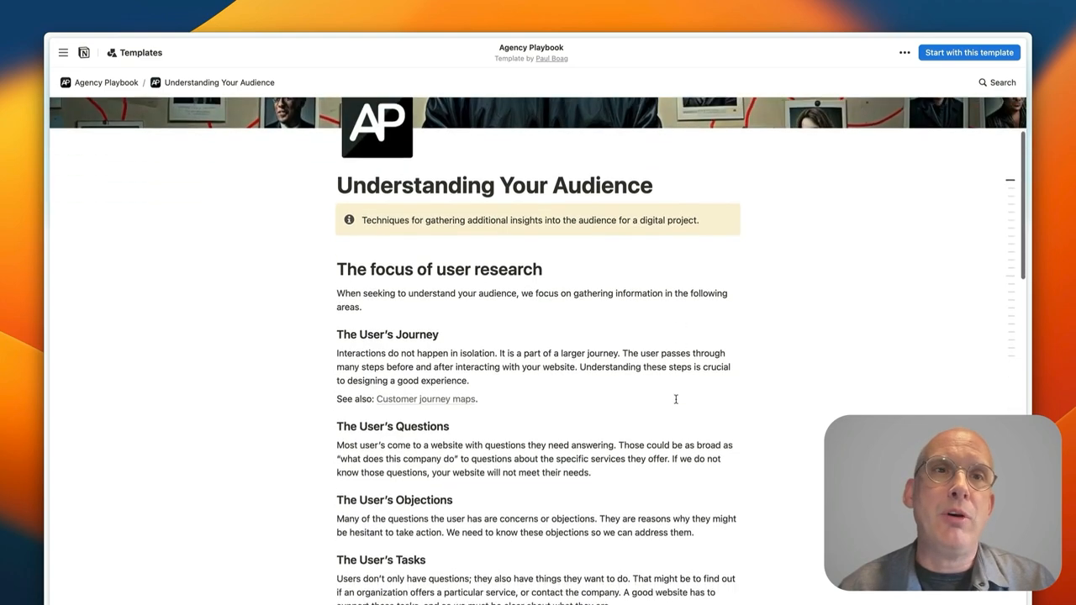
{"action": "scroll", "scroll_direction": "down", "scroll_amount": 3}
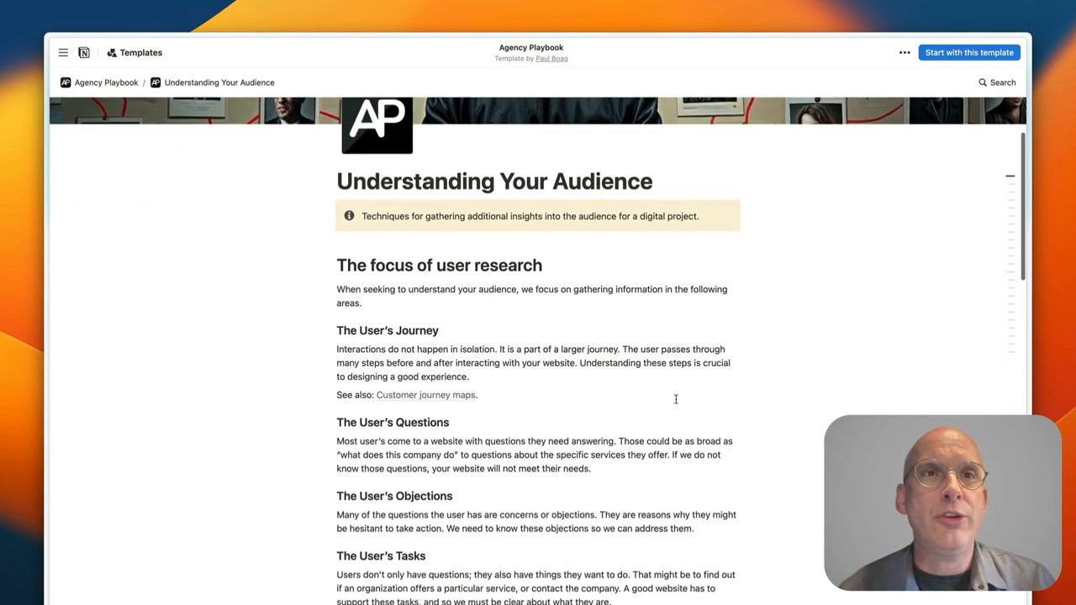
{"action": "left_click", "coordinate": [106, 83]}
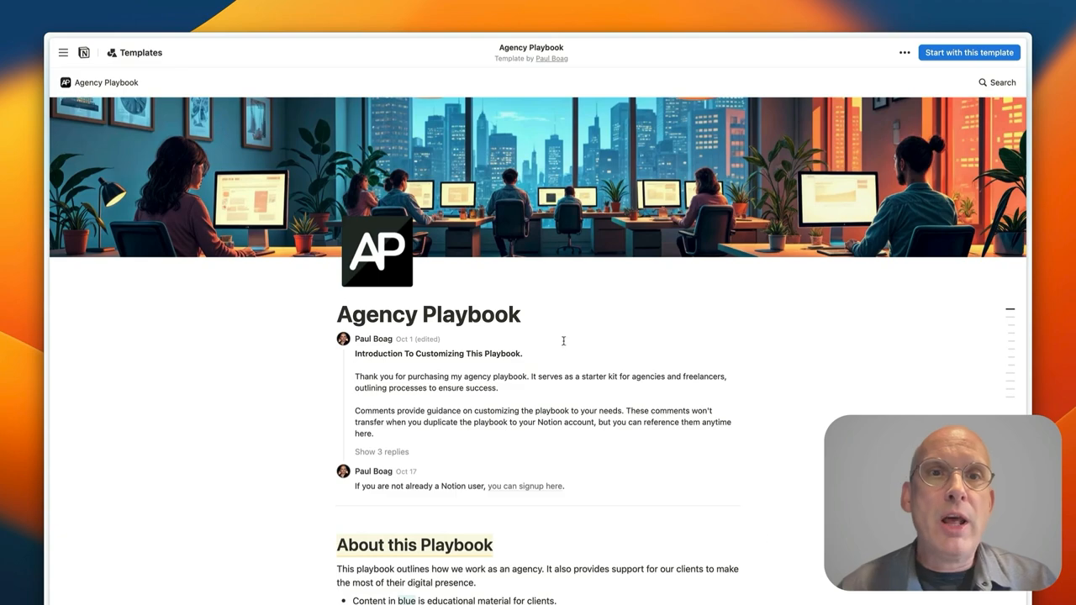
{"action": "scroll", "scroll_direction": "down", "scroll_amount": 3}
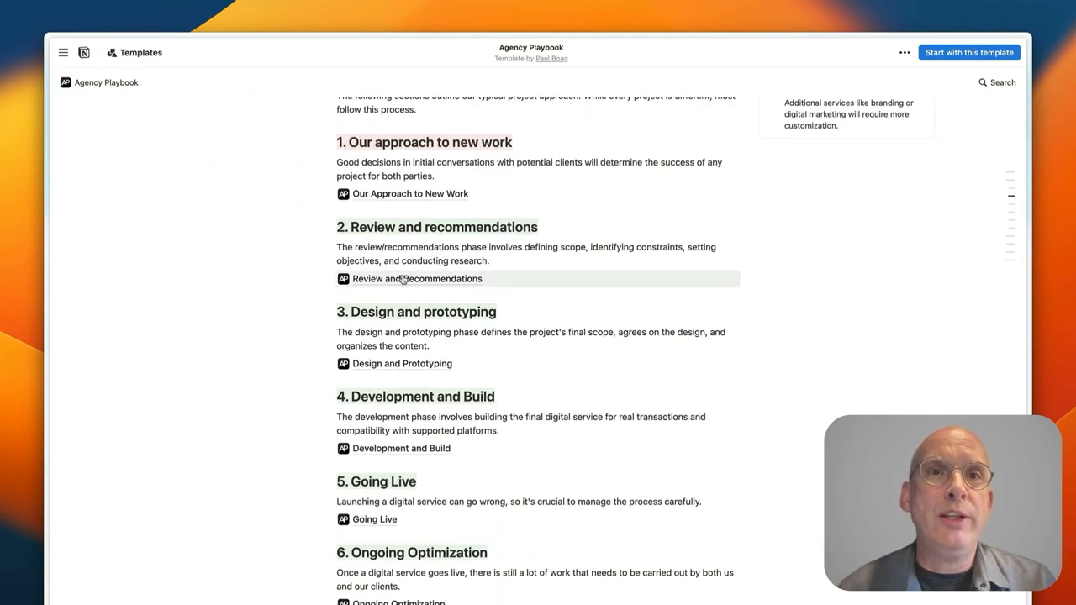
Reopen Review and Recommendations and read the stakeholder interviews article.
{"action": "left_click", "coordinate": [417, 279]}
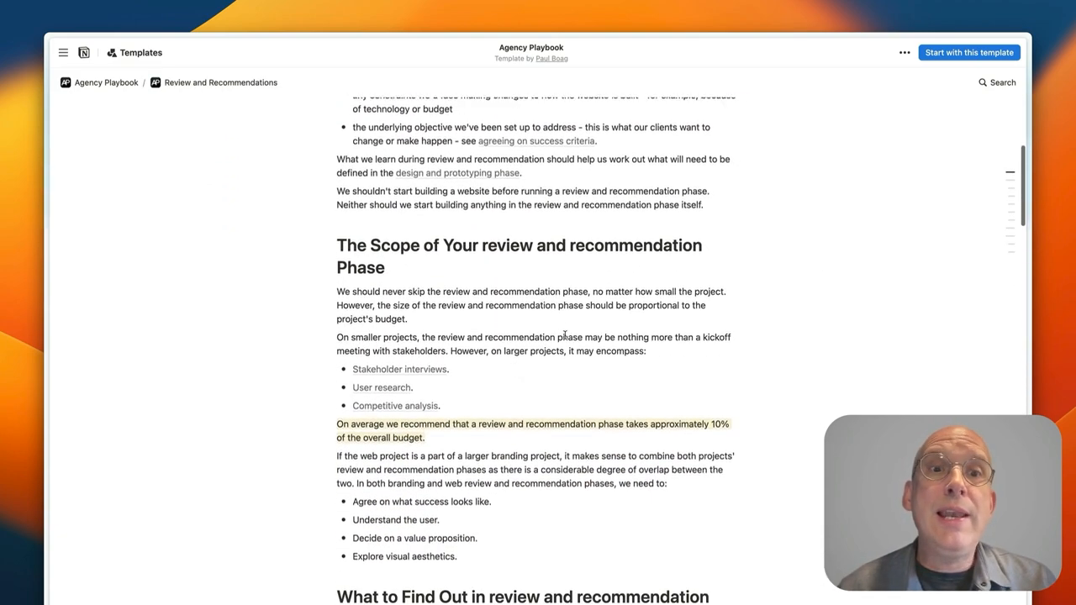
{"action": "left_click", "coordinate": [400, 369]}
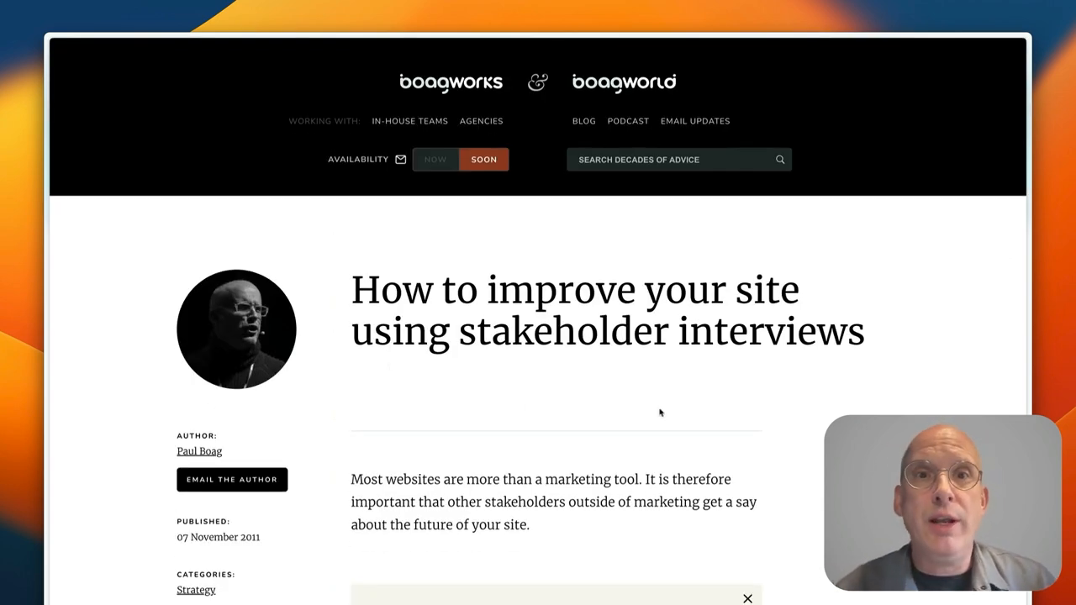
{"action": "scroll", "scroll_direction": "down", "scroll_amount": 3}
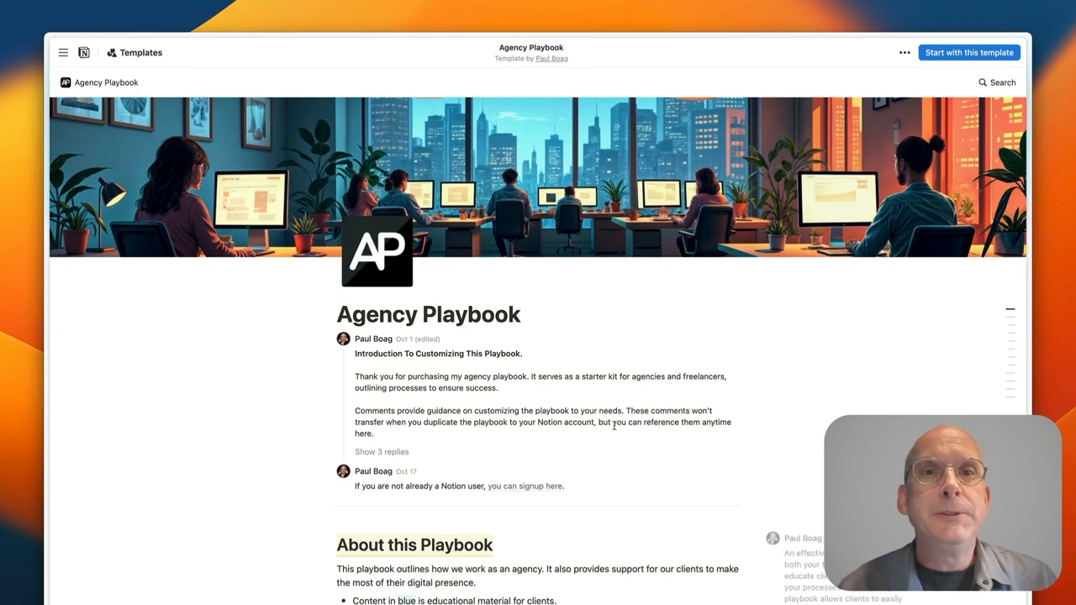
{"action": "scroll", "scroll_direction": "down", "scroll_amount": 3}
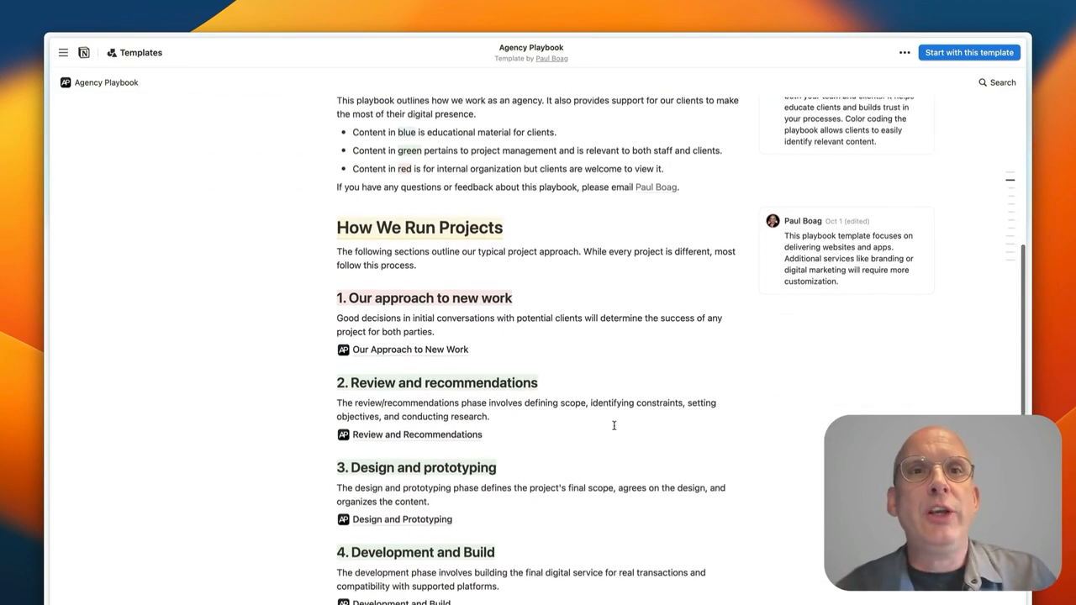
{"action": "scroll", "scroll_direction": "down", "scroll_amount": 3}
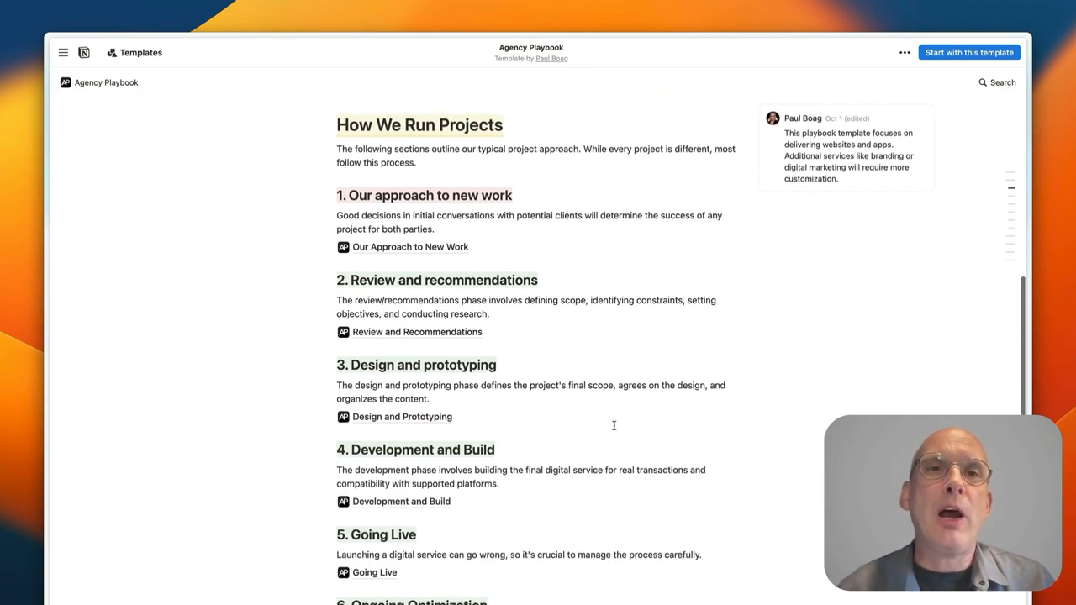
{"action": "scroll", "scroll_direction": "down", "scroll_amount": 3}
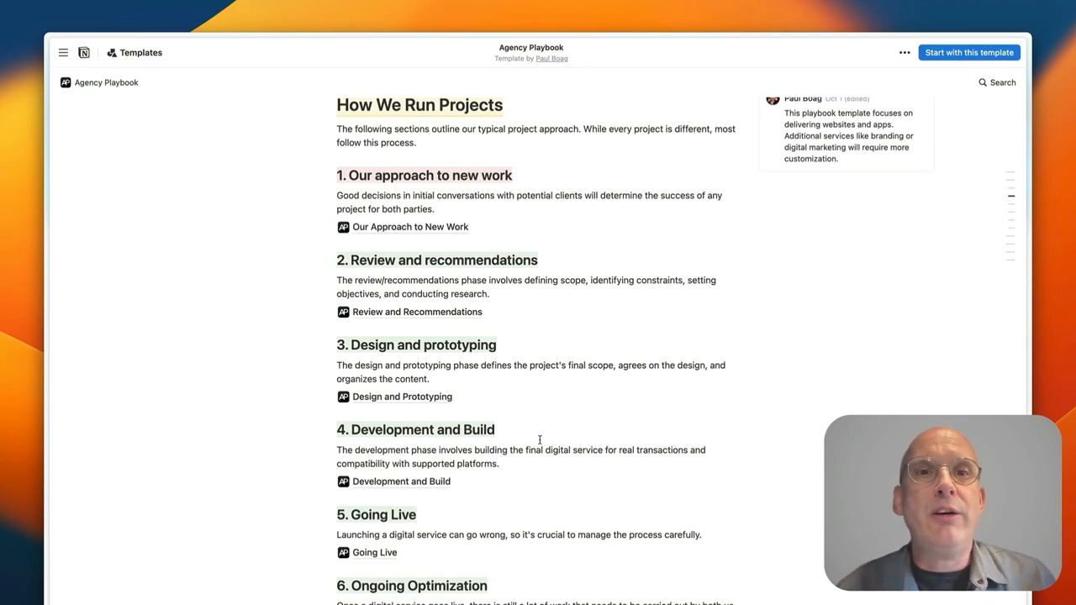
{"action": "scroll", "scroll_direction": "down", "scroll_amount": 3}
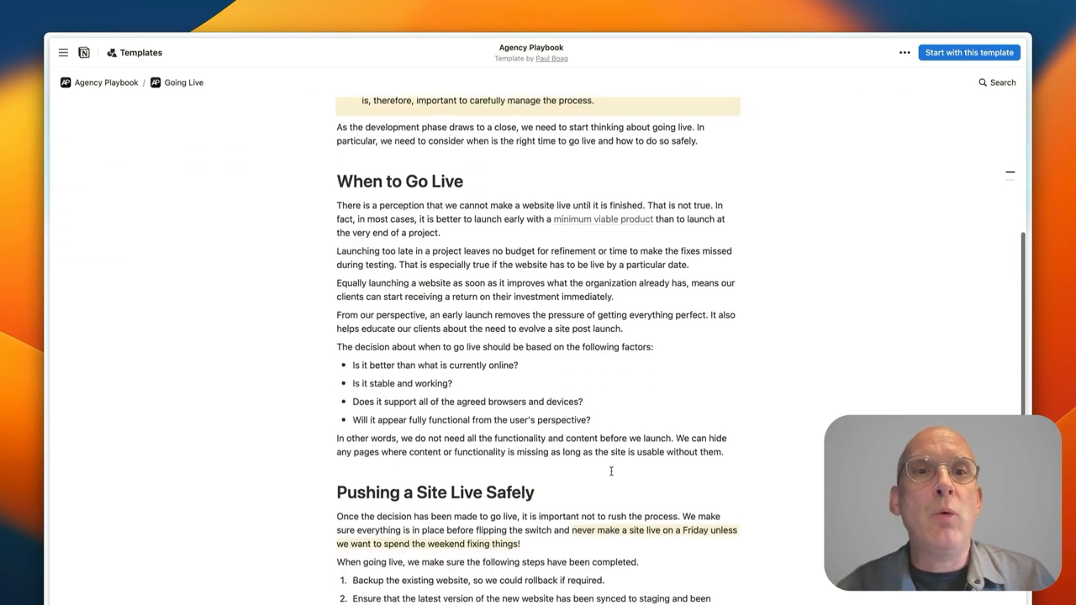
Scroll through the Going Live domain-name steps and return to the Agency Playbook homepage.
{"action": "scroll", "scroll_direction": "down", "scroll_amount": 3}
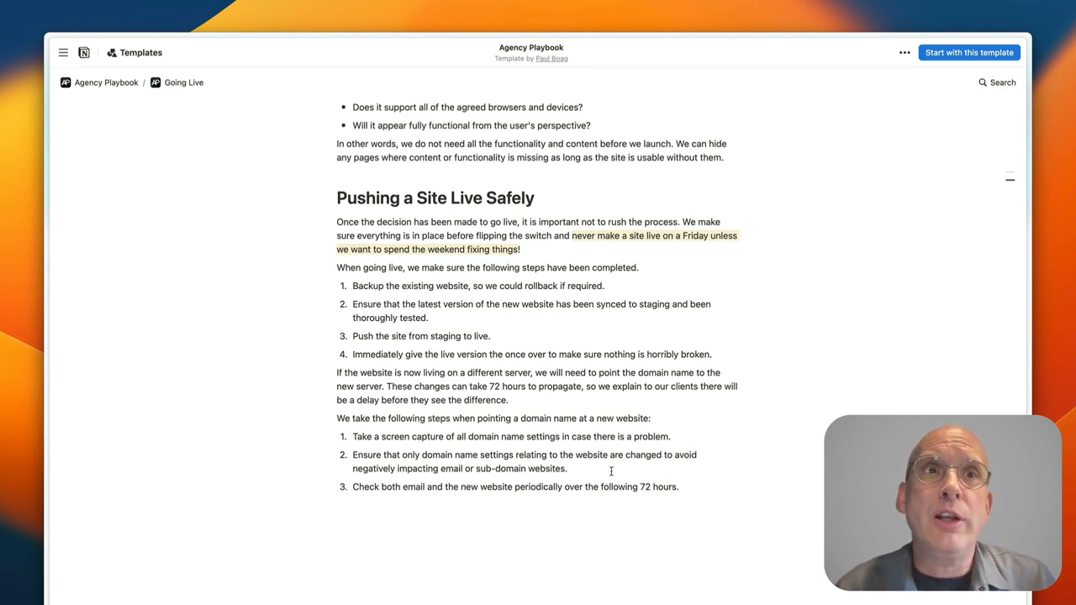
{"action": "left_click", "coordinate": [106, 82]}
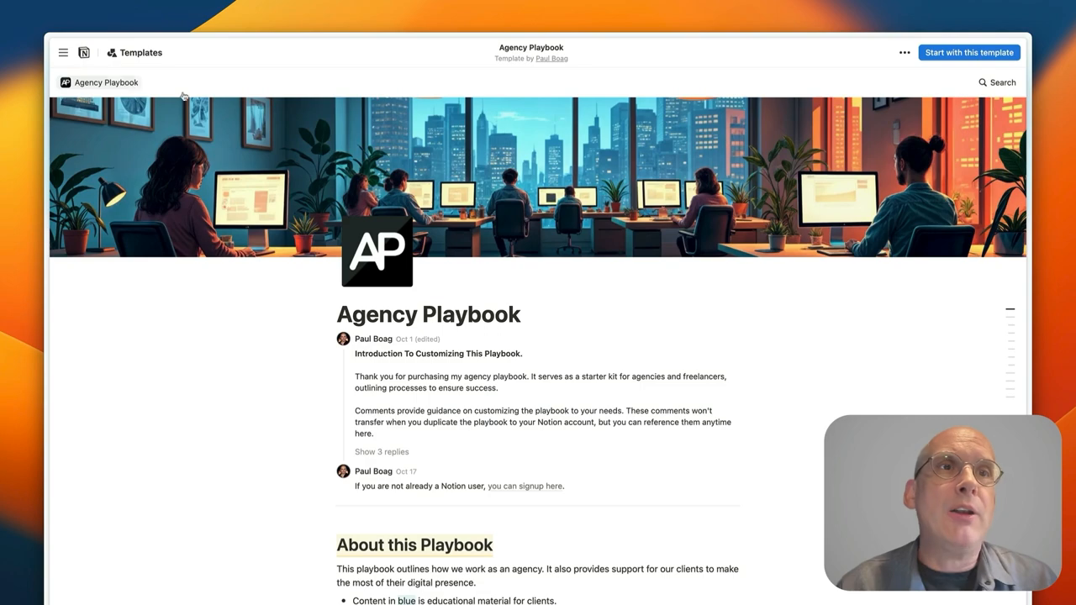
{"action": "scroll", "scroll_direction": "down", "scroll_amount": 3}
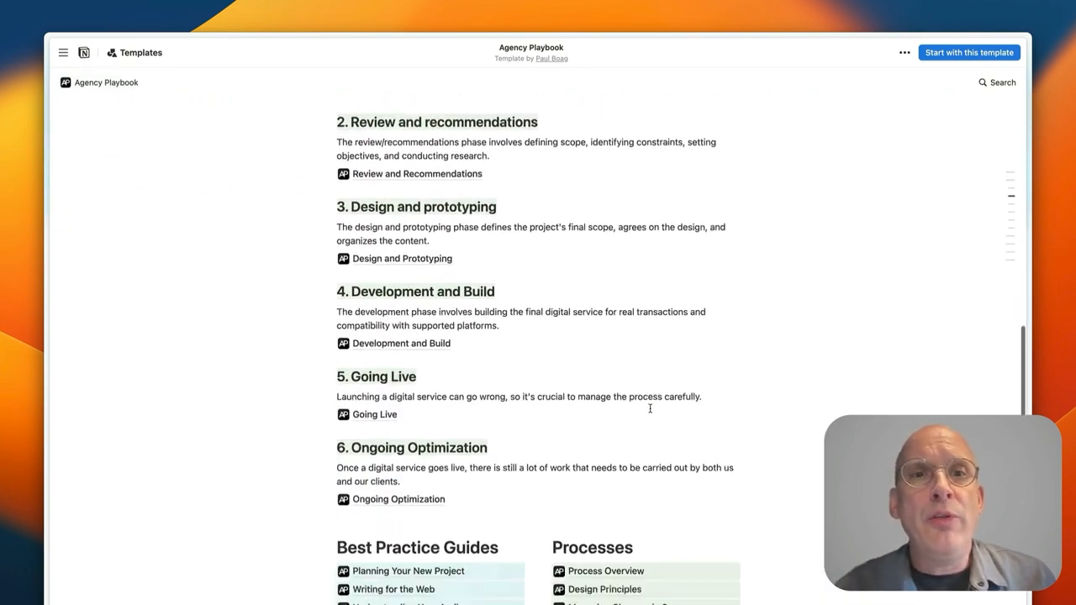
{"action": "scroll", "scroll_direction": "down", "scroll_amount": 3}
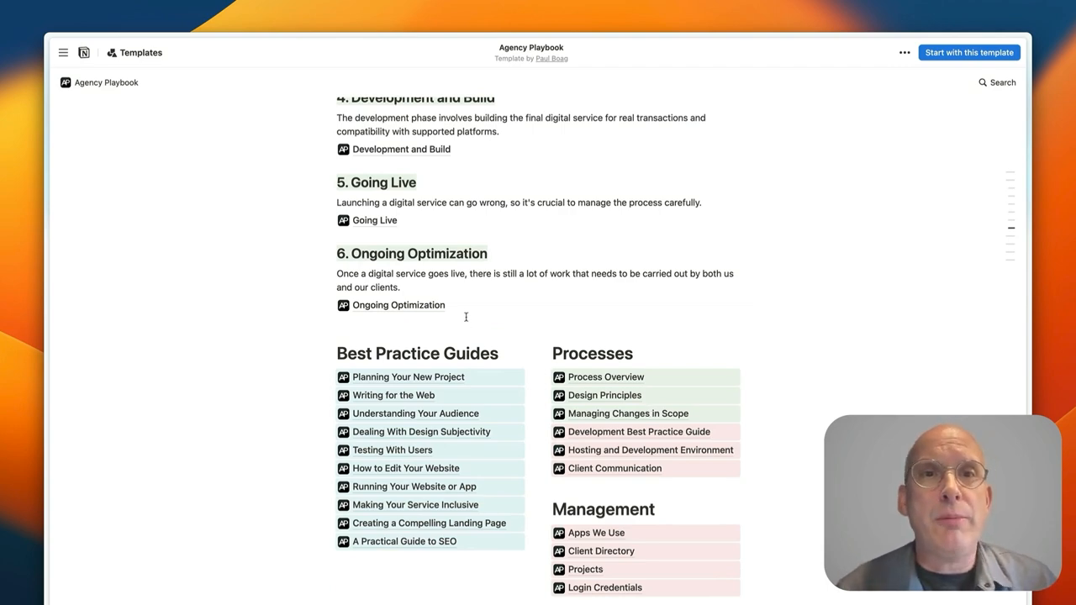
{"action": "scroll", "scroll_direction": "down", "scroll_amount": 3}
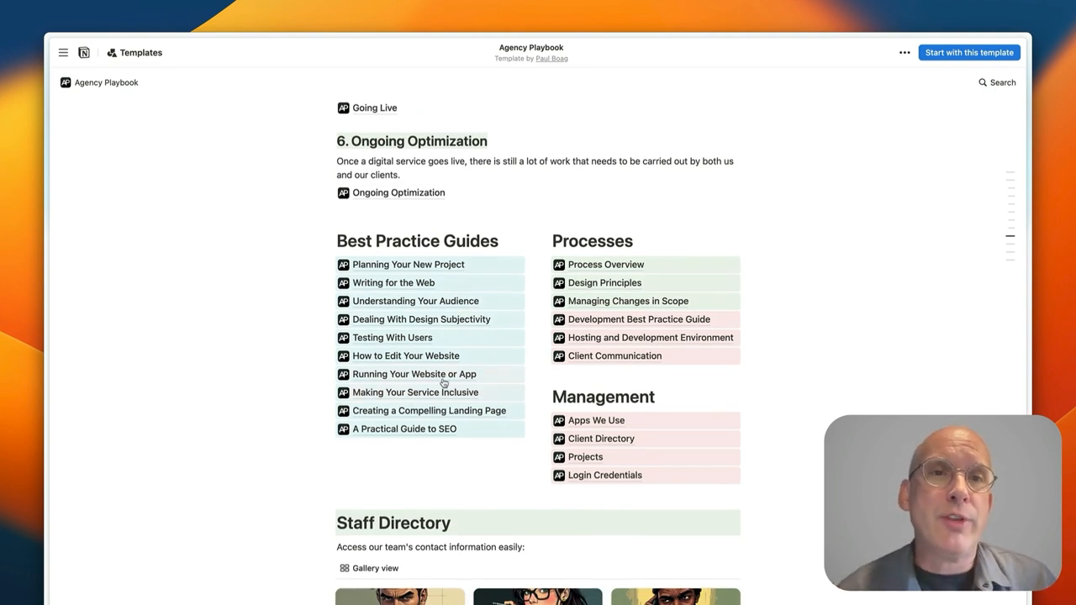
{"action": "mouse_move", "coordinate": [417, 282]}
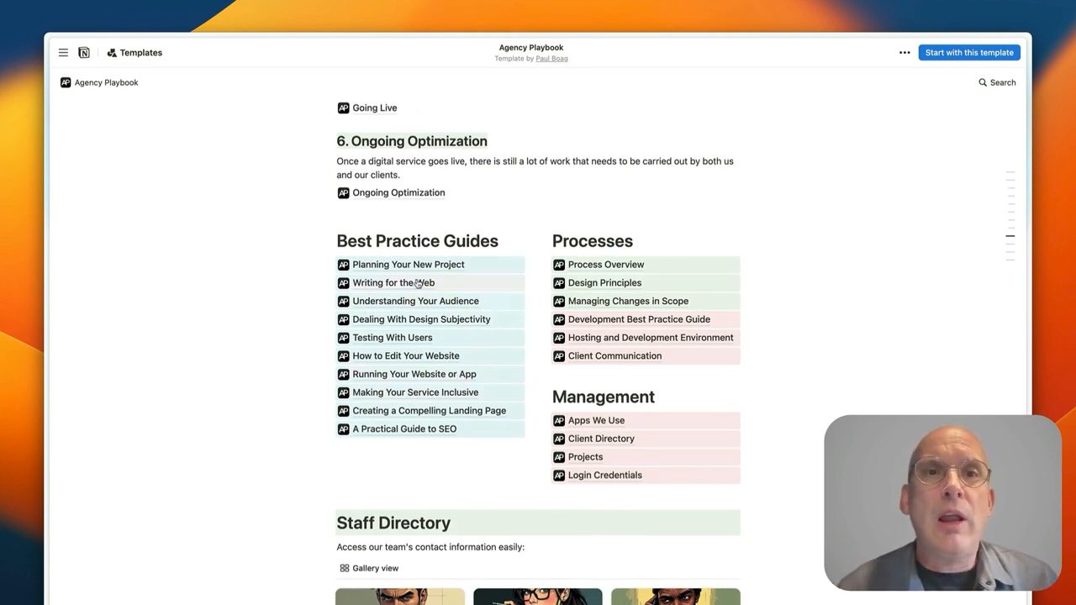
Read the Writing for the Web guide down to its page-titles advice, then return to the homepage.
{"action": "left_click", "coordinate": [393, 282]}
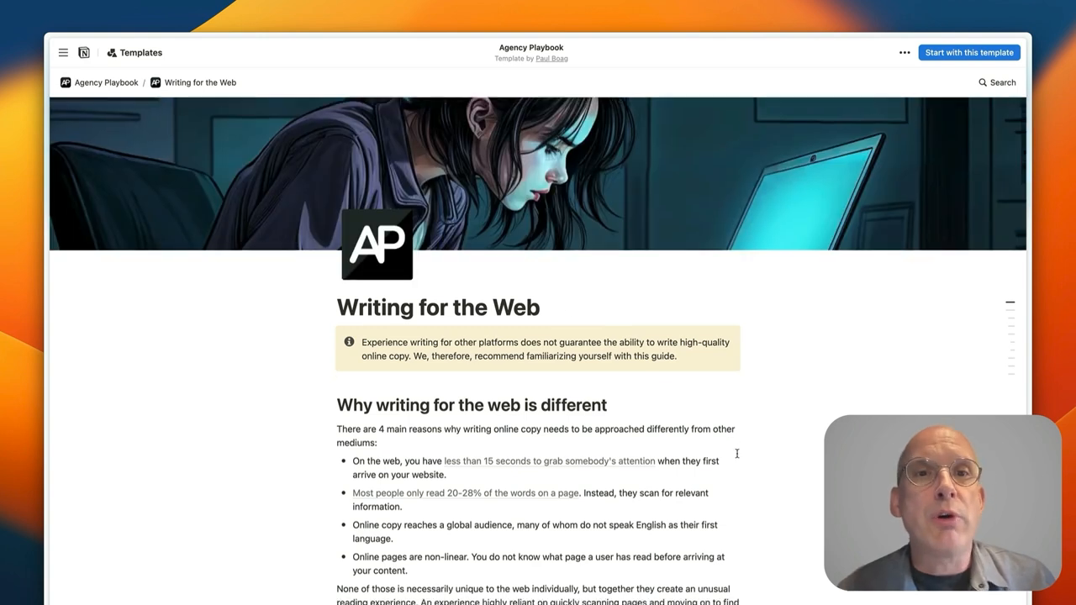
{"action": "scroll", "scroll_direction": "down", "scroll_amount": 3}
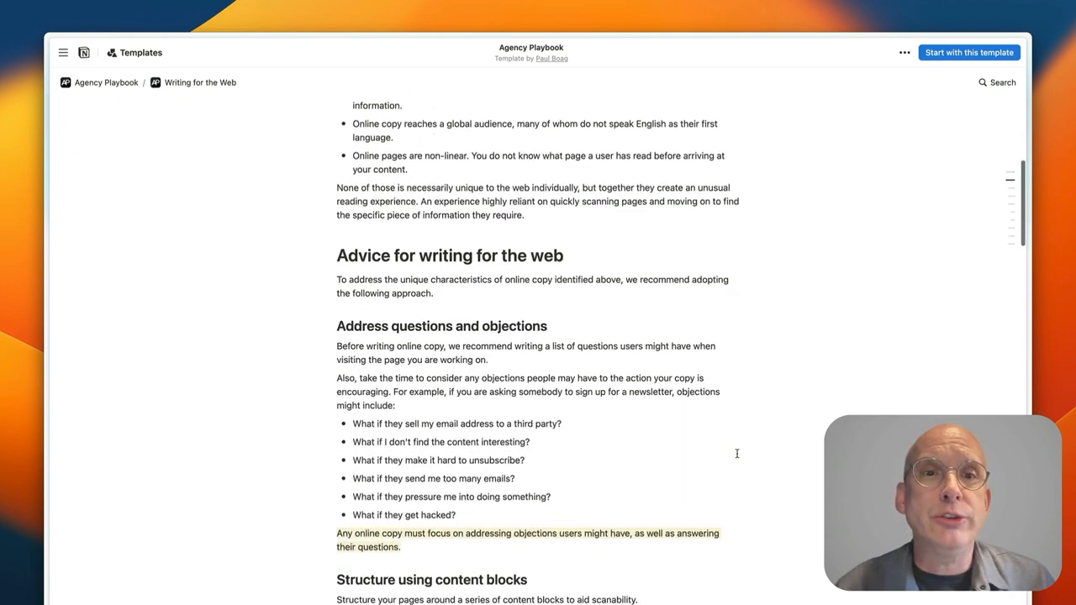
{"action": "scroll", "scroll_direction": "down", "scroll_amount": 3}
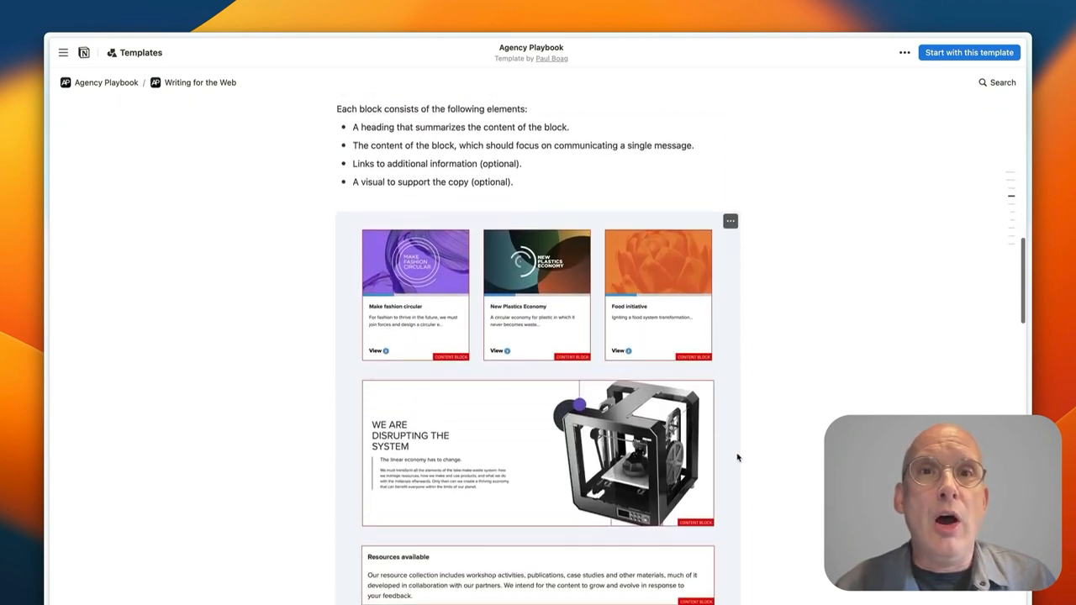
{"action": "scroll", "scroll_direction": "down", "scroll_amount": 3}
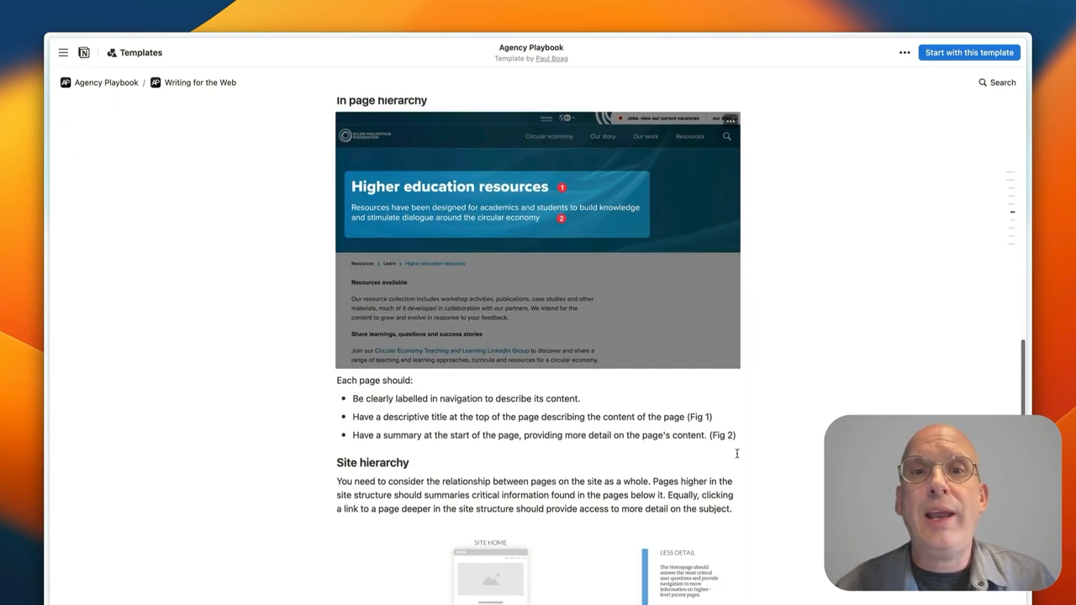
{"action": "scroll", "scroll_direction": "down", "scroll_amount": 3}
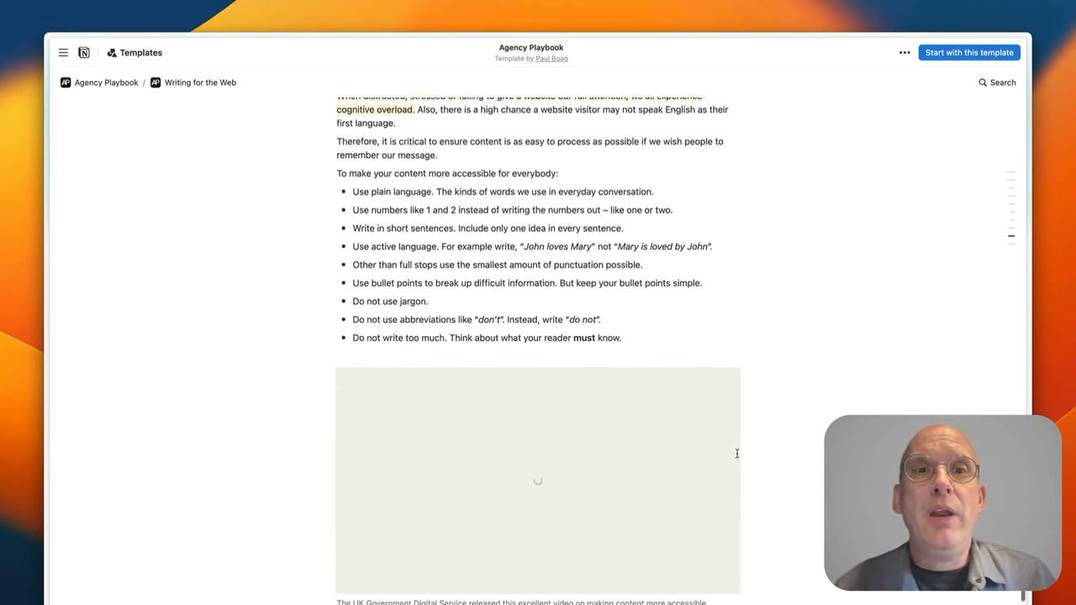
{"action": "scroll", "scroll_direction": "down", "scroll_amount": 3}
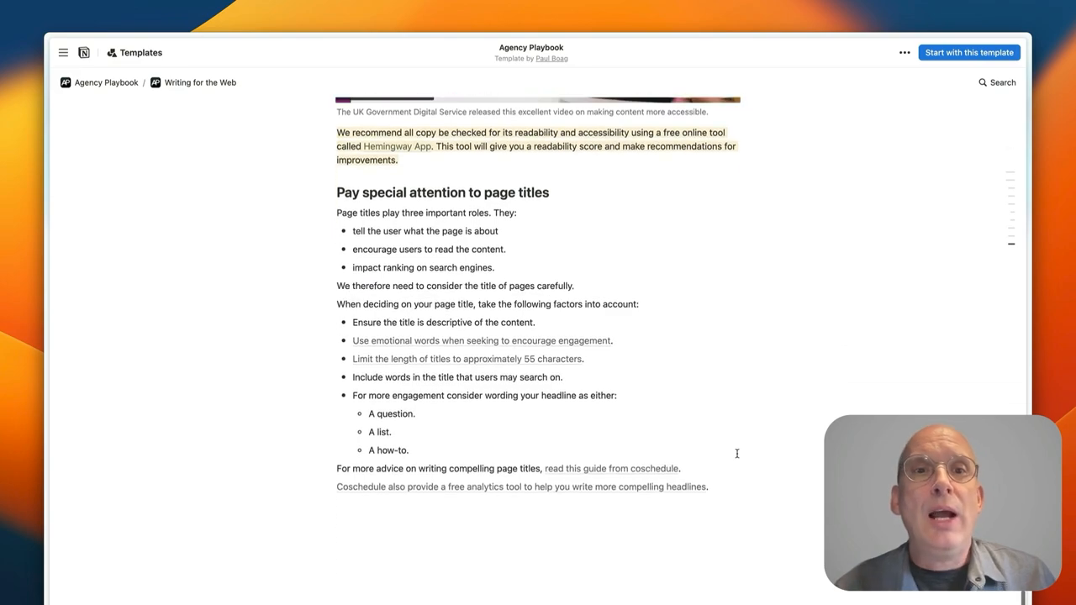
{"action": "left_click", "coordinate": [98, 83]}
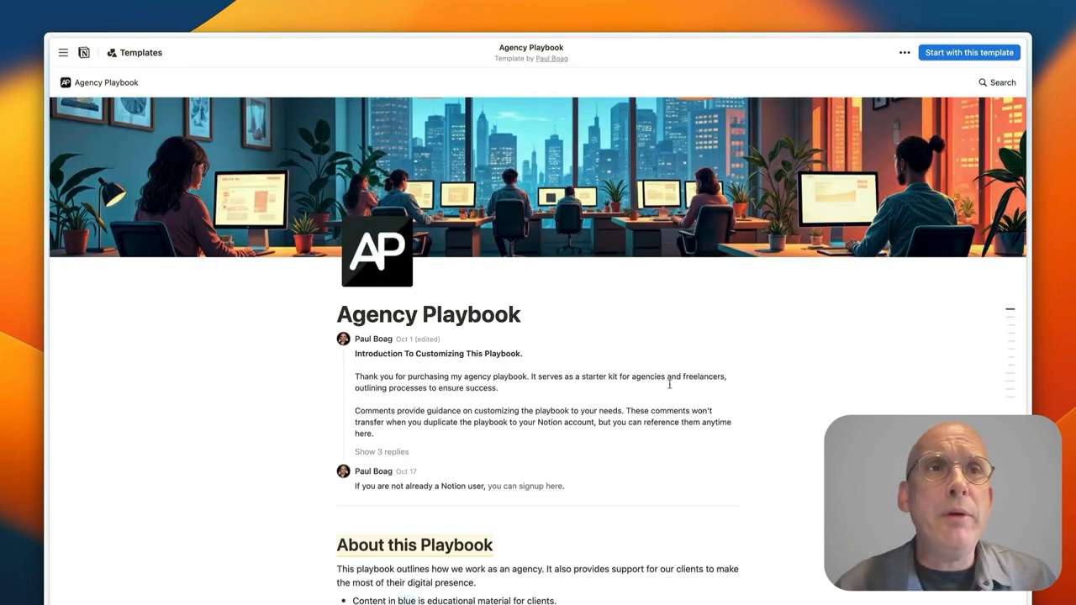
Scroll to Best Practice Guides and open the Testing With Users guide.
{"action": "scroll", "scroll_direction": "down", "scroll_amount": 3}
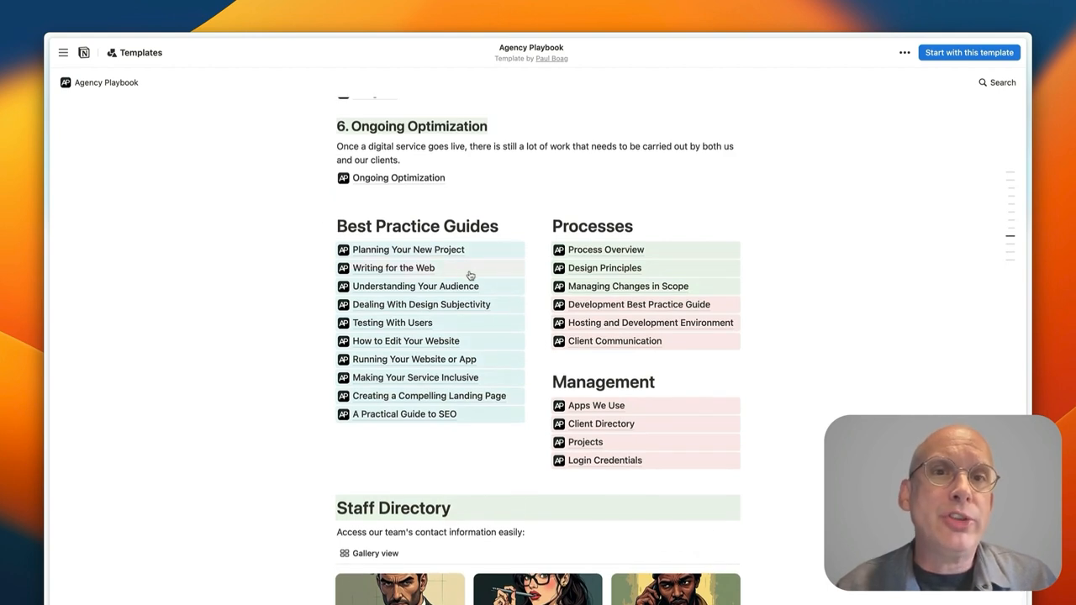
{"action": "mouse_move", "coordinate": [390, 420]}
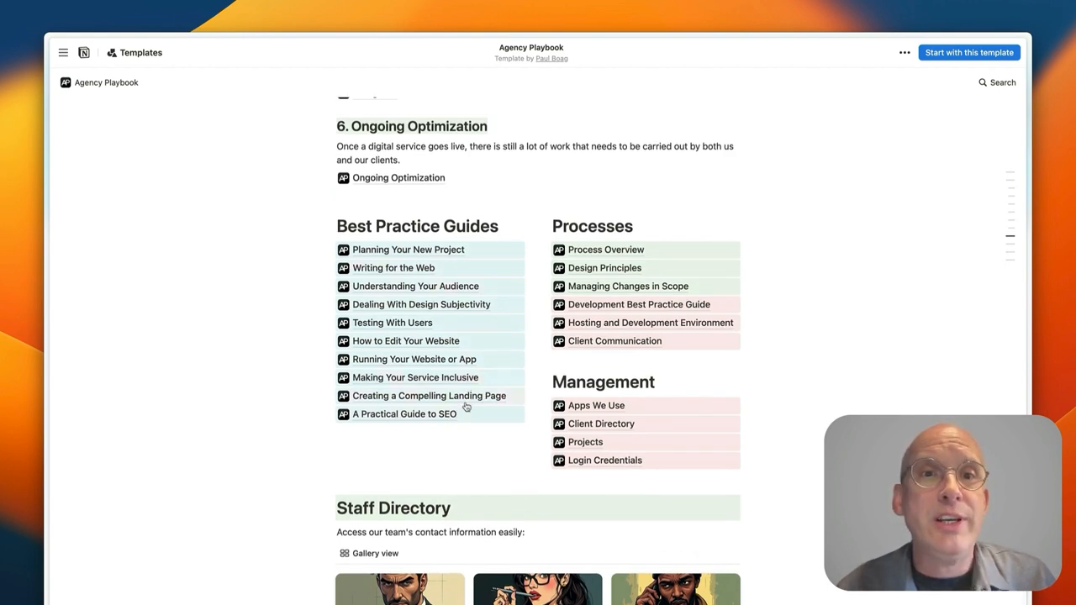
{"action": "mouse_move", "coordinate": [384, 323]}
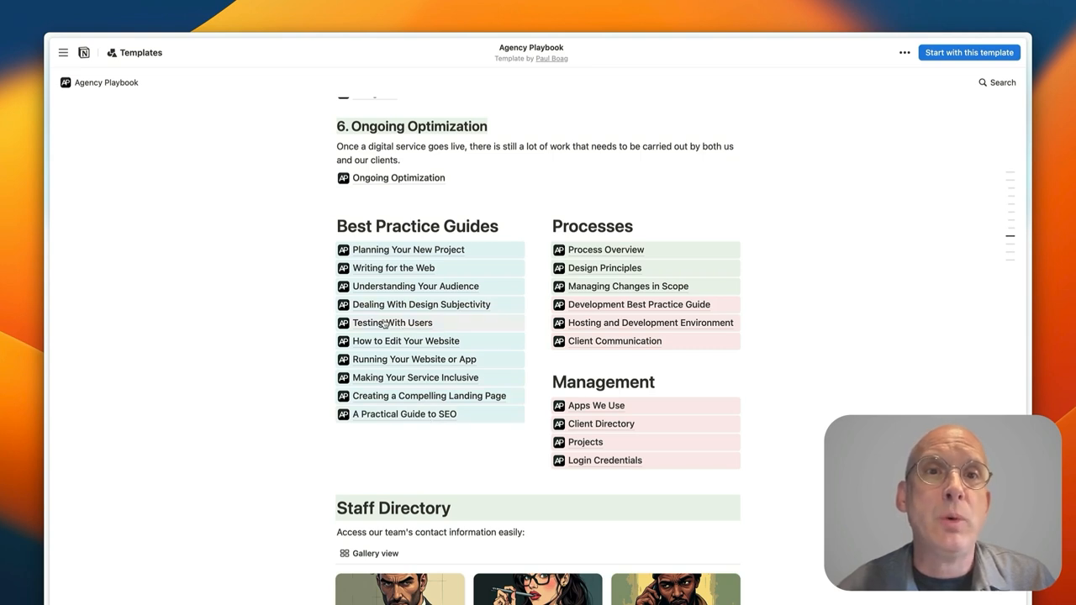
{"action": "mouse_move", "coordinate": [373, 336]}
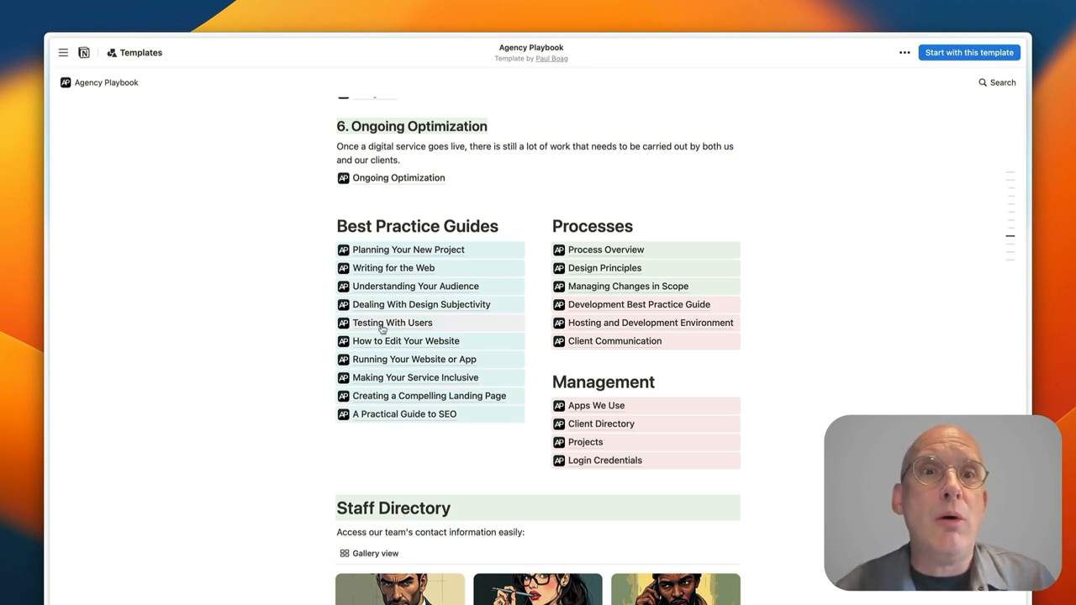
{"action": "left_click", "coordinate": [393, 323]}
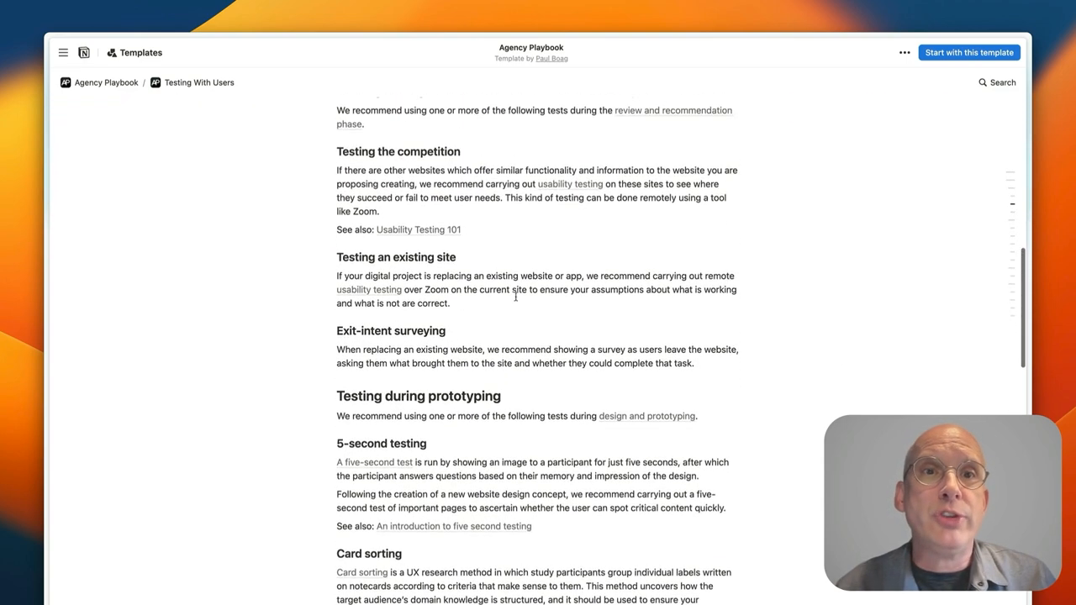
Read Testing With Users through its post-launch testing methods, then return to the homepage.
{"action": "scroll", "scroll_direction": "down", "scroll_amount": 3}
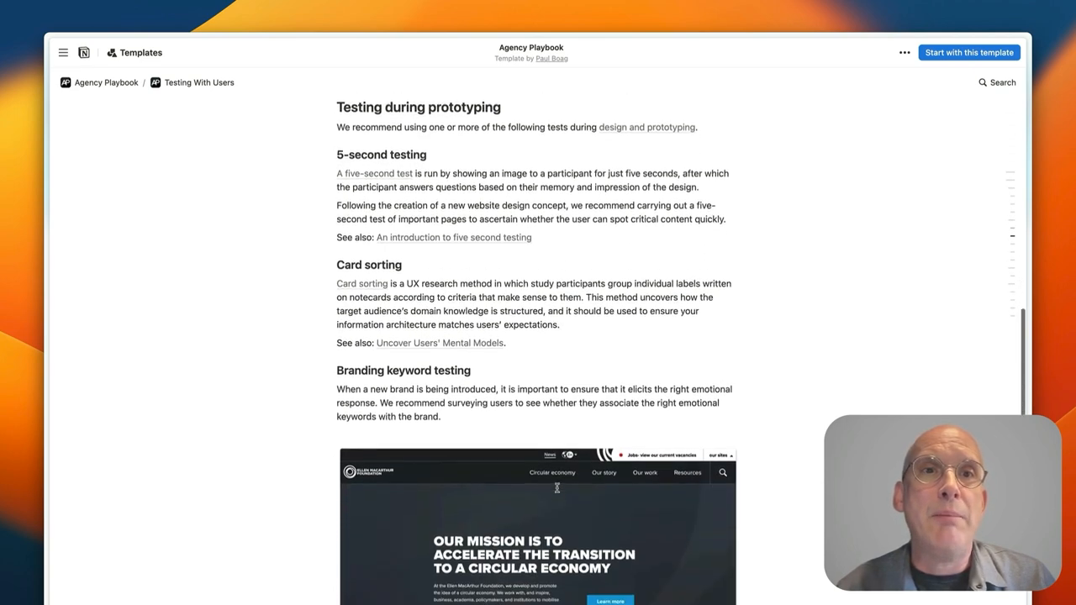
{"action": "scroll", "scroll_direction": "down", "scroll_amount": 3}
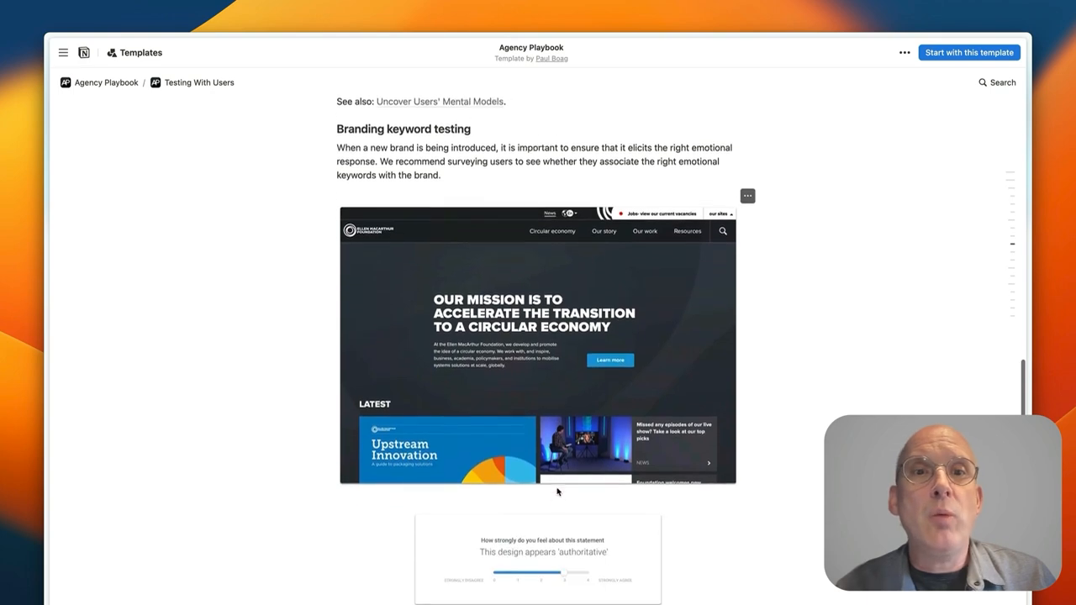
{"action": "scroll", "scroll_direction": "down", "scroll_amount": 3}
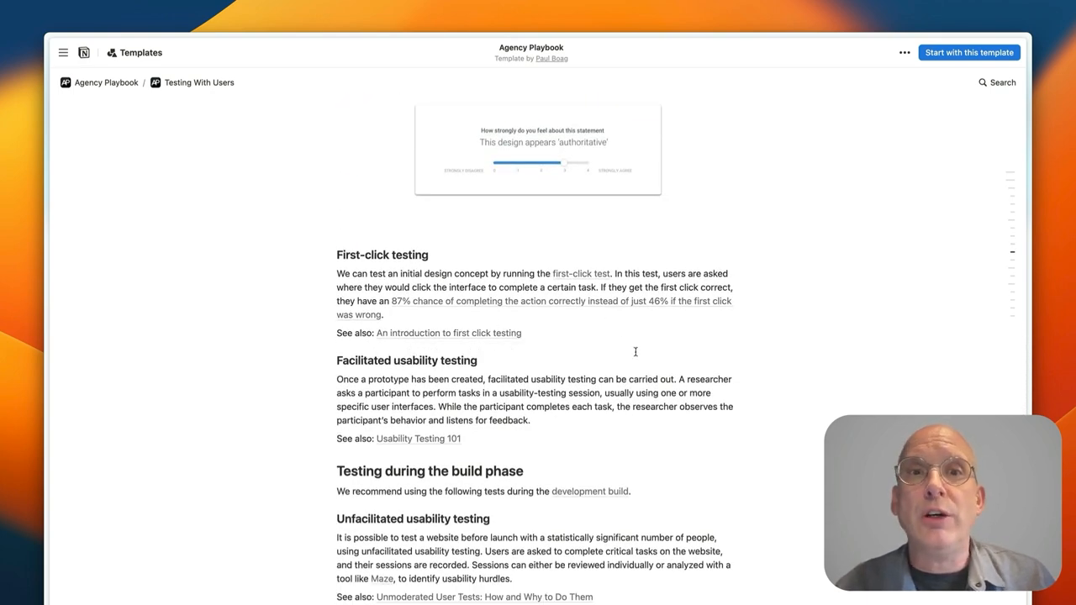
{"action": "scroll", "scroll_direction": "down", "scroll_amount": 3}
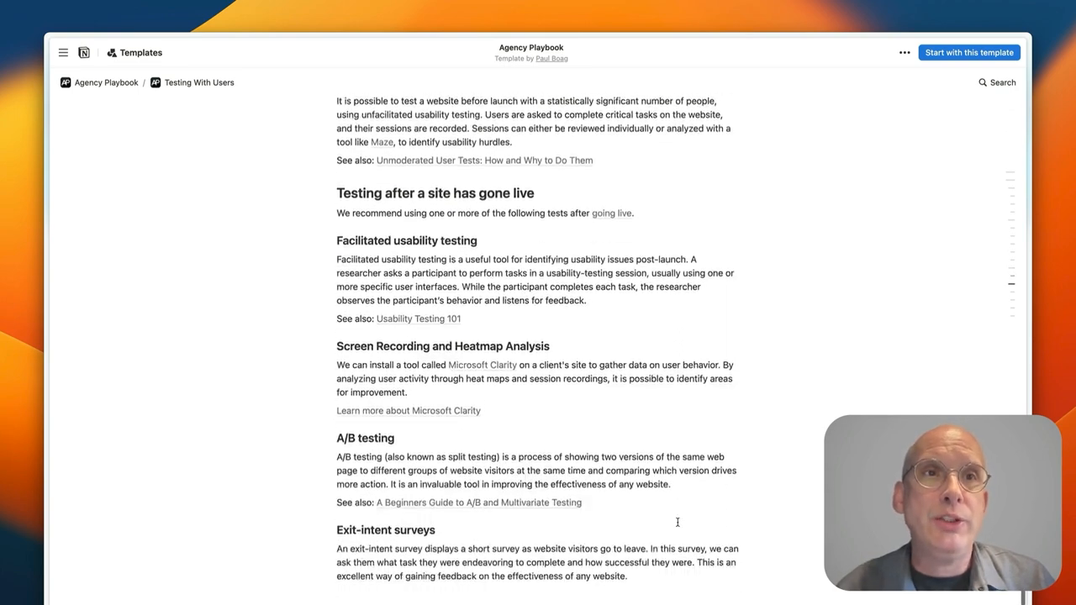
{"action": "left_click", "coordinate": [106, 83]}
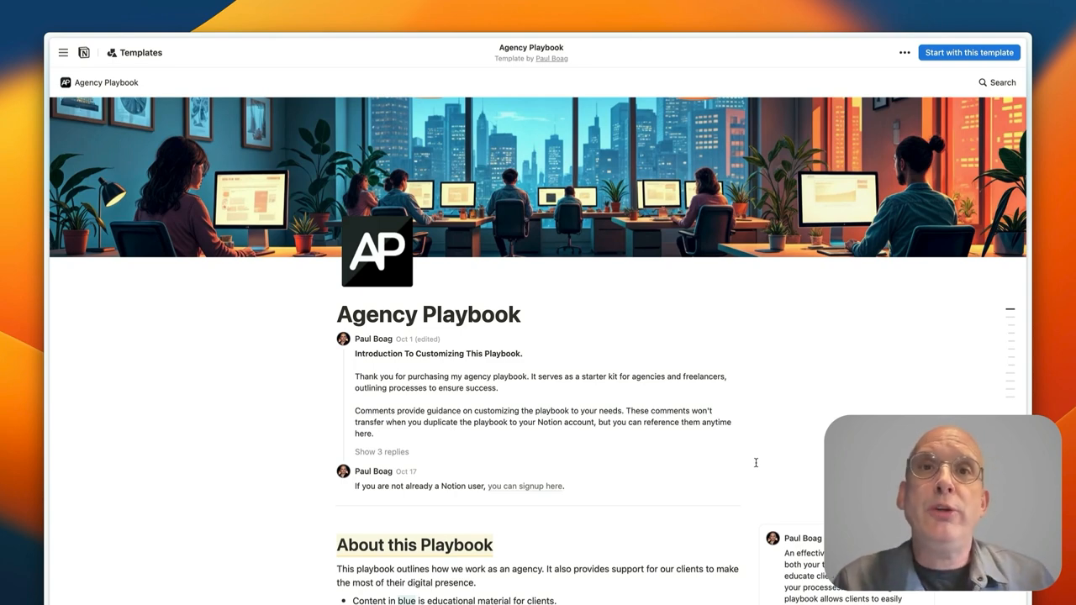
{"action": "mouse_move", "coordinate": [702, 507]}
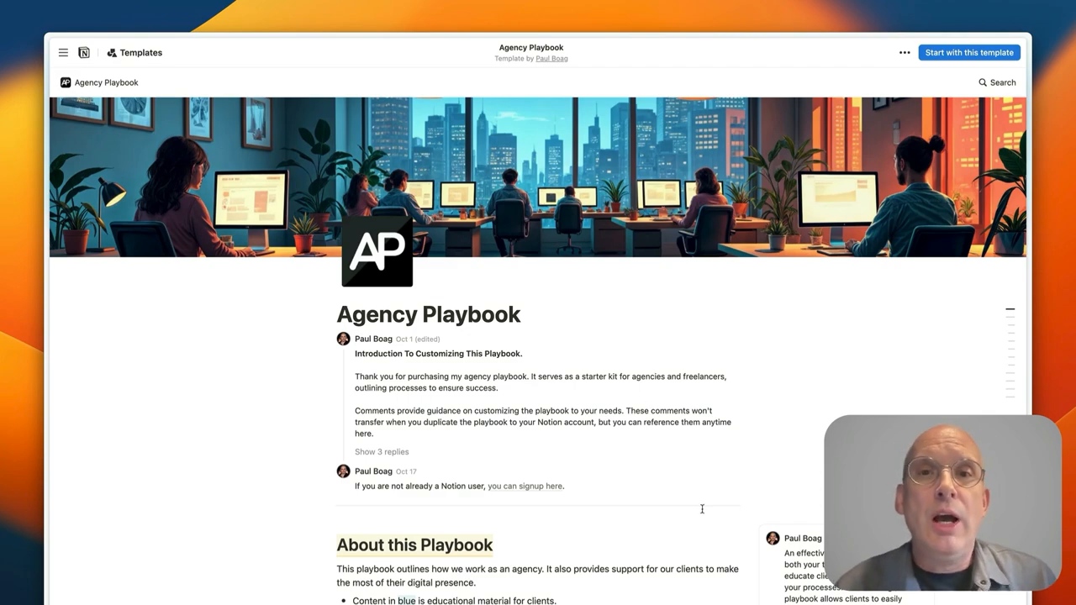
Scroll to the Processes list and open the Process Overview page.
{"action": "scroll", "scroll_direction": "down", "scroll_amount": 3}
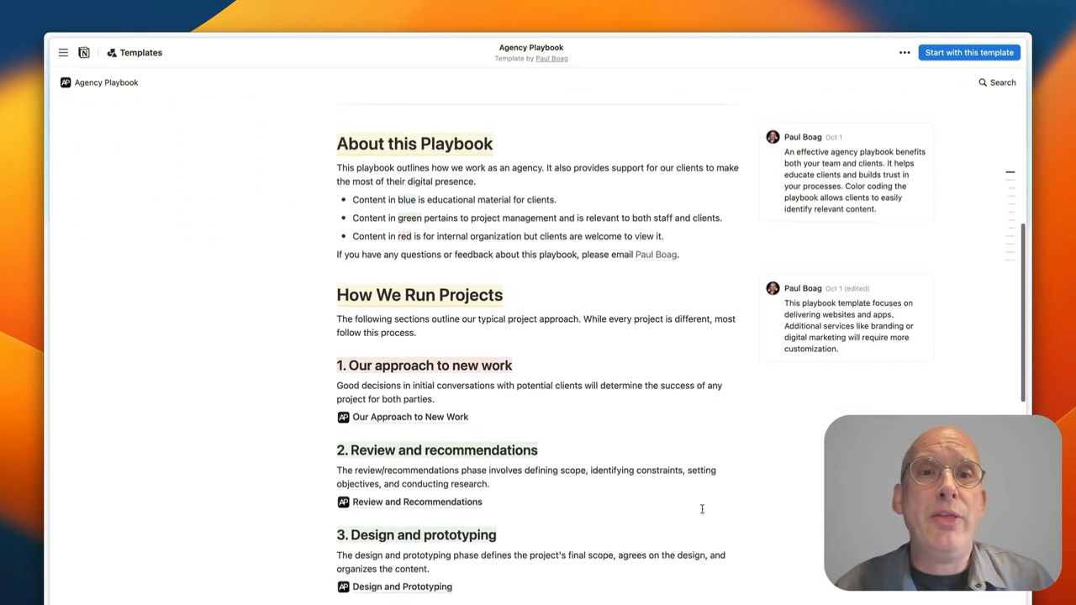
{"action": "scroll", "scroll_direction": "down", "scroll_amount": 3}
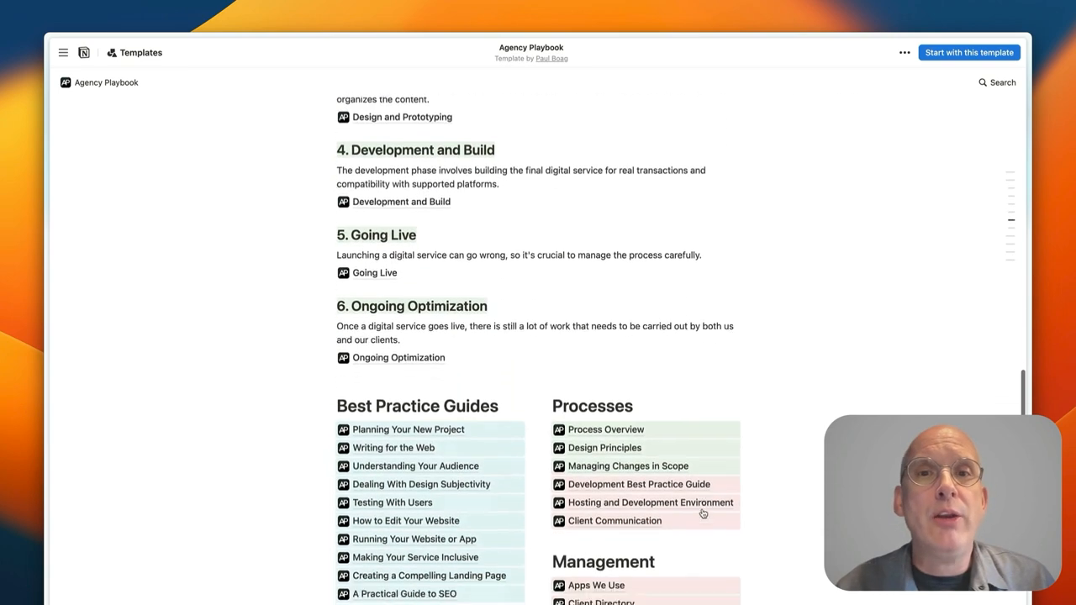
{"action": "scroll", "scroll_direction": "down", "scroll_amount": 3}
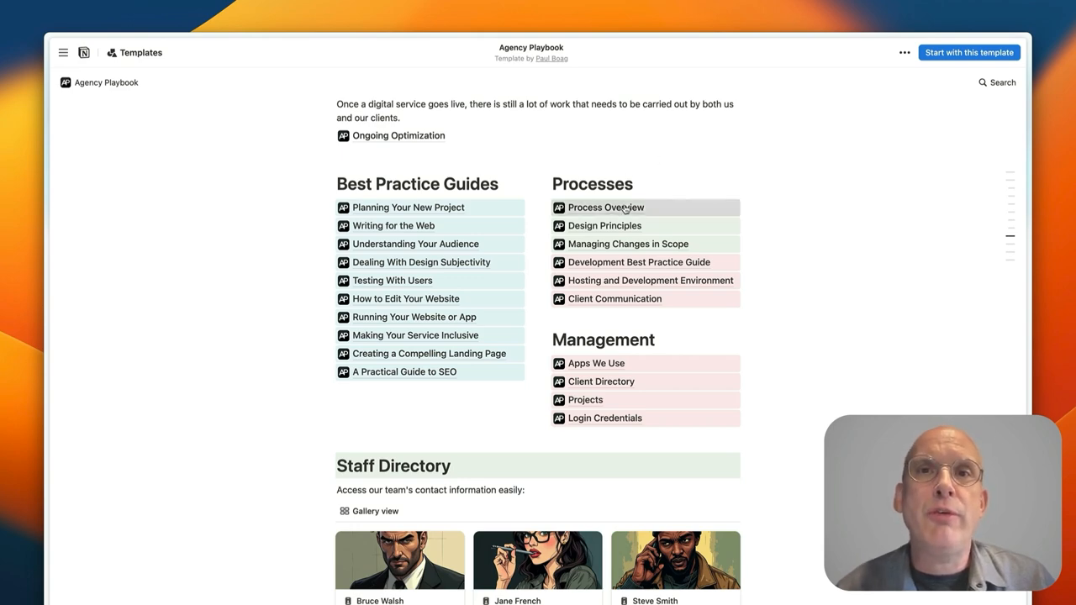
{"action": "left_click", "coordinate": [605, 206]}
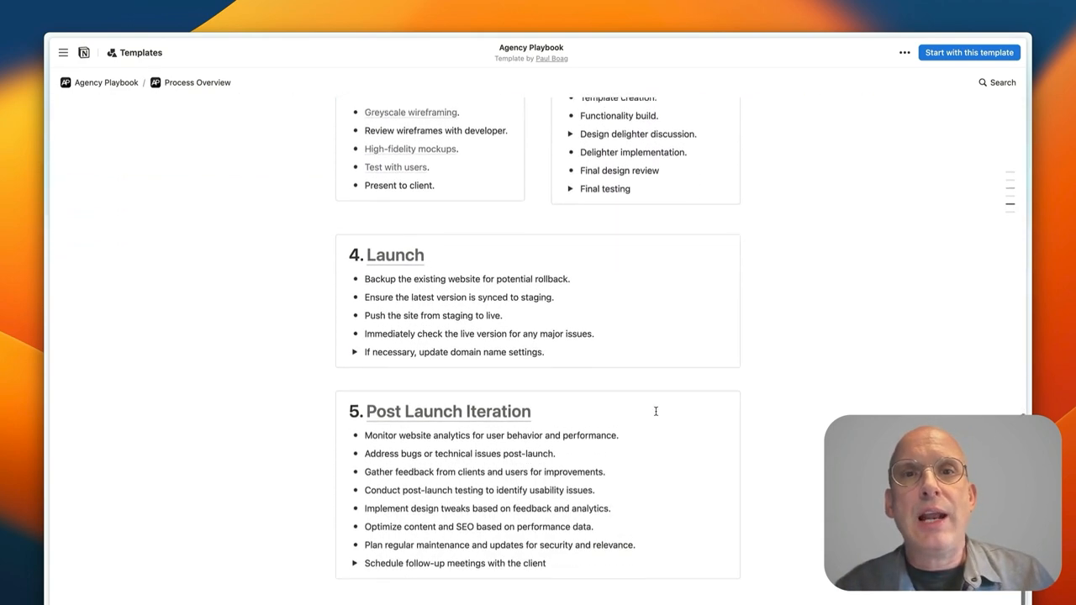
Leave Process Overview and open the Design Principles page from Processes.
{"action": "scroll", "scroll_direction": "up", "scroll_amount": 3}
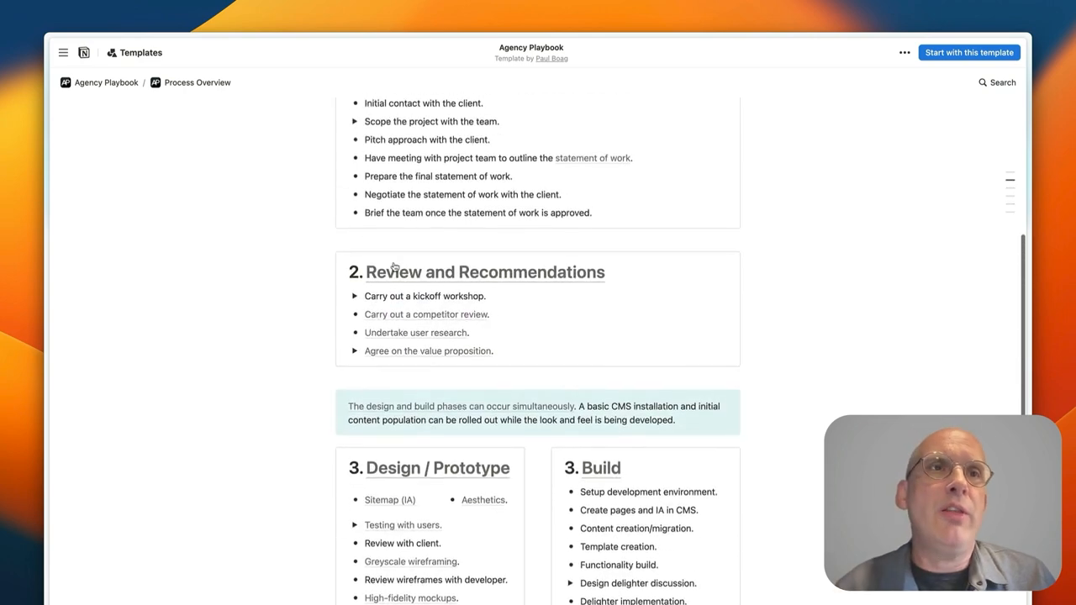
{"action": "scroll", "scroll_direction": "up", "scroll_amount": 3}
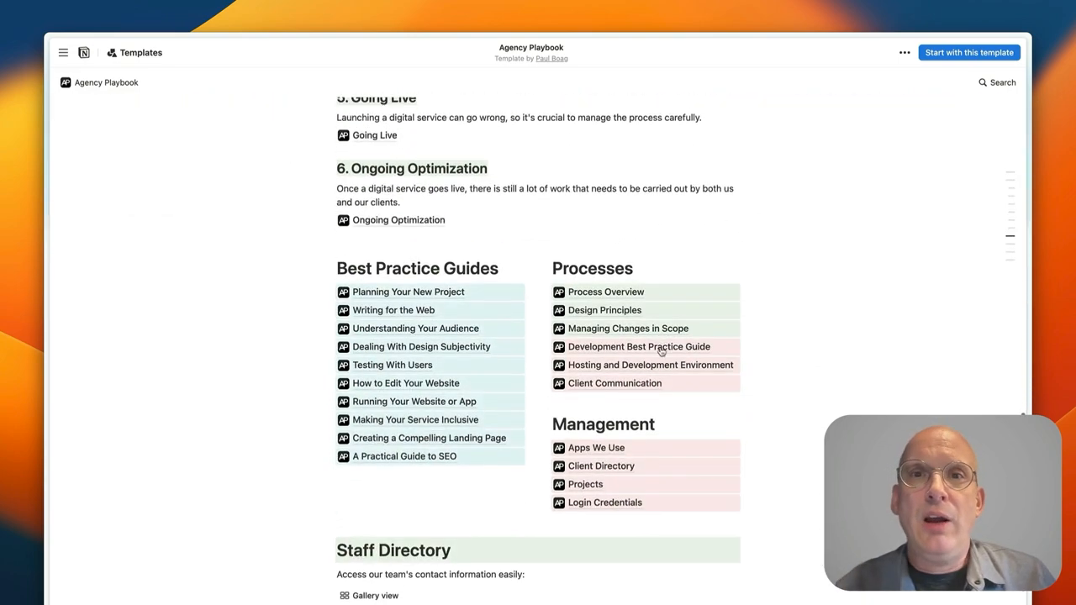
{"action": "left_click", "coordinate": [605, 309]}
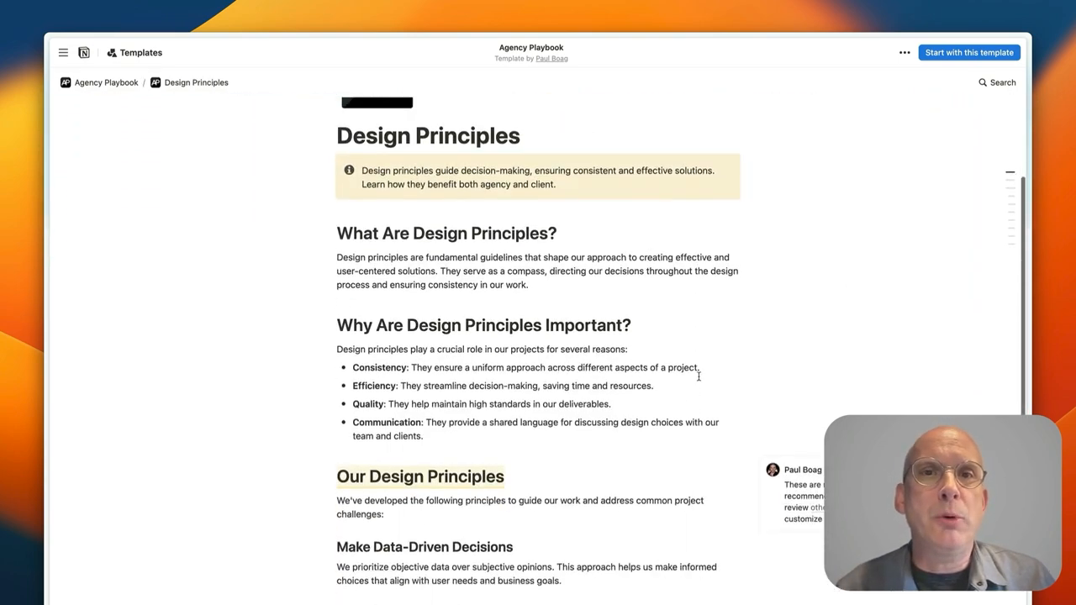
Read Design Principles through its first four principles, then return to the homepage.
{"action": "scroll", "scroll_direction": "down", "scroll_amount": 3}
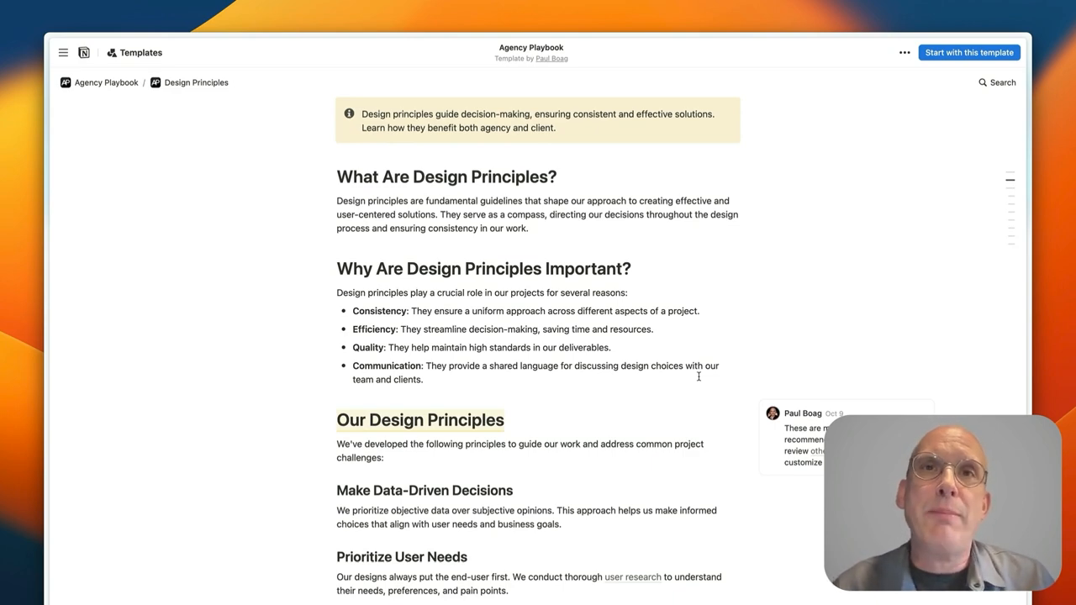
{"action": "scroll", "scroll_direction": "down", "scroll_amount": 3}
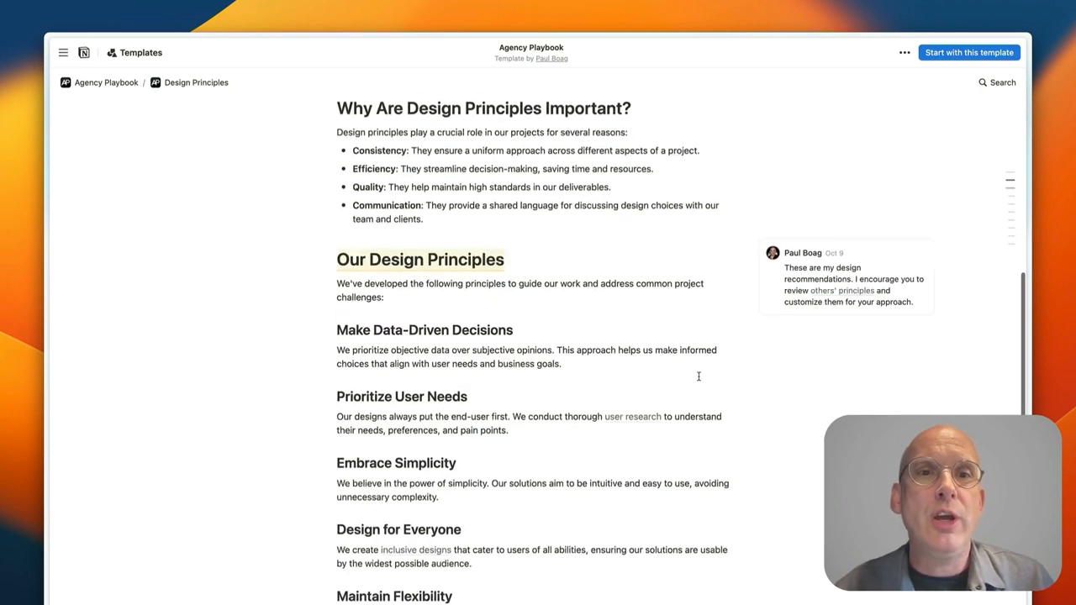
{"action": "scroll", "scroll_direction": "down", "scroll_amount": 3}
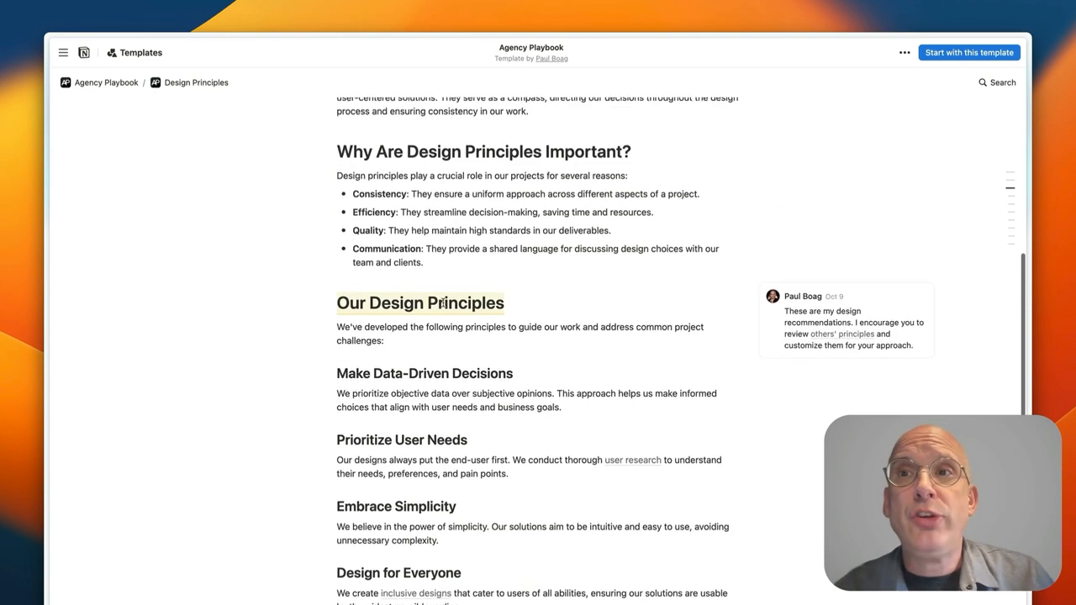
{"action": "scroll", "scroll_direction": "down", "scroll_amount": 3}
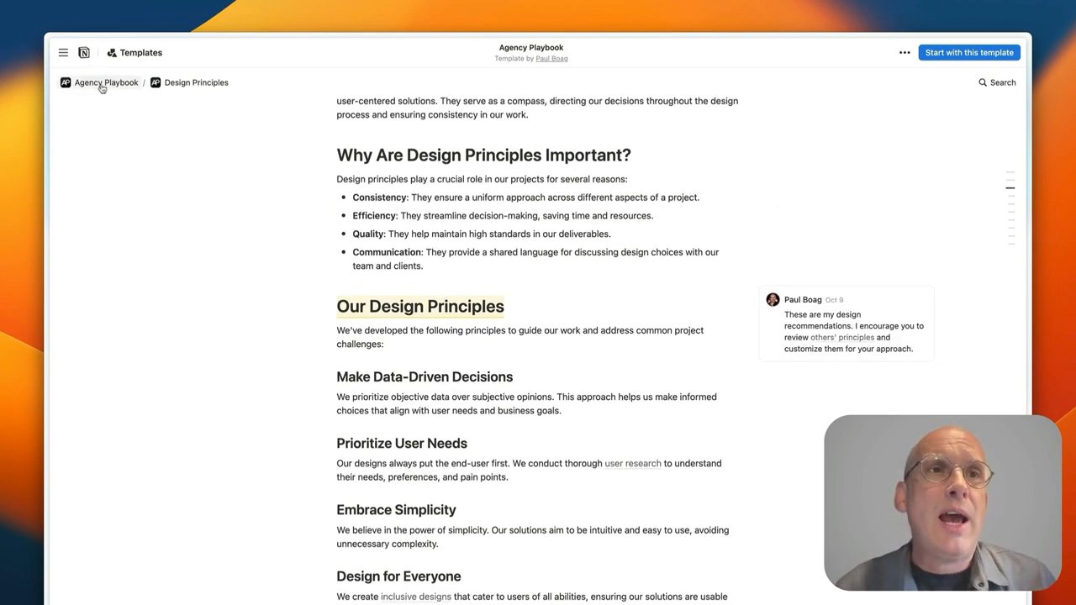
{"action": "left_click", "coordinate": [105, 82]}
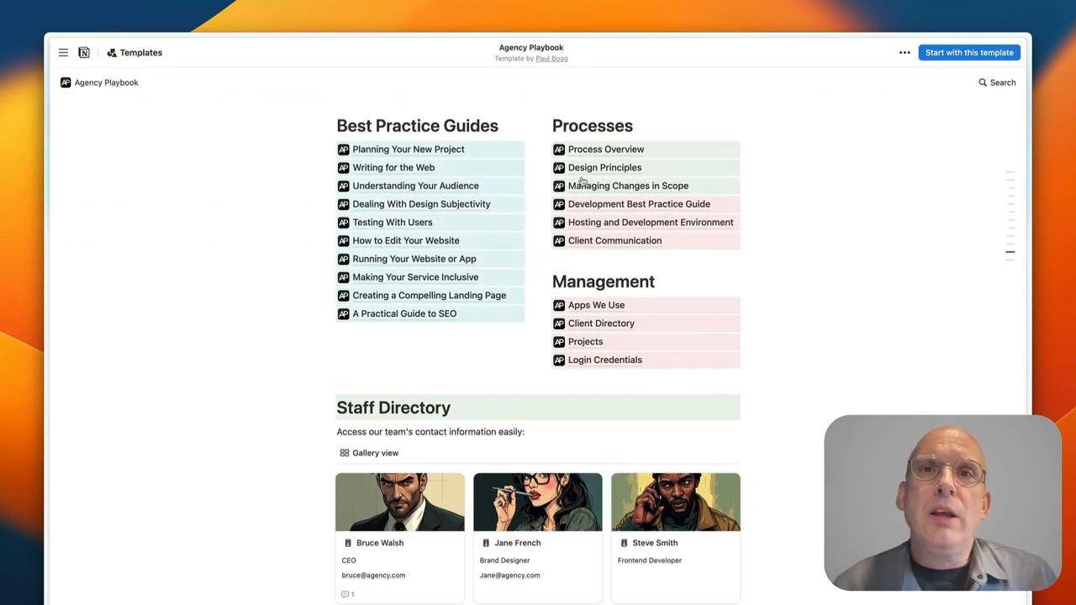
Read the Development Best Practice Guide through Testing, Backup and Next Person, then return home.
{"action": "left_click", "coordinate": [638, 204]}
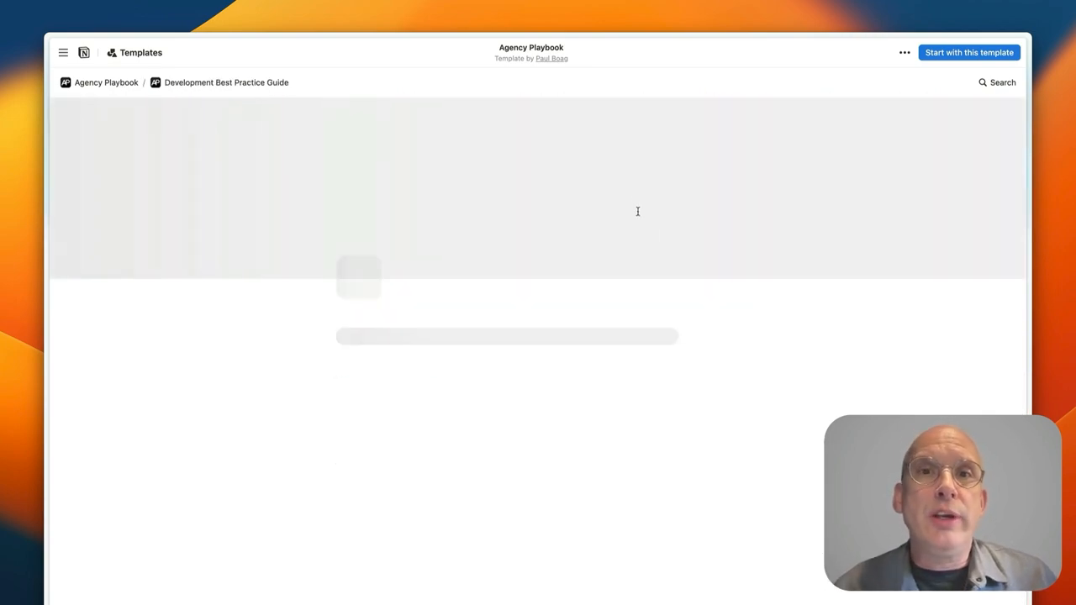
{"action": "scroll", "scroll_direction": "down", "scroll_amount": 3}
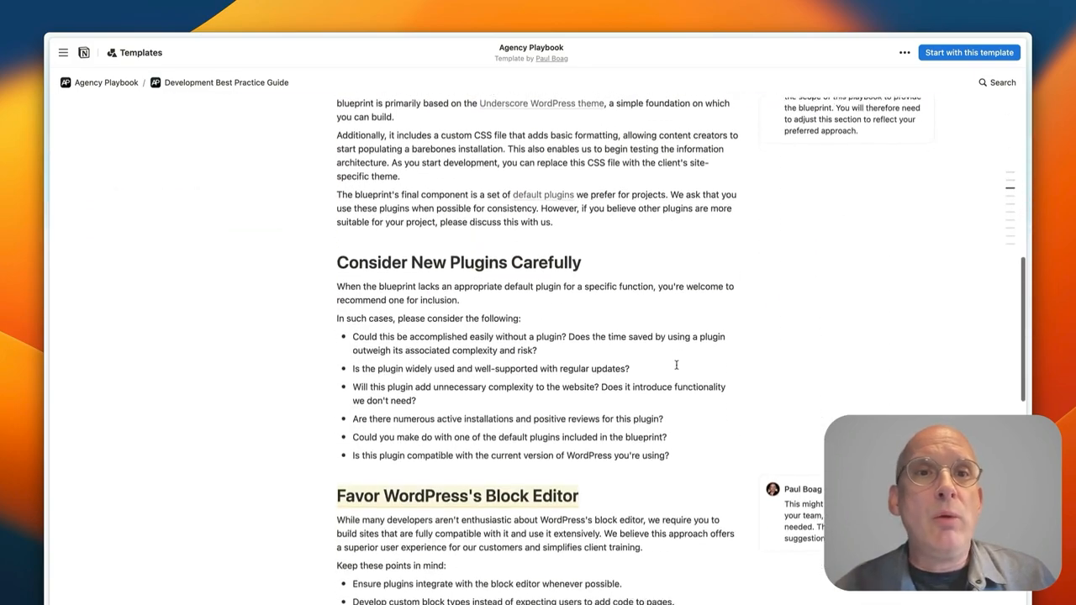
{"action": "scroll", "scroll_direction": "down", "scroll_amount": 3}
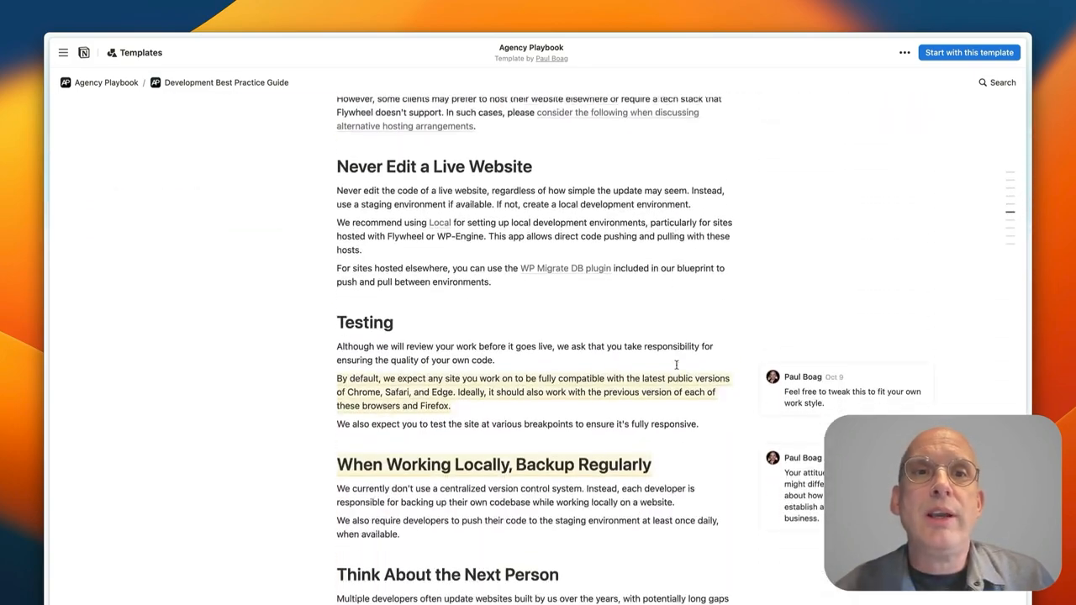
{"action": "scroll", "scroll_direction": "down", "scroll_amount": 3}
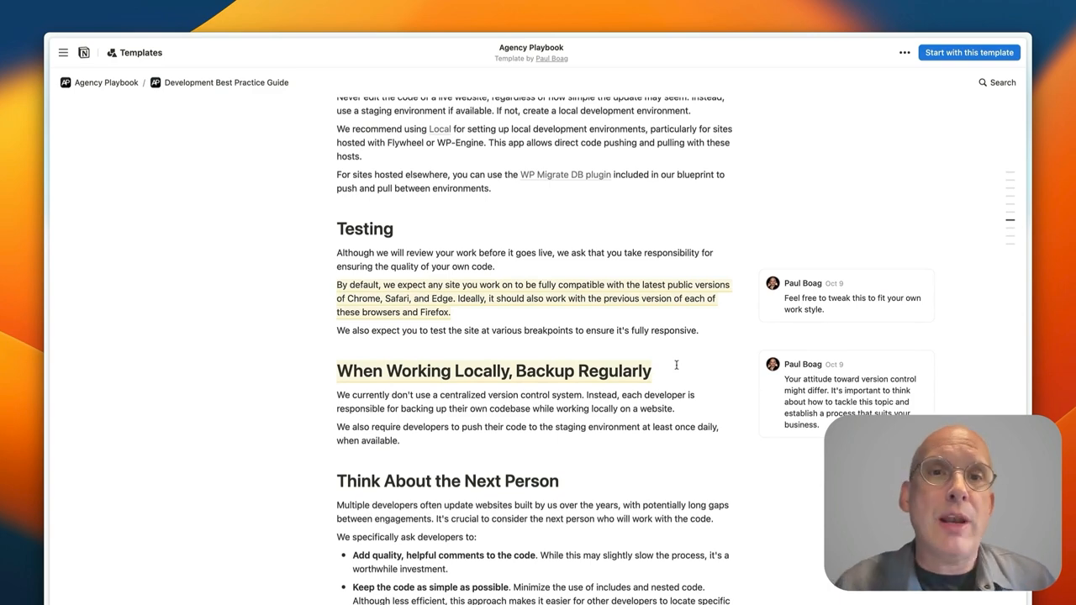
{"action": "scroll", "scroll_direction": "down", "scroll_amount": 3}
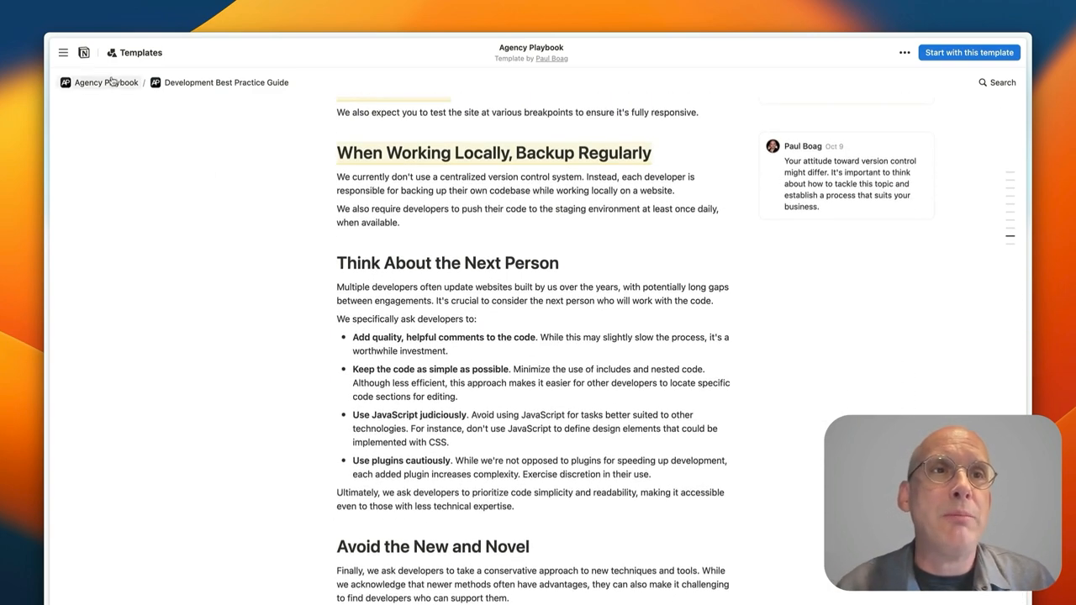
{"action": "left_click", "coordinate": [106, 82]}
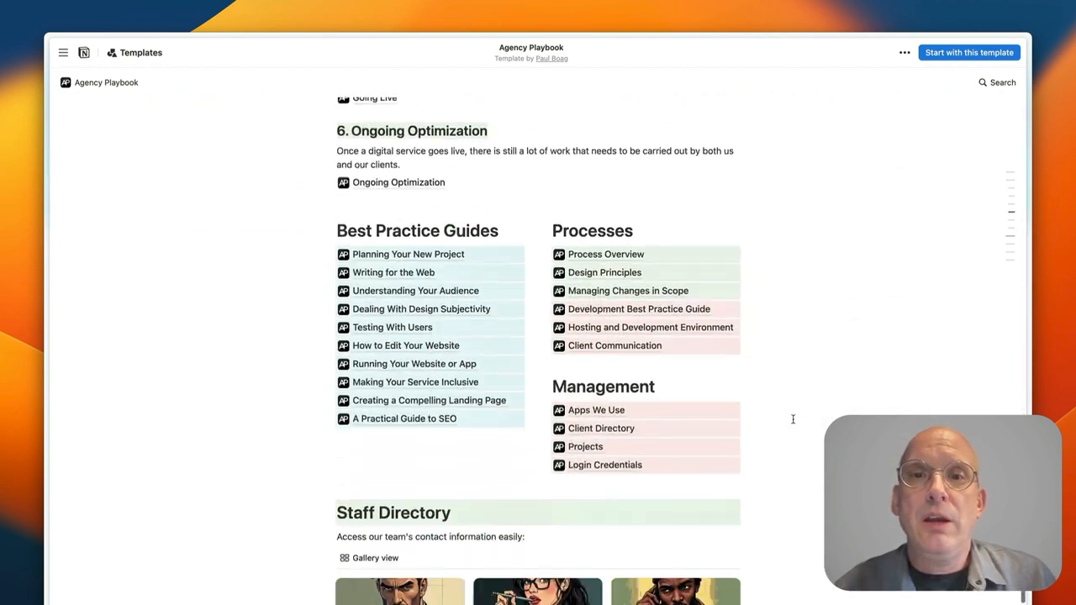
{"action": "scroll", "scroll_direction": "down", "scroll_amount": 3}
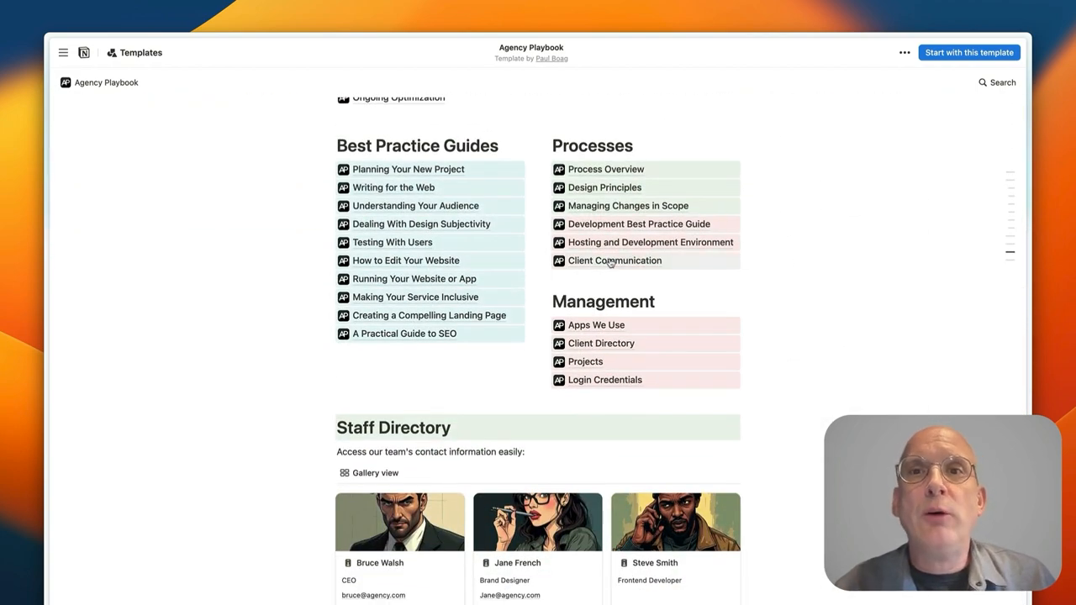
{"action": "left_click", "coordinate": [613, 261]}
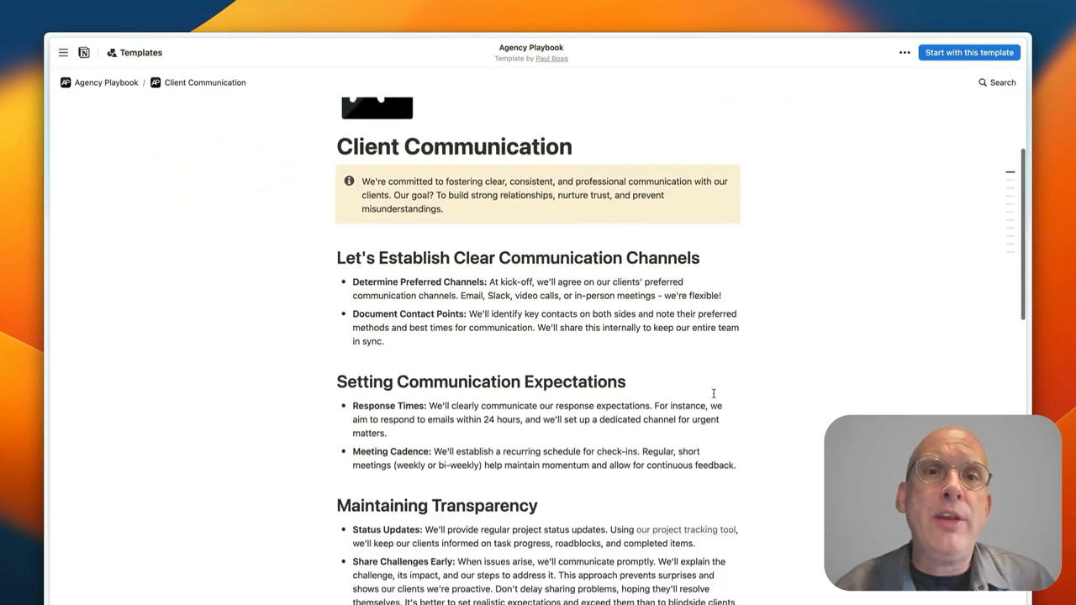
{"action": "scroll", "scroll_direction": "down", "scroll_amount": 3}
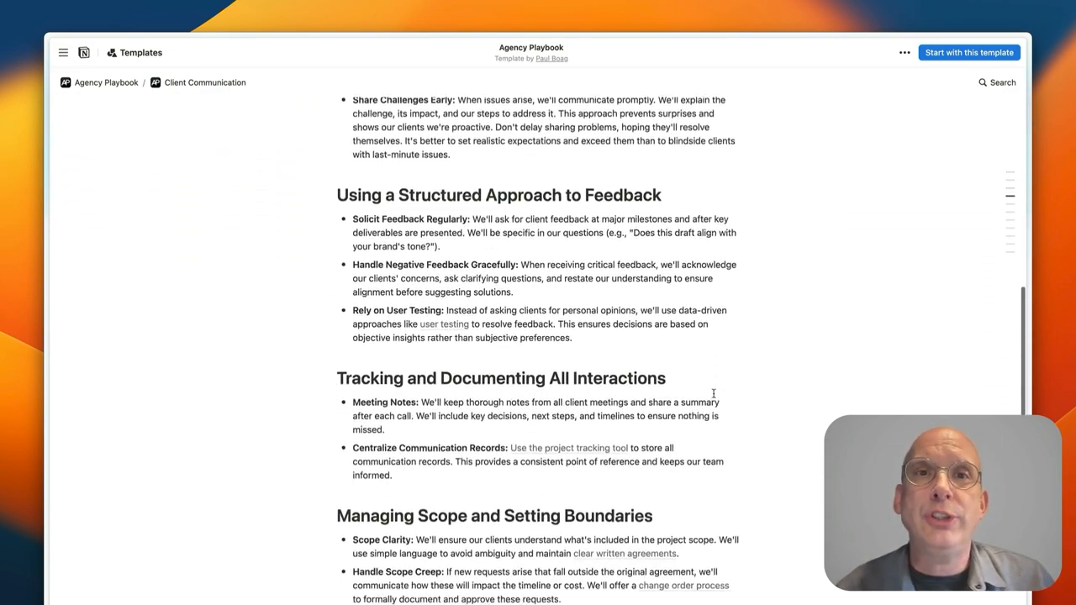
{"action": "scroll", "scroll_direction": "down", "scroll_amount": 3}
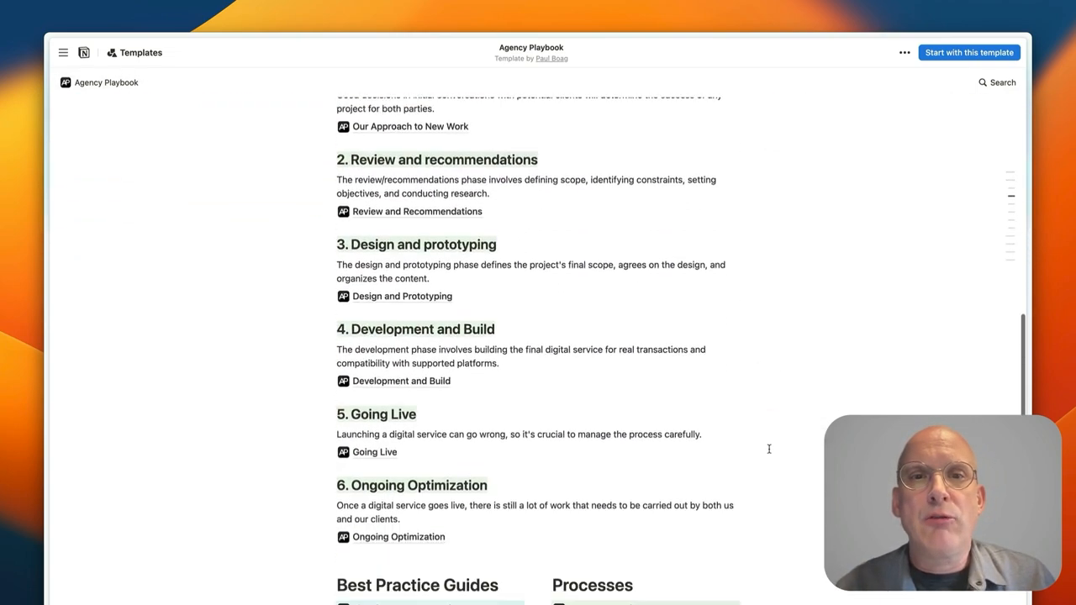
{"action": "scroll", "scroll_direction": "down", "scroll_amount": 3}
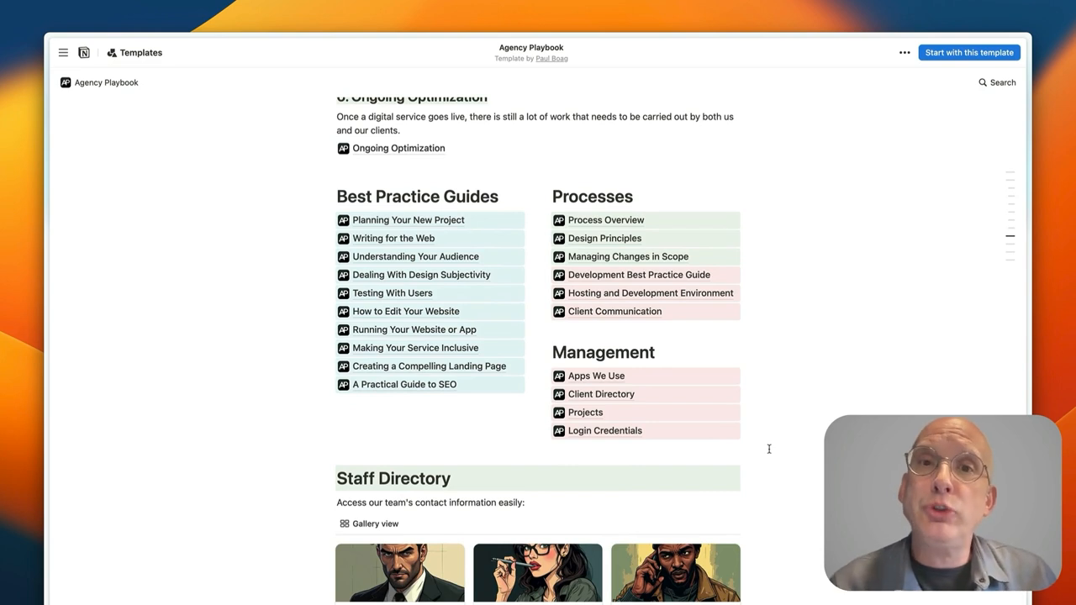
{"action": "scroll", "scroll_direction": "down", "scroll_amount": 3}
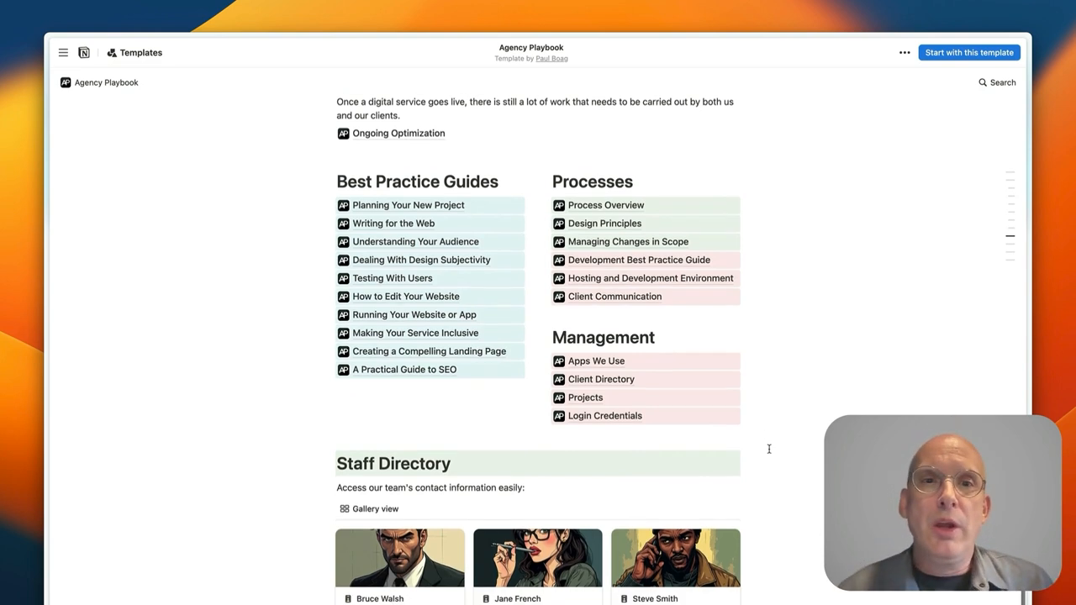
{"action": "scroll", "scroll_direction": "down", "scroll_amount": 3}
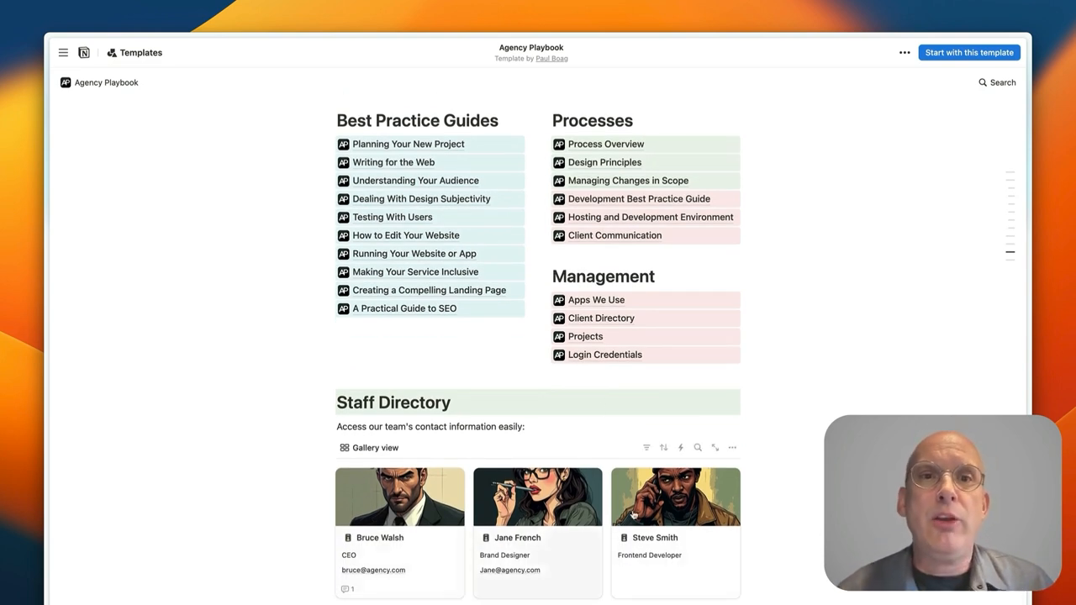
{"action": "mouse_move", "coordinate": [585, 564]}
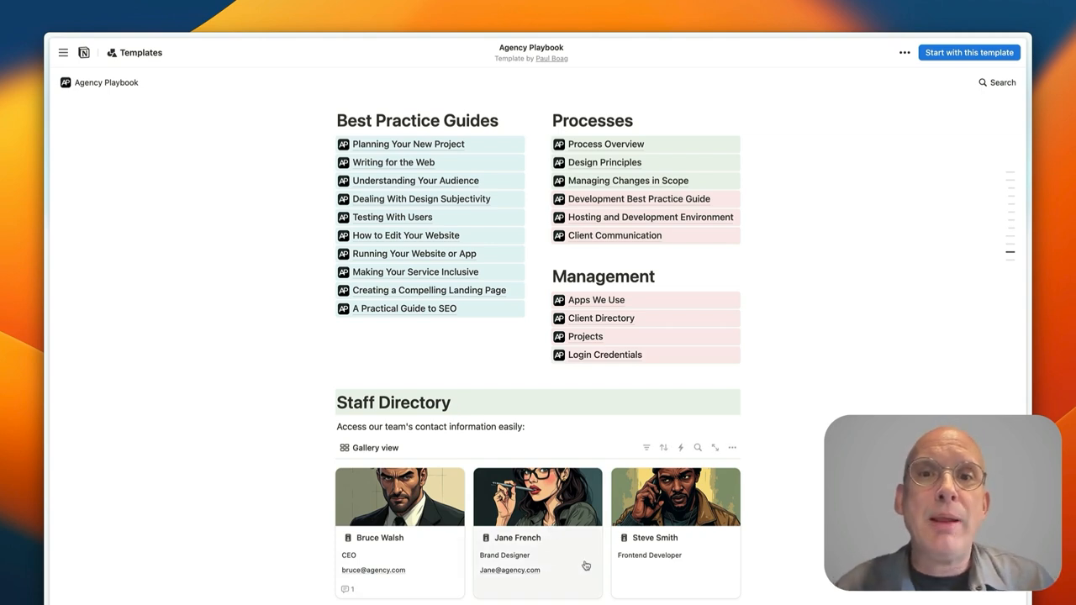
{"action": "left_click", "coordinate": [400, 497]}
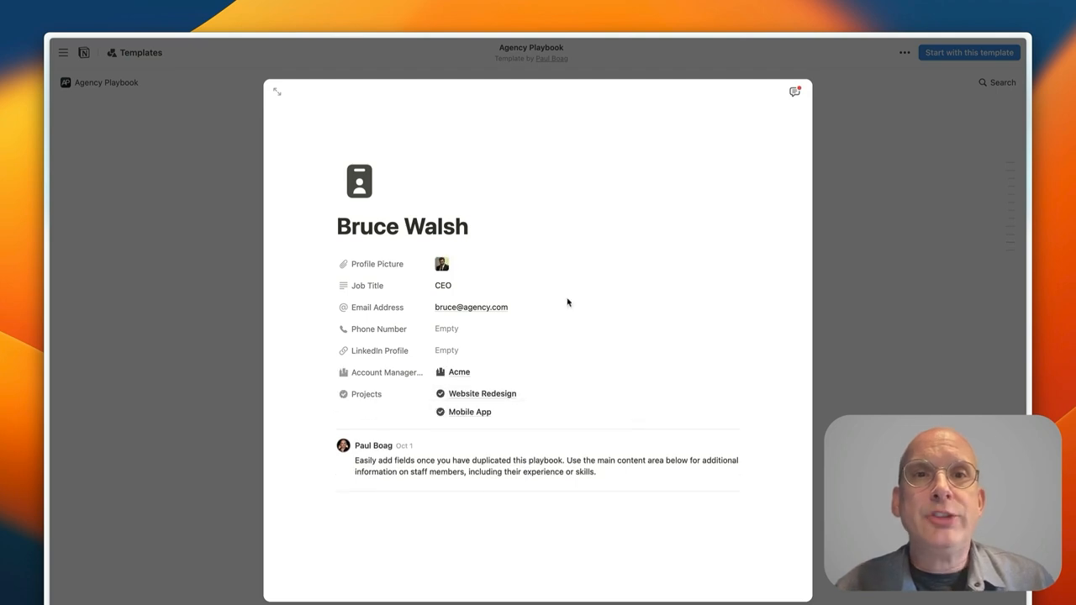
{"action": "mouse_move", "coordinate": [537, 507]}
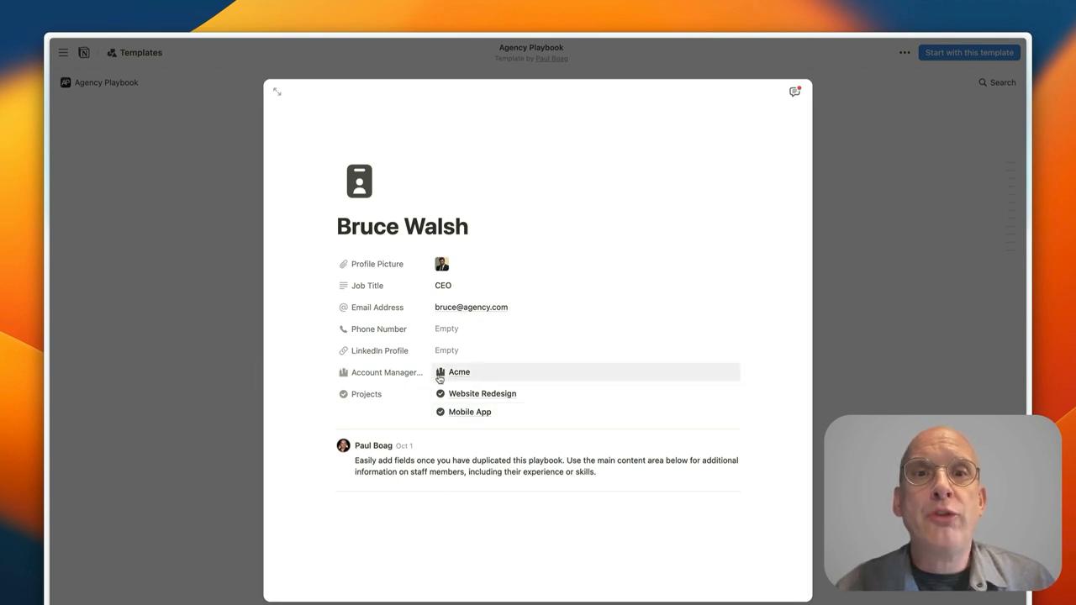
{"action": "mouse_move", "coordinate": [522, 382]}
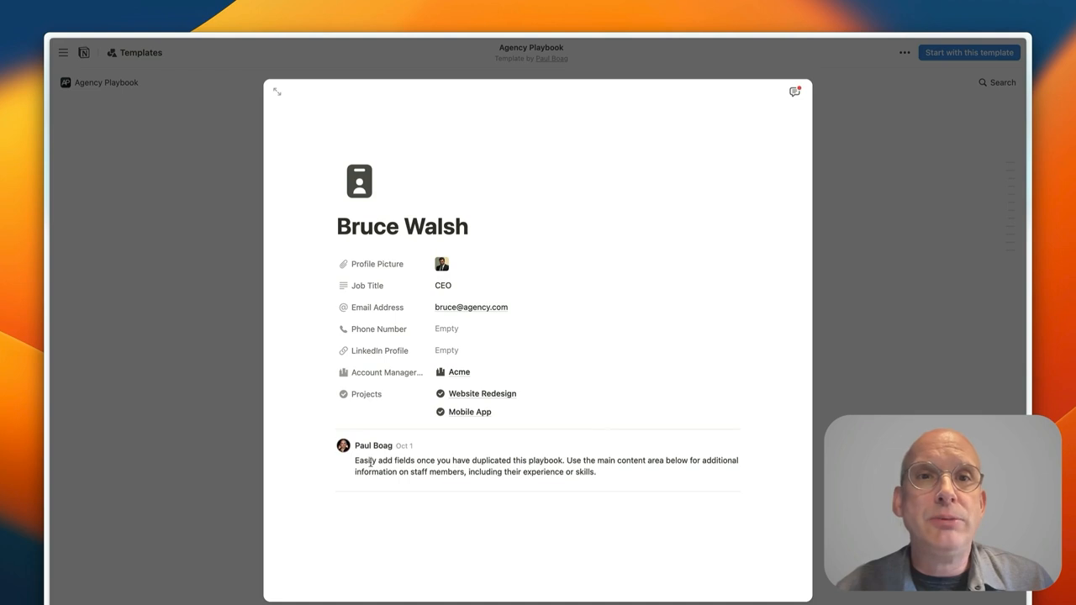
{"action": "mouse_move", "coordinate": [343, 282]}
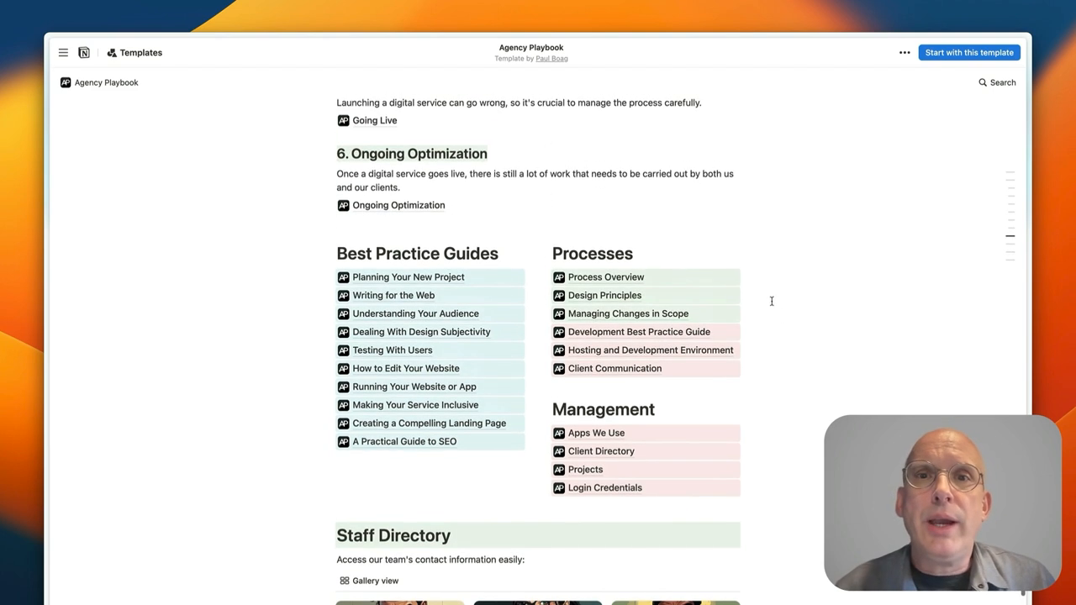
Scroll the homepage down to the Management links above the Staff Directory.
{"action": "scroll", "scroll_direction": "down", "scroll_amount": 3}
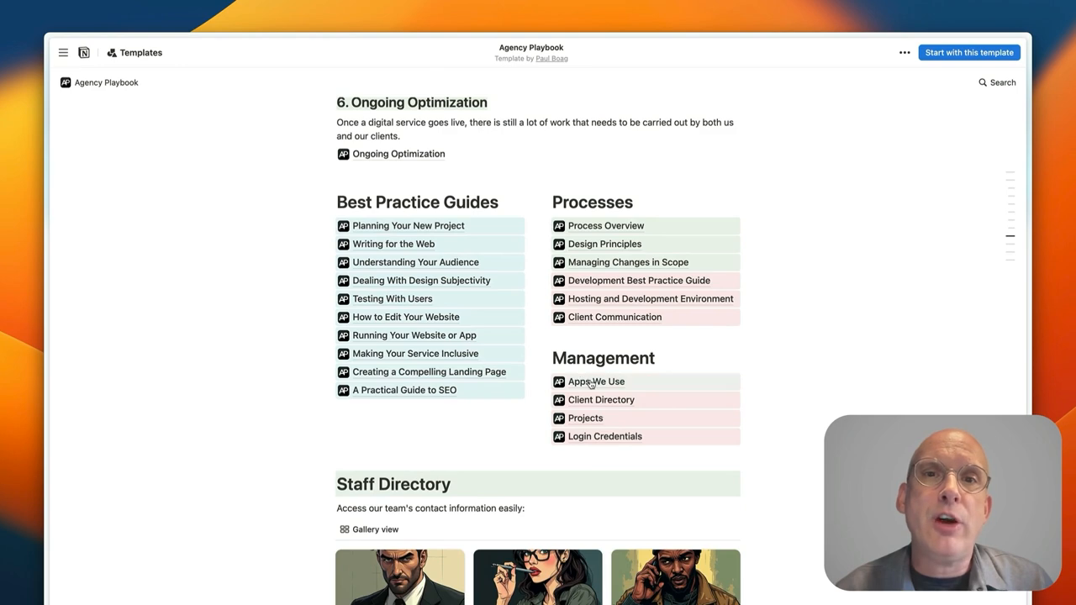
Open Apps We Use and browse its tool gallery past Maze and Lookback to Storyset and Editor X.
{"action": "left_click", "coordinate": [595, 381]}
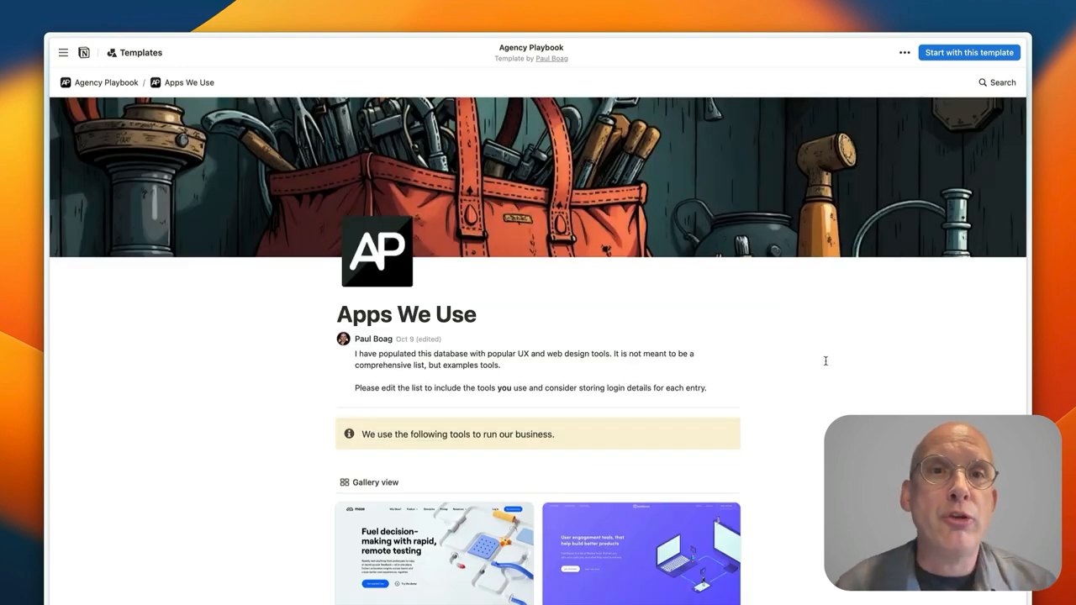
{"action": "scroll", "scroll_direction": "down", "scroll_amount": 3}
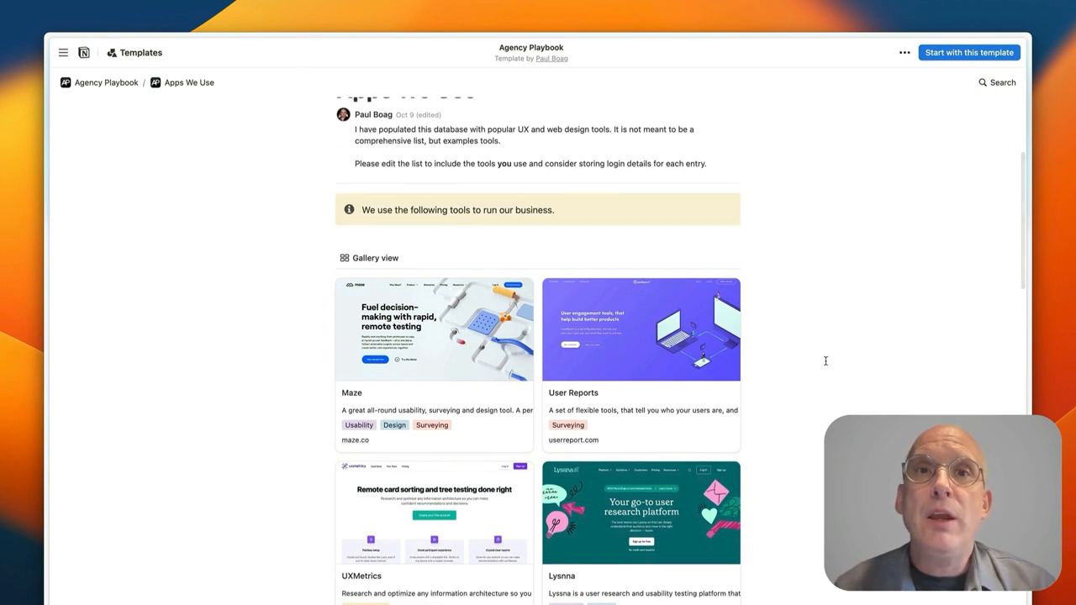
{"action": "scroll", "scroll_direction": "down", "scroll_amount": 3}
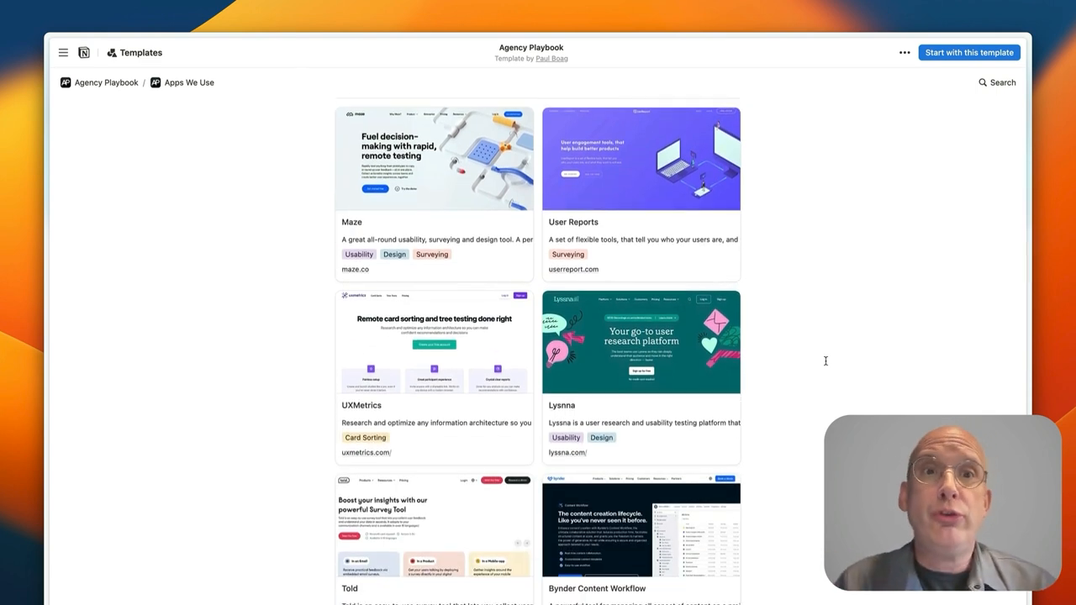
{"action": "scroll", "scroll_direction": "down", "scroll_amount": 3}
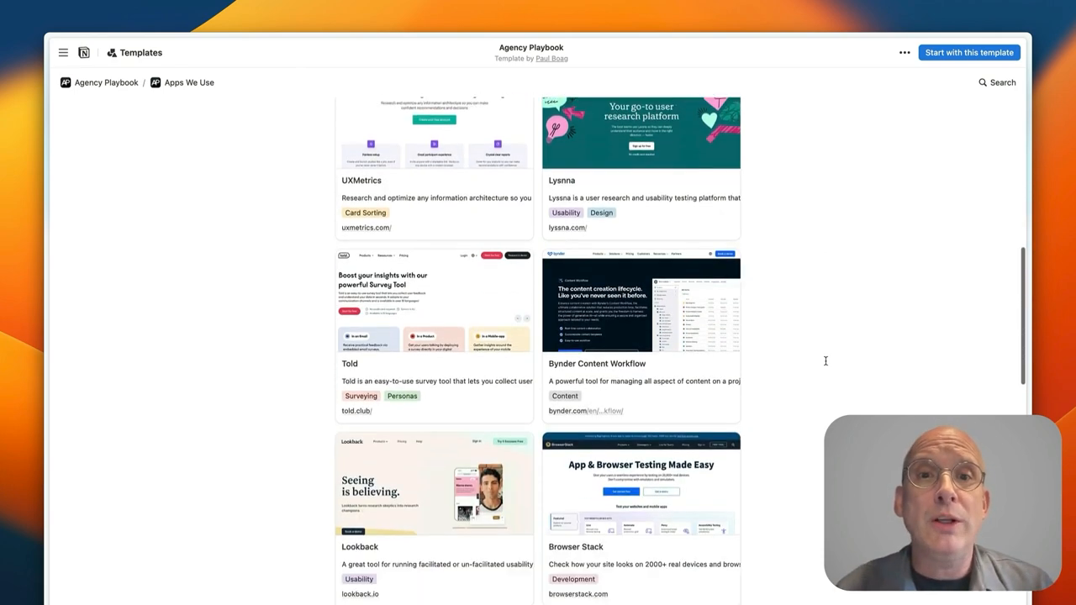
{"action": "scroll", "scroll_direction": "down", "scroll_amount": 3}
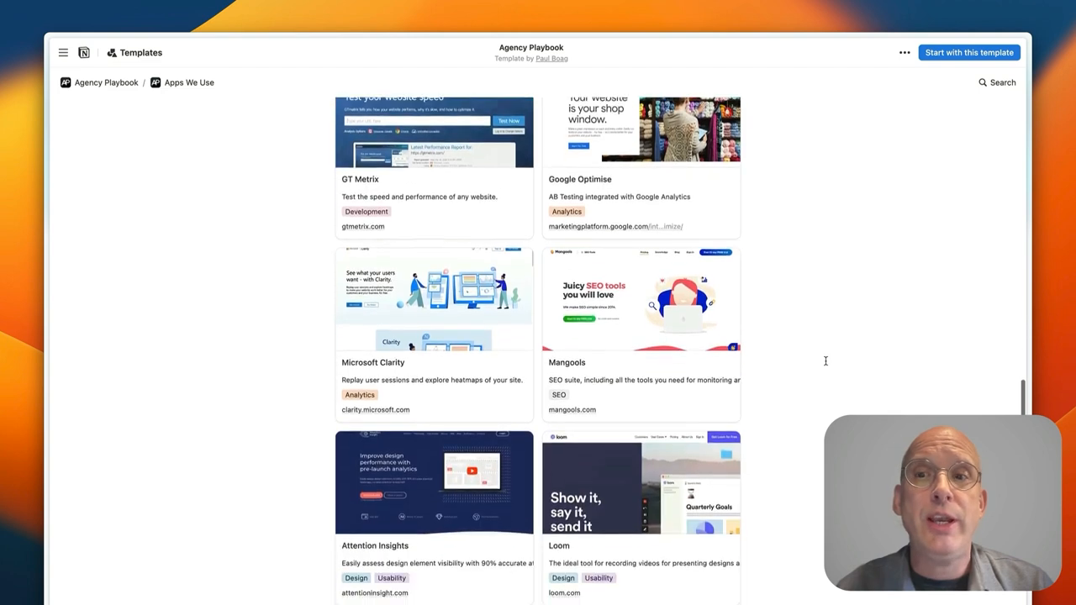
{"action": "scroll", "scroll_direction": "down", "scroll_amount": 3}
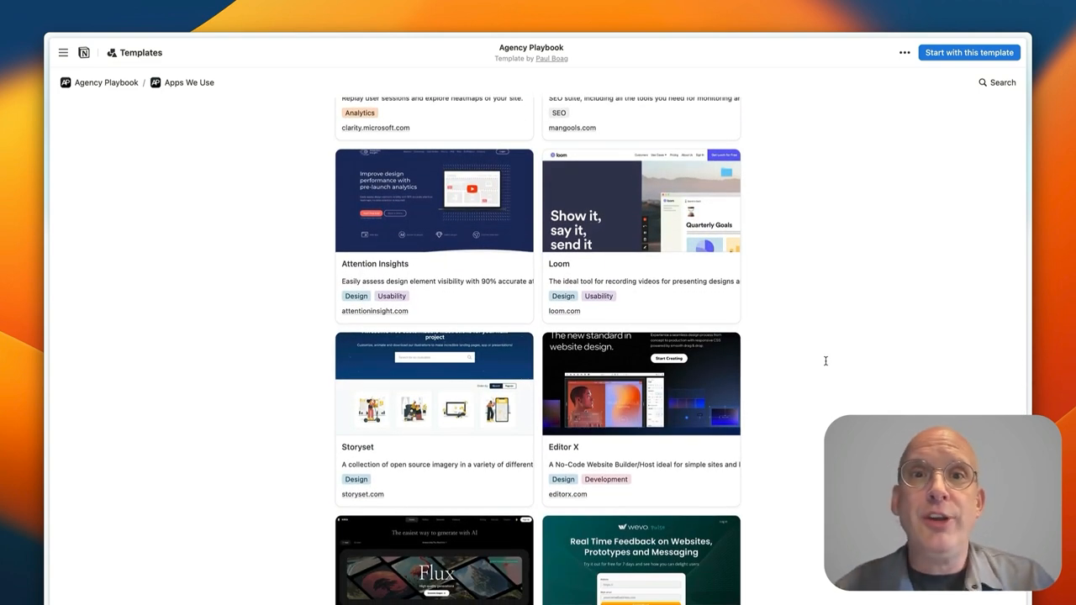
{"action": "mouse_move", "coordinate": [751, 306]}
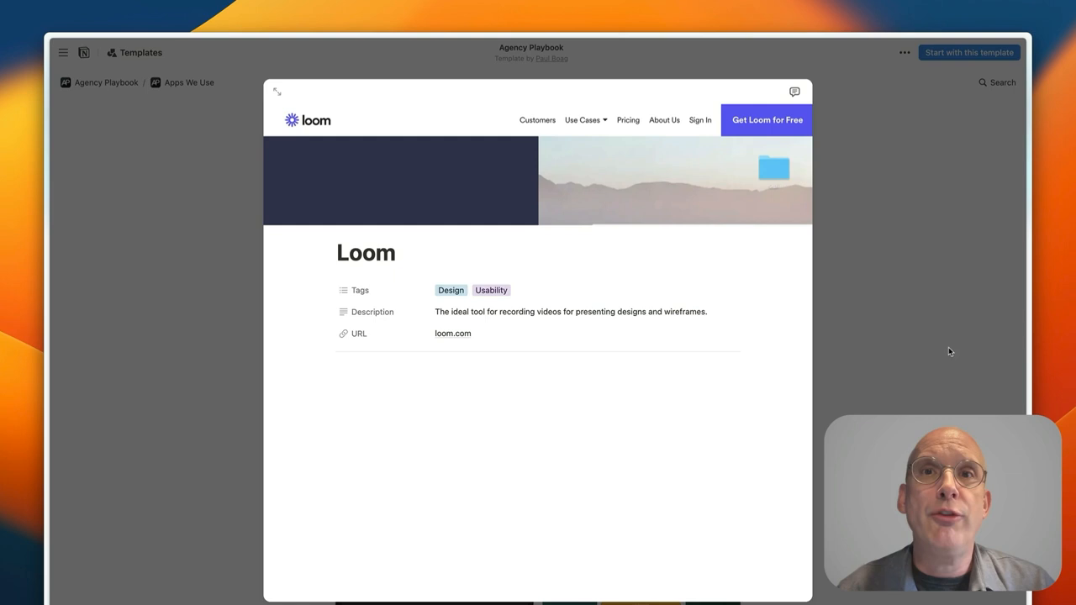
{"action": "mouse_move", "coordinate": [585, 414]}
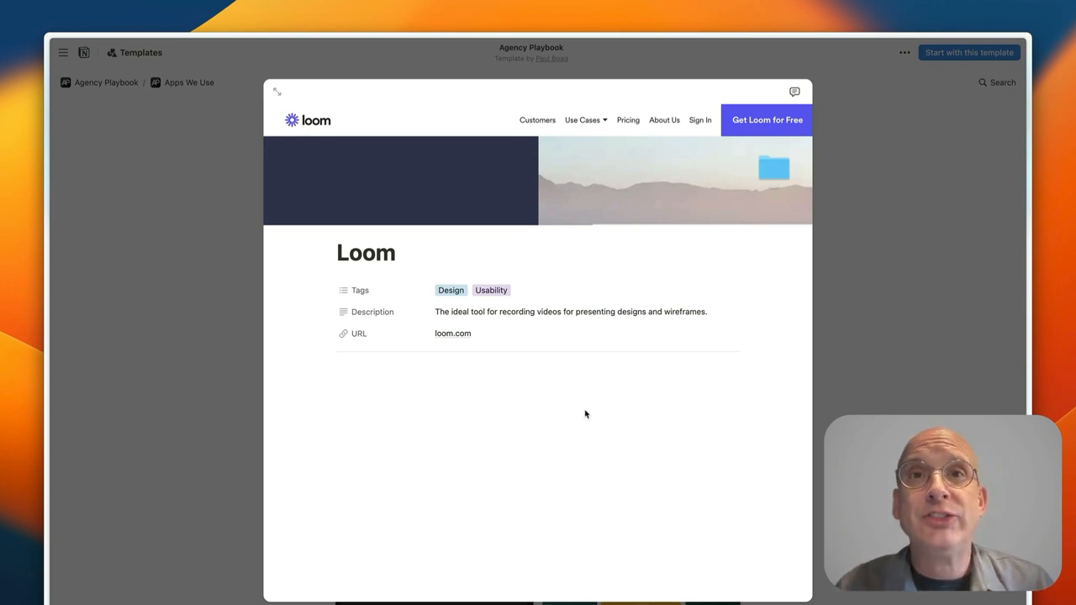
{"action": "mouse_move", "coordinate": [844, 269]}
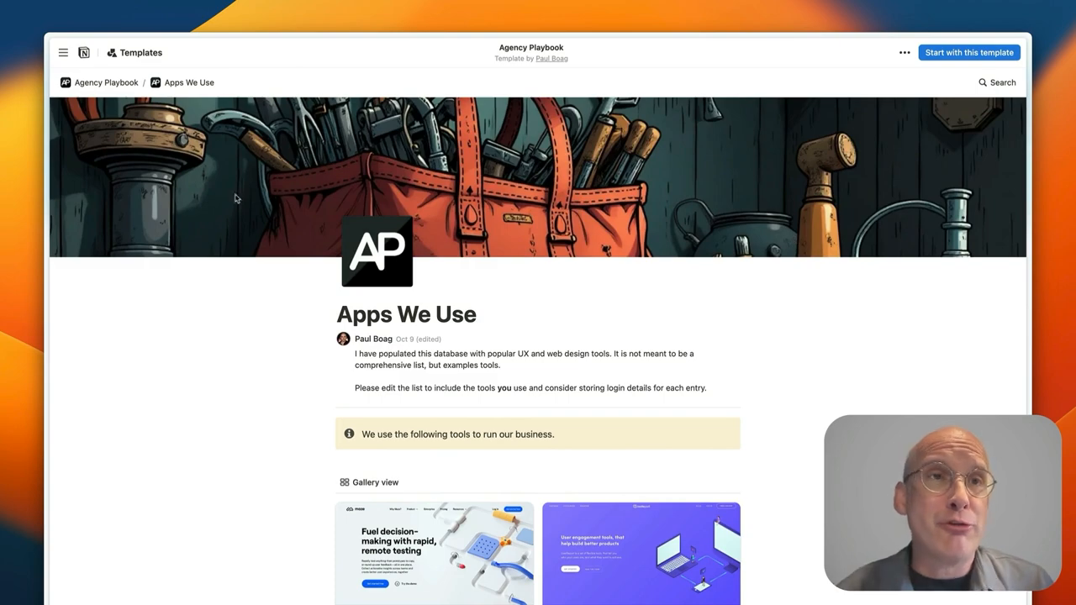
{"action": "left_click", "coordinate": [105, 83]}
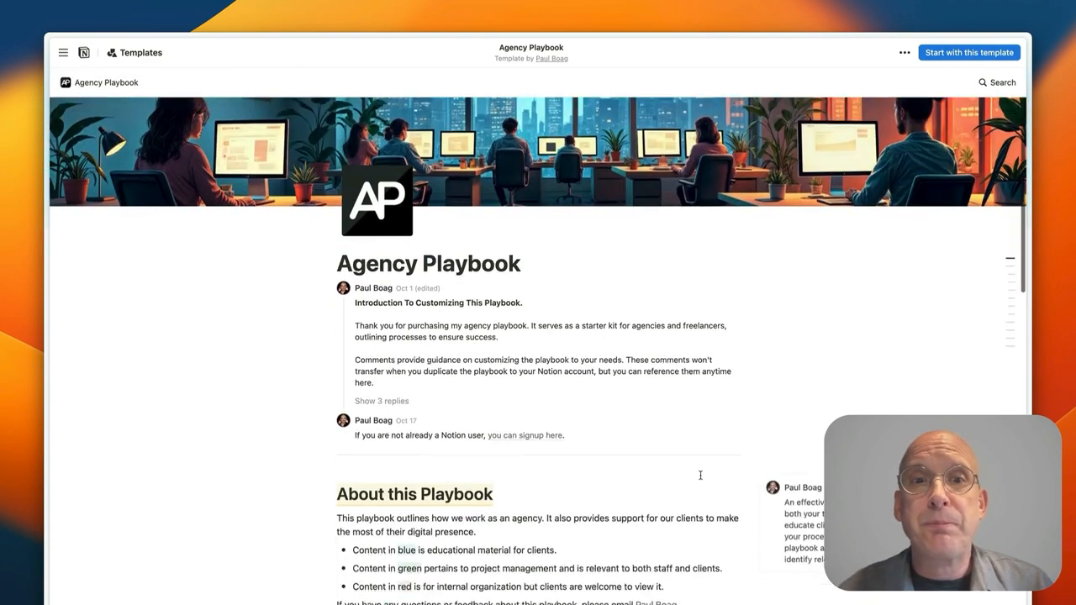
{"action": "scroll", "scroll_direction": "down", "scroll_amount": 3}
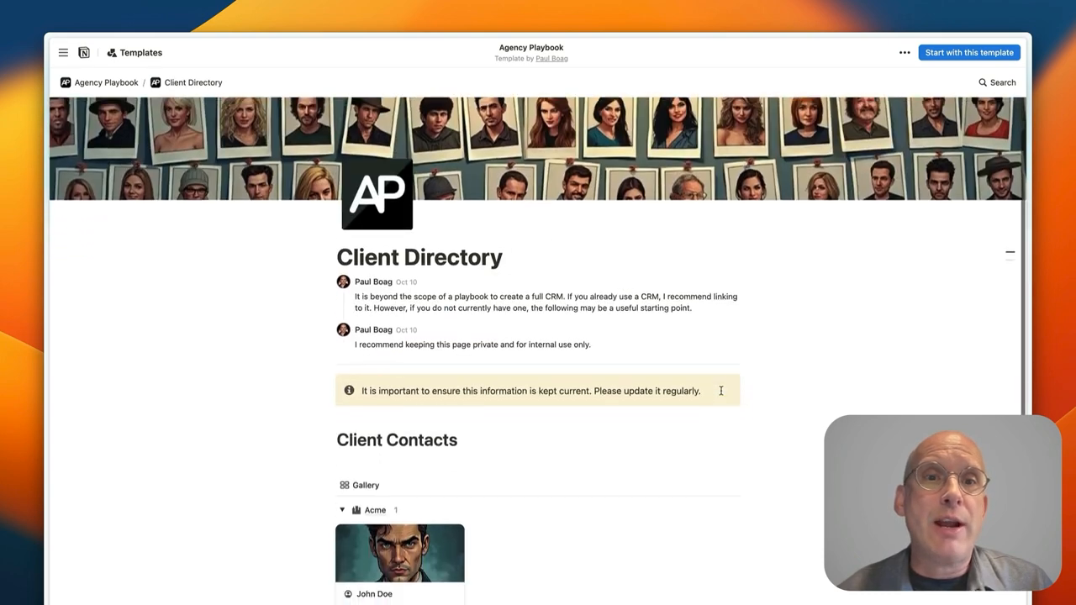
{"action": "scroll", "scroll_direction": "down", "scroll_amount": 3}
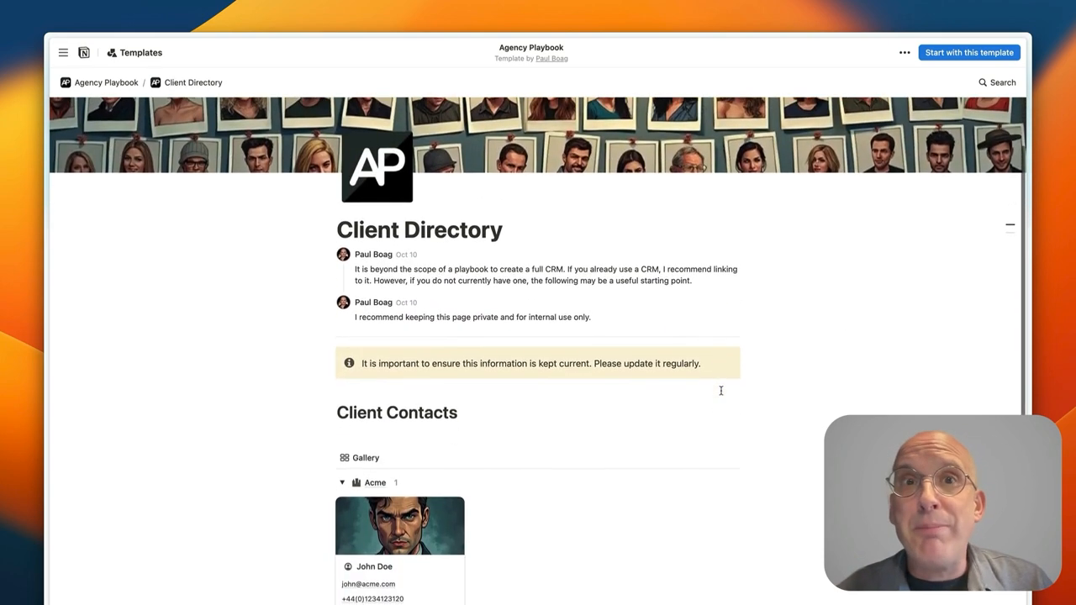
{"action": "scroll", "scroll_direction": "down", "scroll_amount": 3}
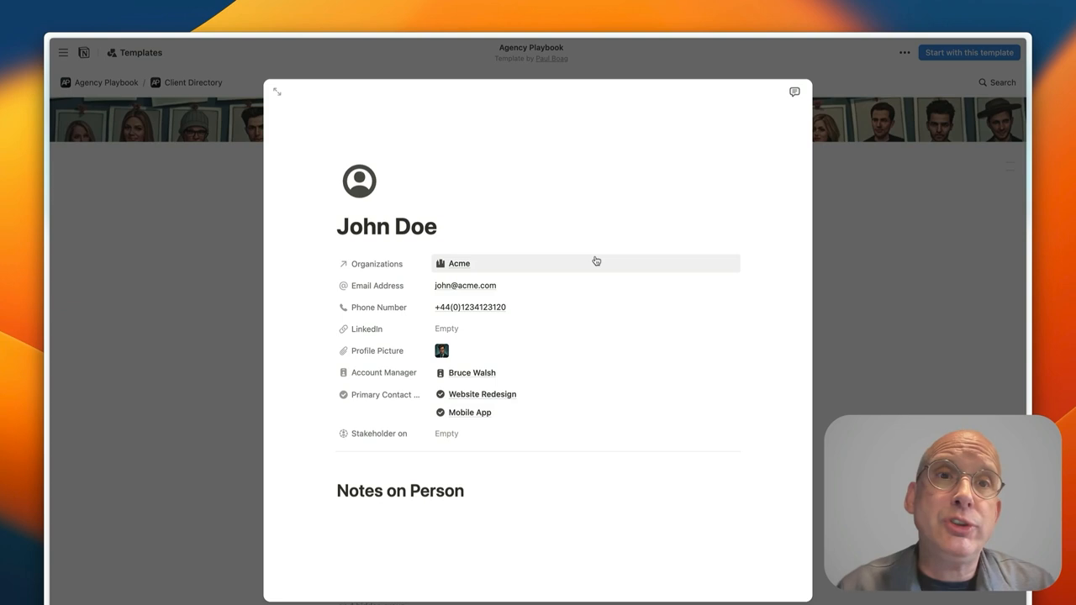
{"action": "mouse_move", "coordinate": [470, 266]}
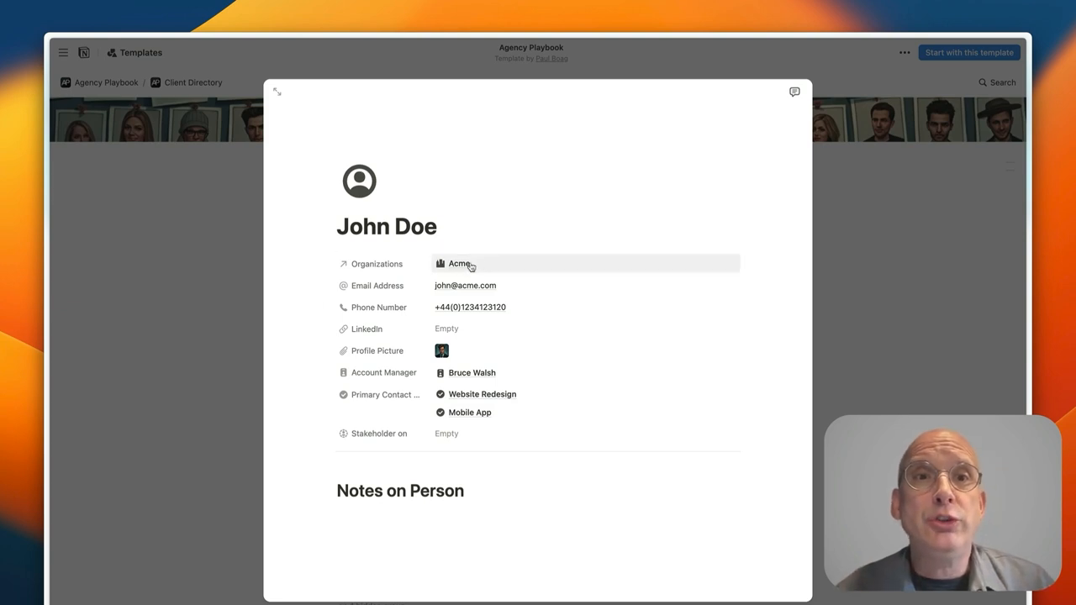
{"action": "mouse_move", "coordinate": [597, 471]}
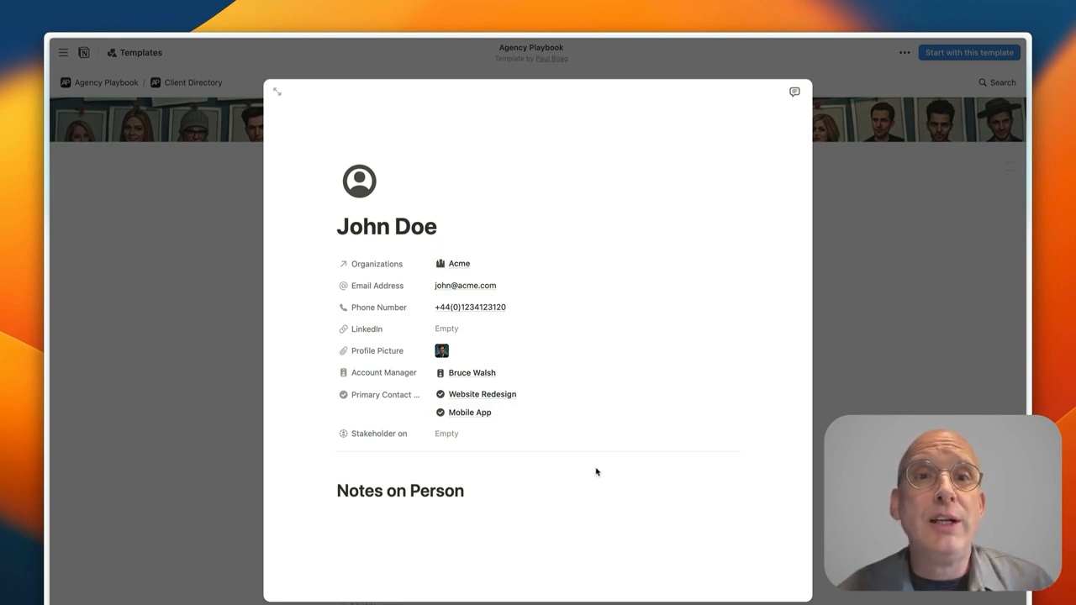
{"action": "mouse_move", "coordinate": [468, 403]}
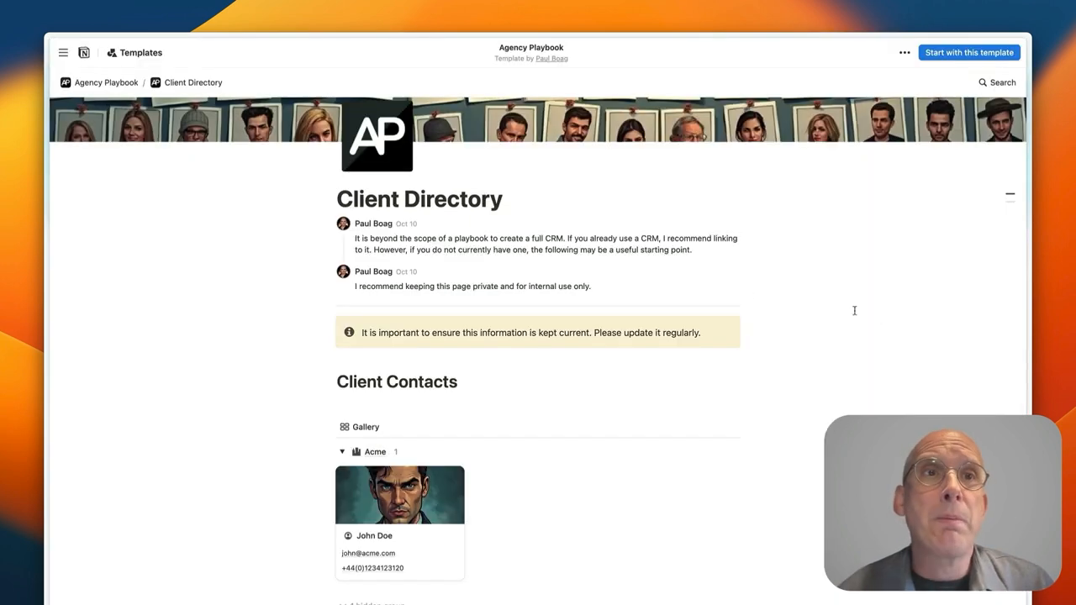
Navigate from the Agency Playbook homepage to the Projects page and browse its board.
{"action": "left_click", "coordinate": [106, 83]}
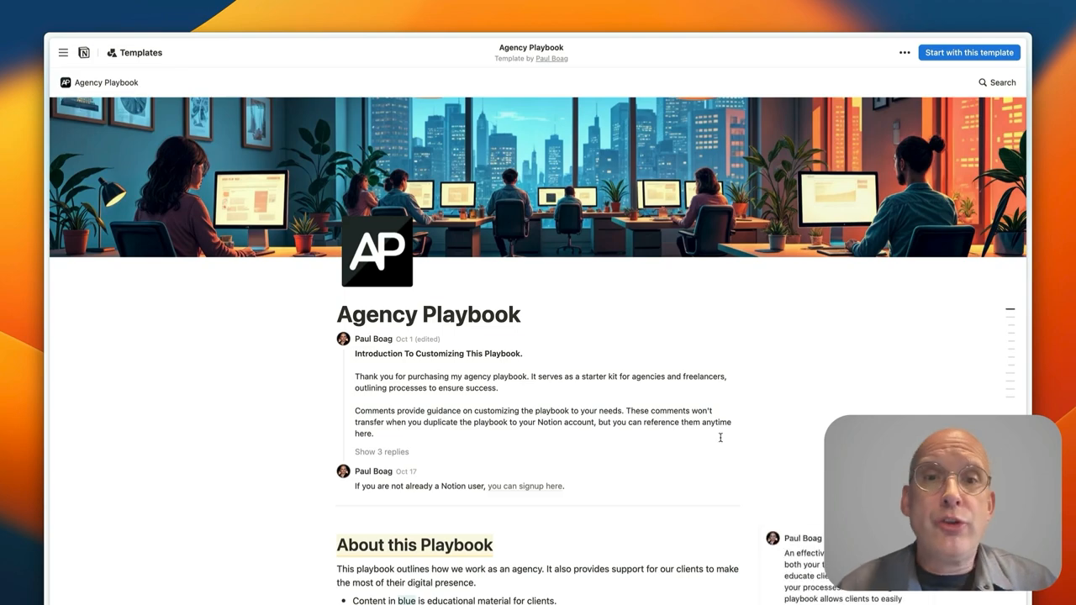
{"action": "scroll", "scroll_direction": "down", "scroll_amount": 3}
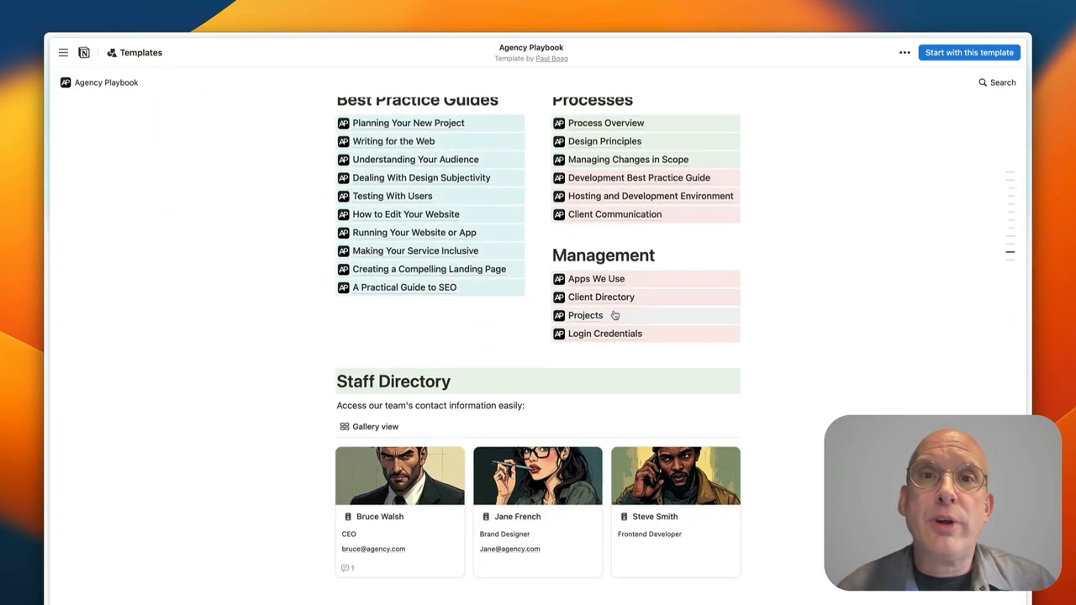
{"action": "left_click", "coordinate": [585, 316]}
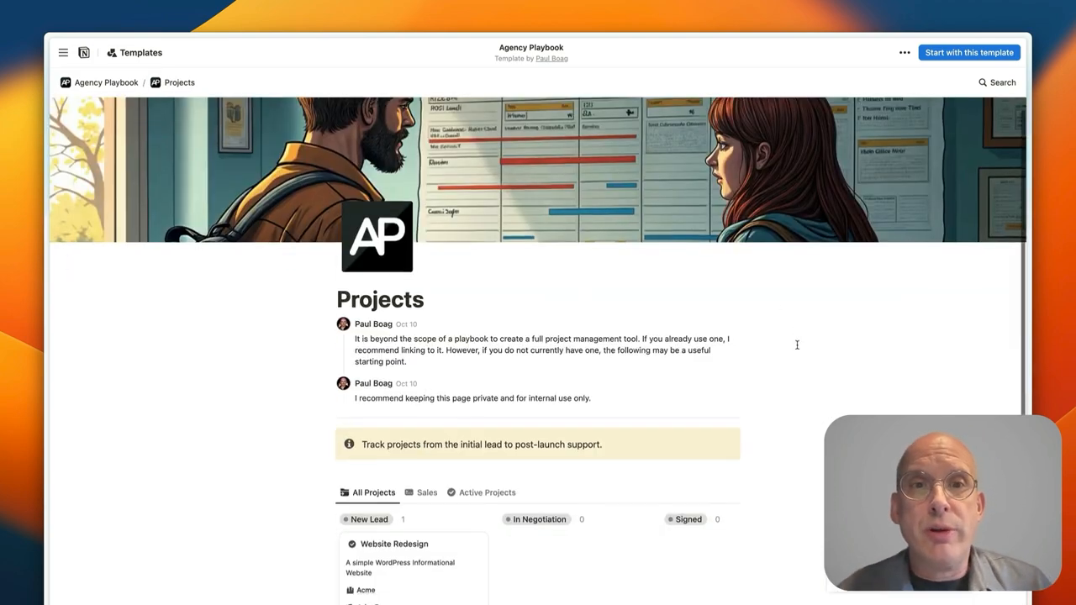
{"action": "scroll", "scroll_direction": "down", "scroll_amount": 3}
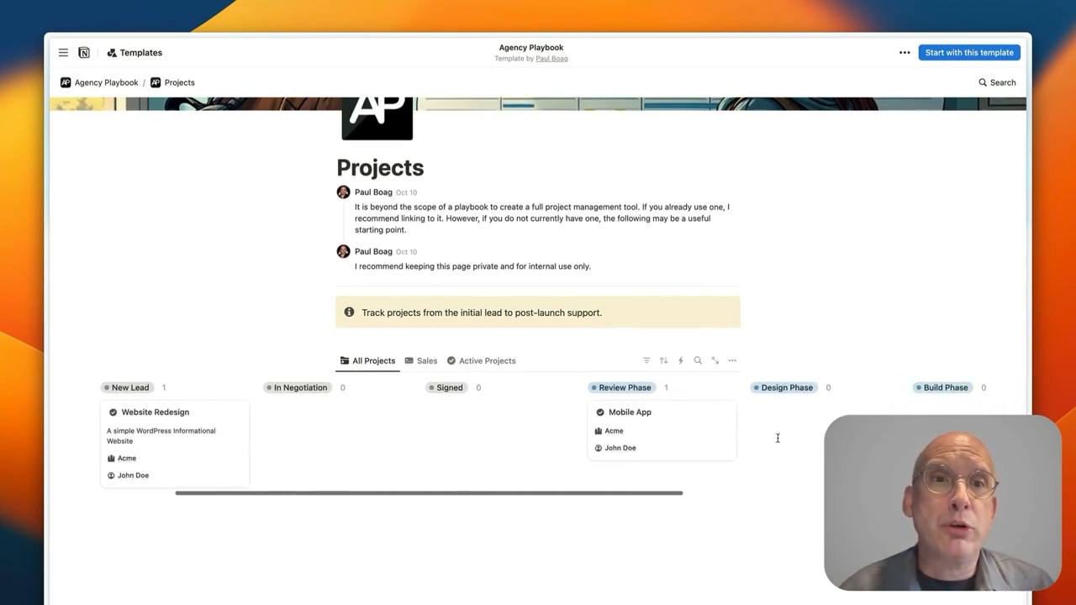
{"action": "scroll", "scroll_direction": "right", "scroll_amount": 3}
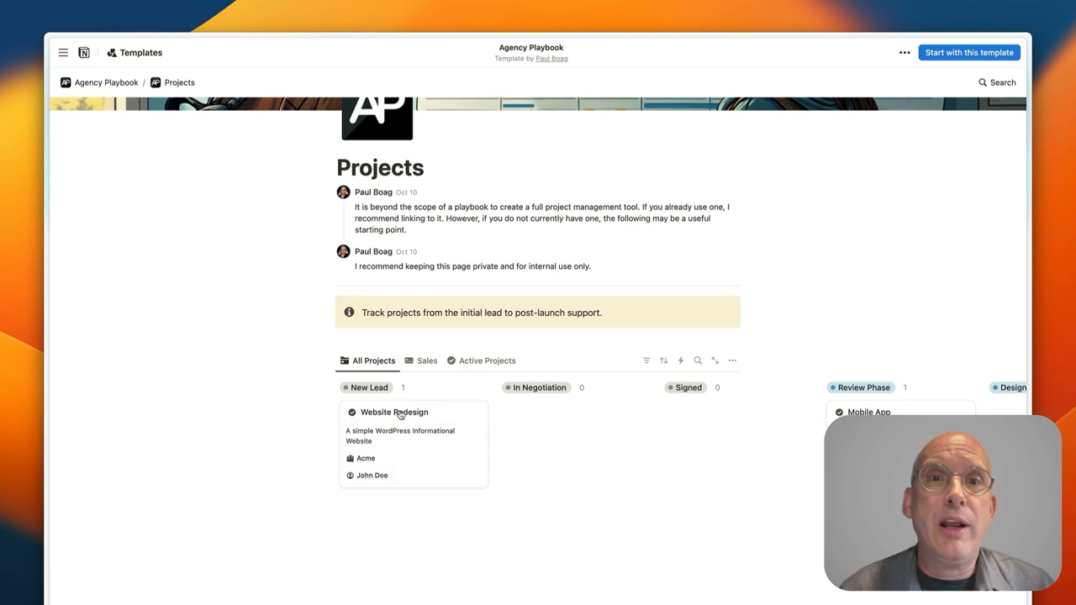
{"action": "mouse_move", "coordinate": [491, 414]}
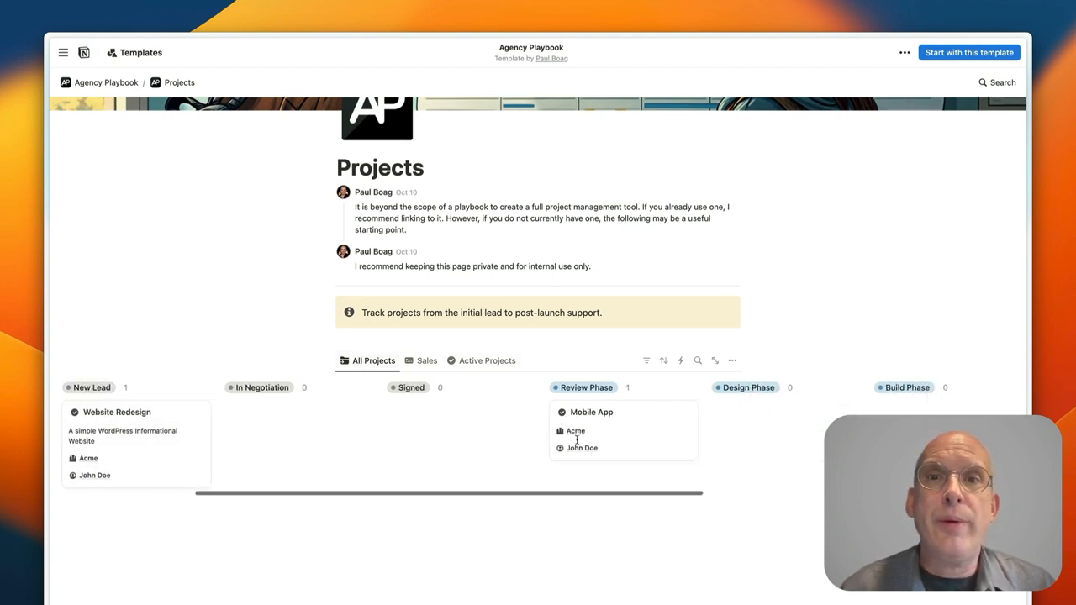
{"action": "scroll", "scroll_direction": "right", "scroll_amount": 3}
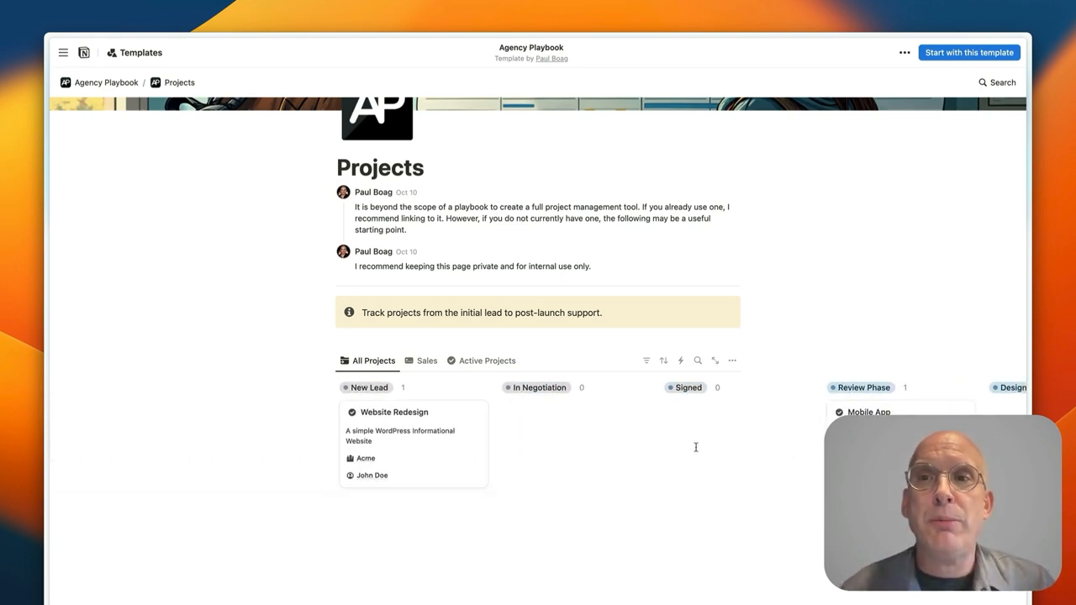
{"action": "scroll", "scroll_direction": "left", "scroll_amount": 3}
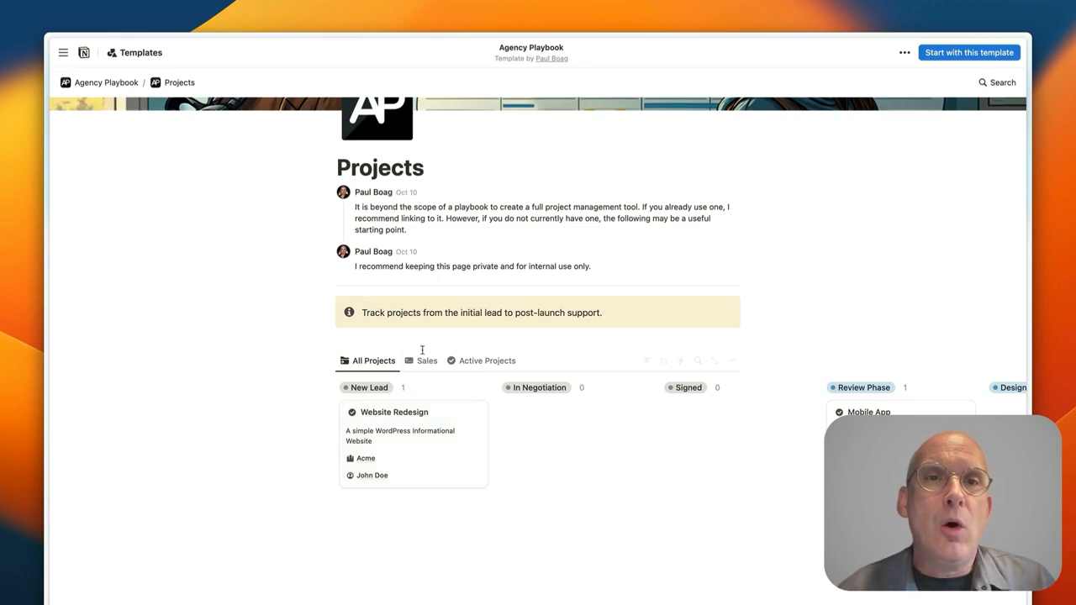
Compare the Active Projects, Sales and All Projects views of the Projects database.
{"action": "left_click", "coordinate": [487, 359]}
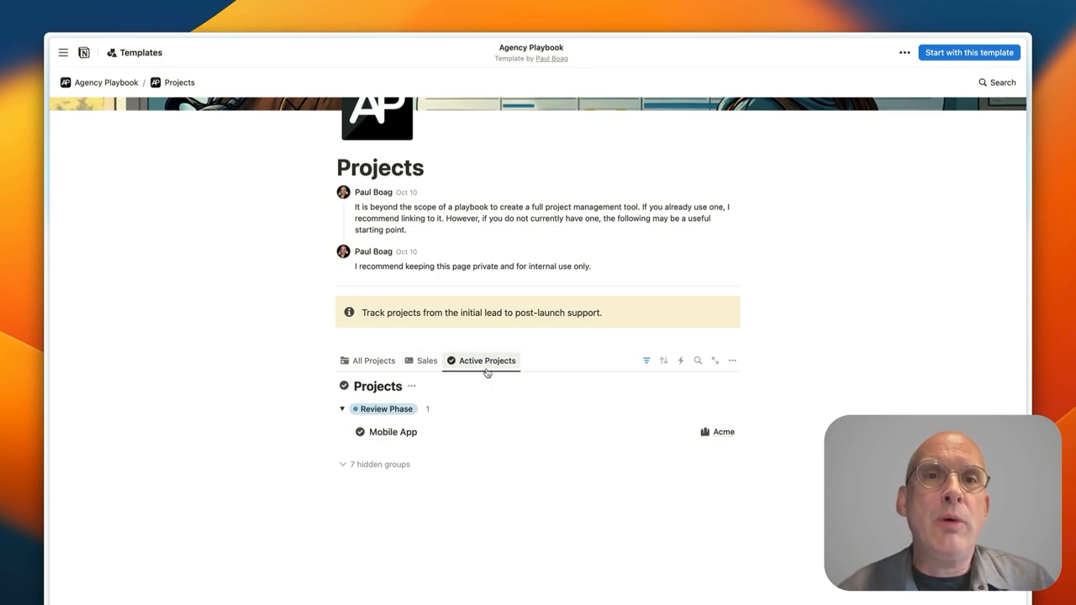
{"action": "mouse_move", "coordinate": [598, 441]}
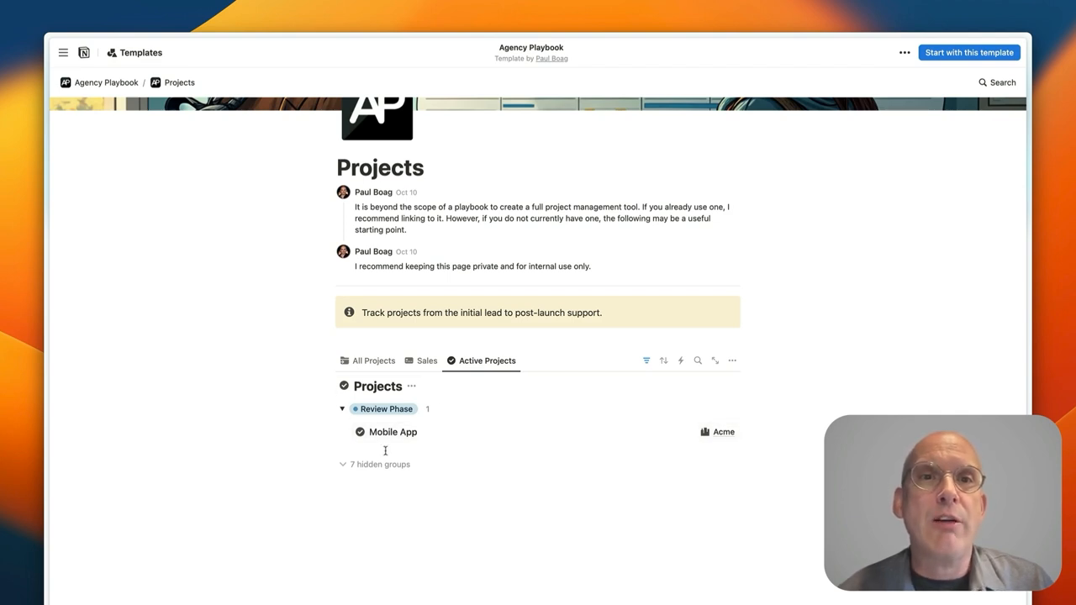
{"action": "left_click", "coordinate": [427, 359]}
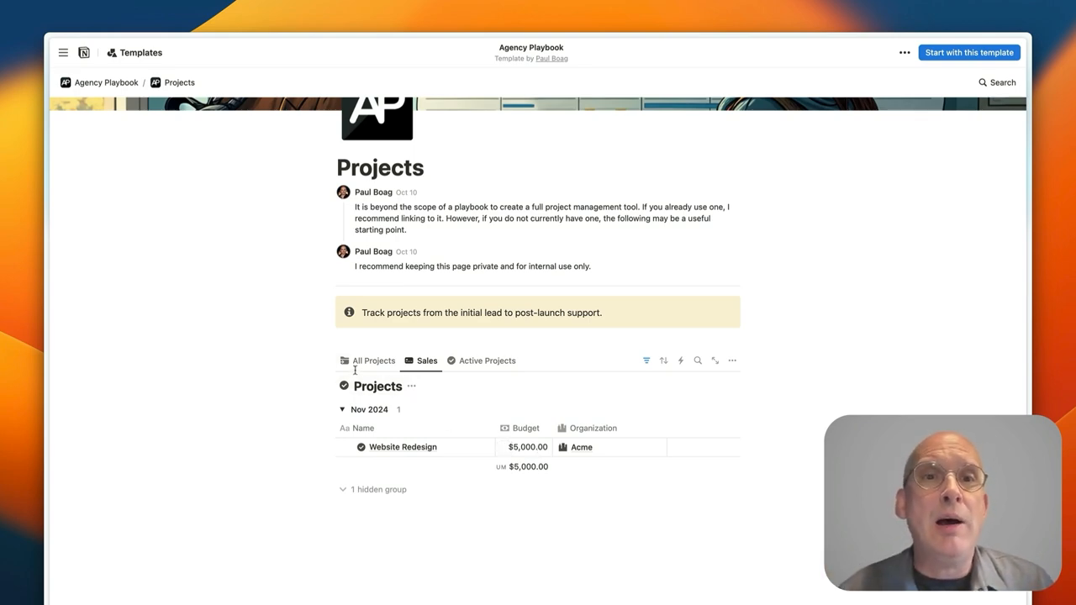
{"action": "left_click", "coordinate": [373, 359]}
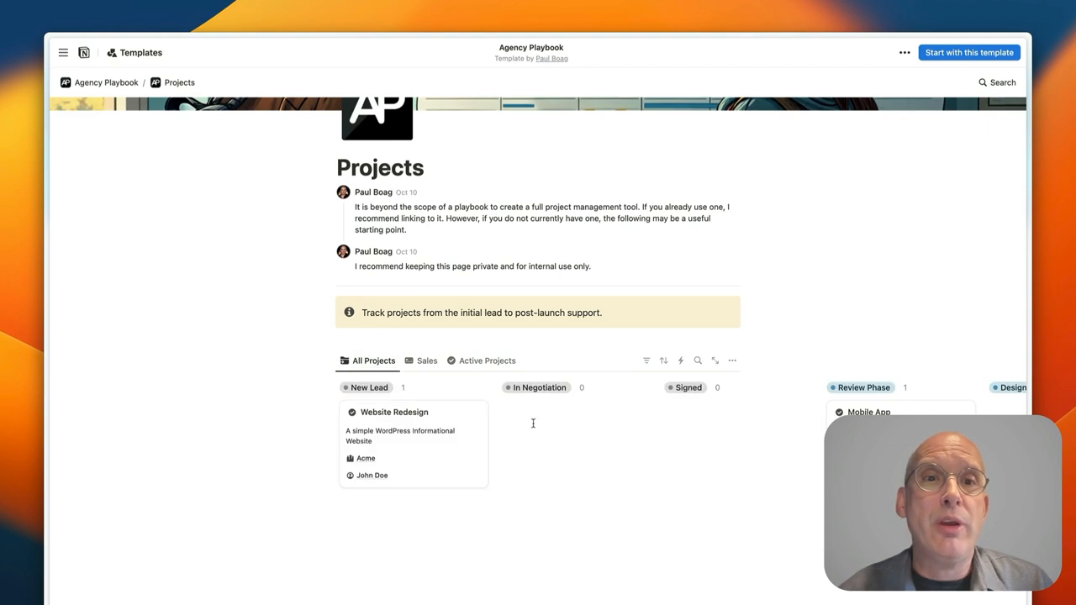
{"action": "left_click", "coordinate": [393, 412]}
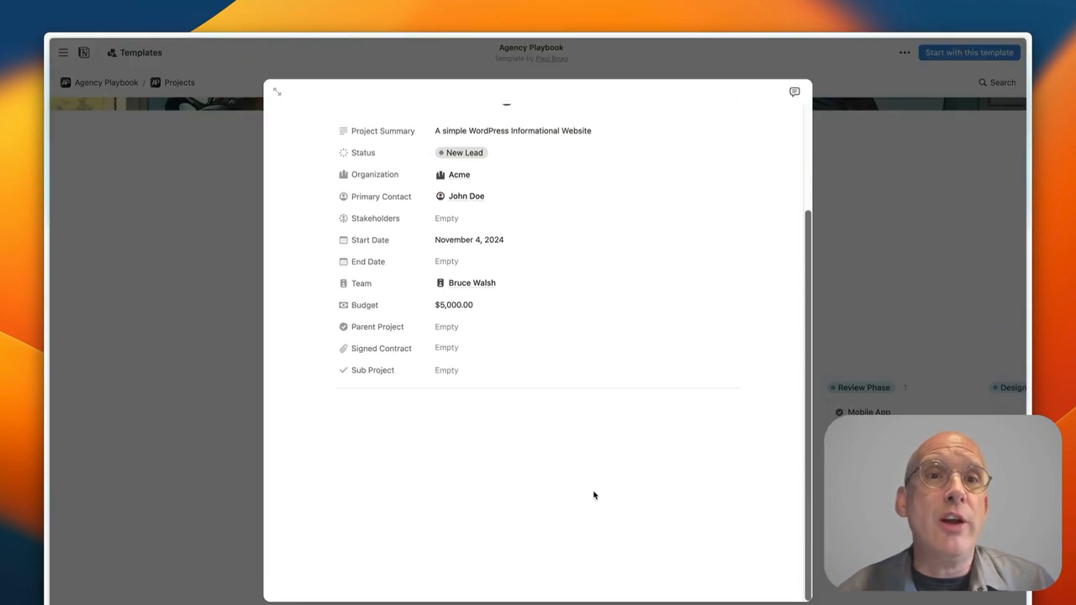
{"action": "mouse_move", "coordinate": [385, 428]}
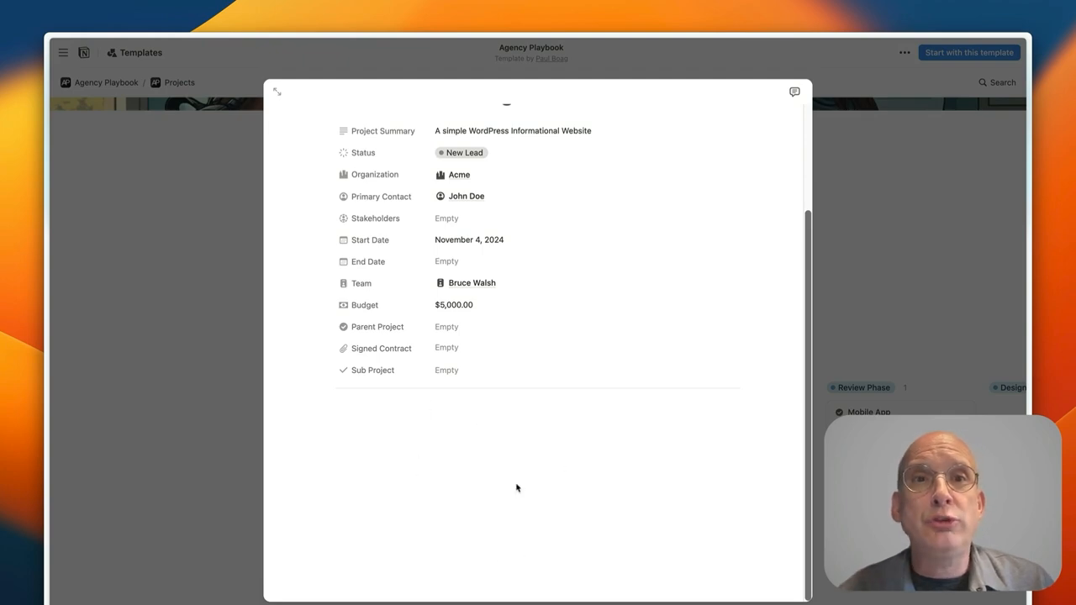
{"action": "mouse_move", "coordinate": [431, 249]}
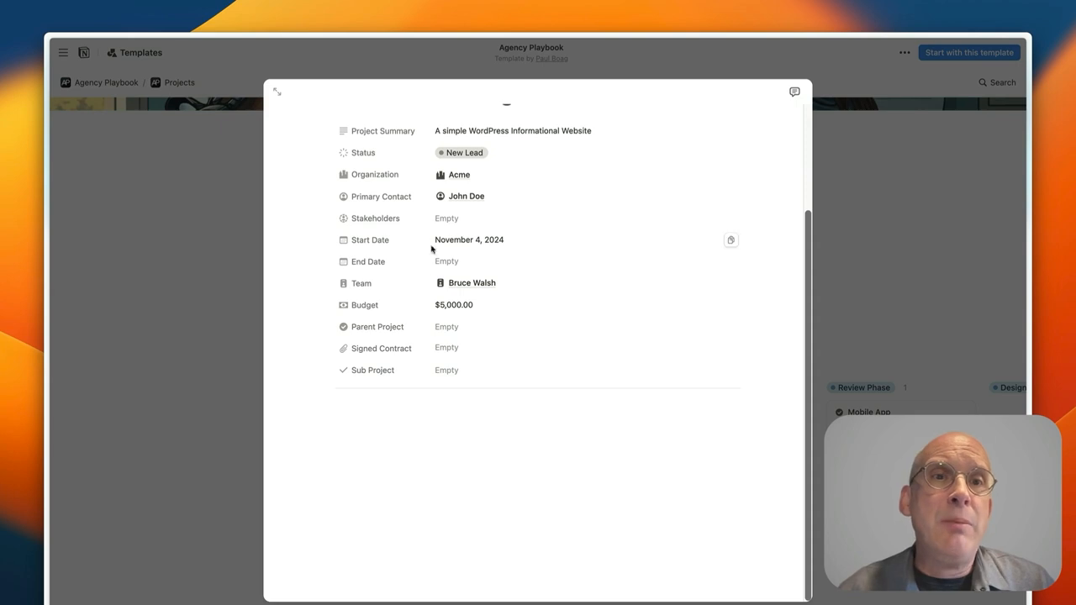
{"action": "mouse_move", "coordinate": [444, 346]}
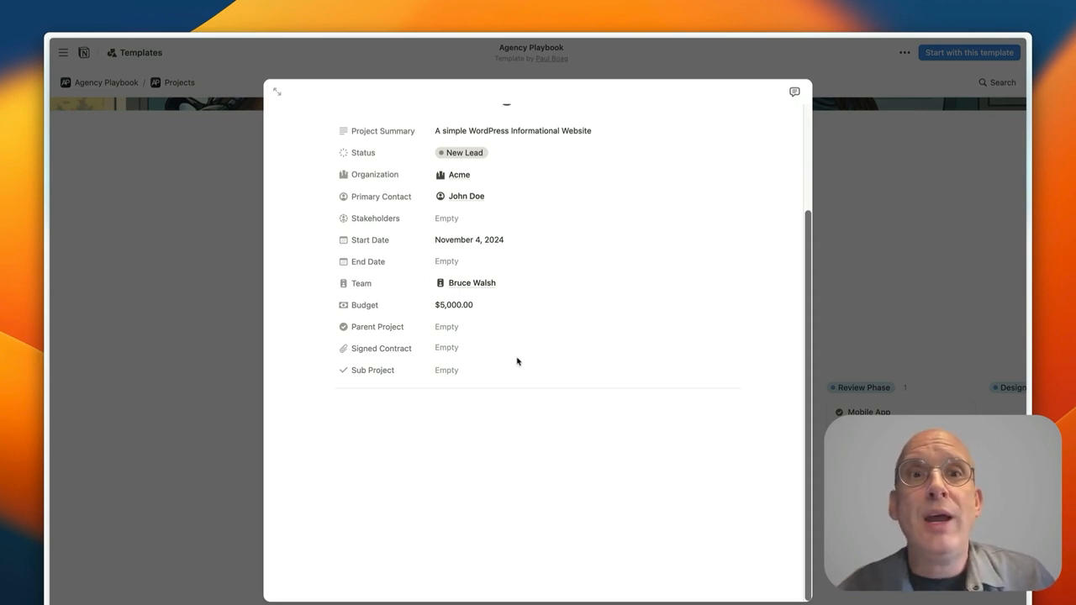
{"action": "mouse_move", "coordinate": [521, 340]}
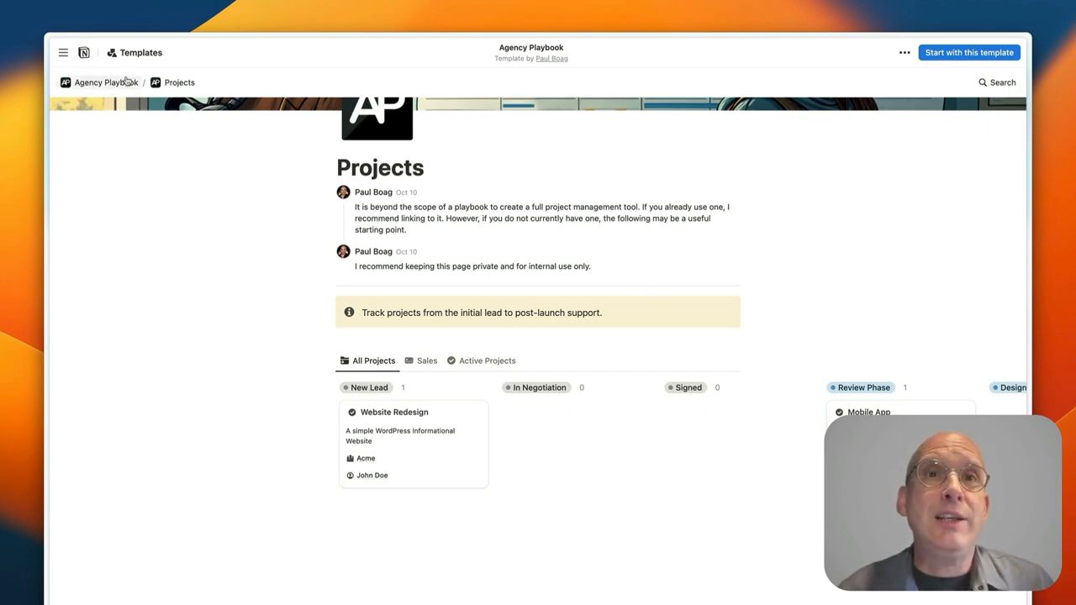
View the Login Credentials page with the Acme WordPress login, then return to the homepage.
{"action": "left_click", "coordinate": [104, 82]}
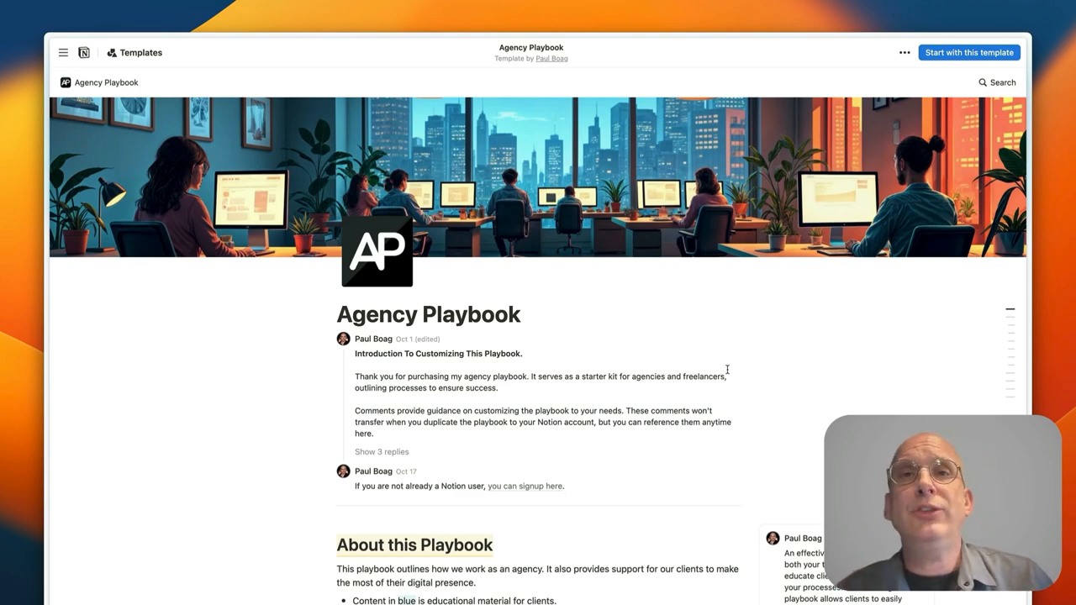
{"action": "scroll", "scroll_direction": "down", "scroll_amount": 3}
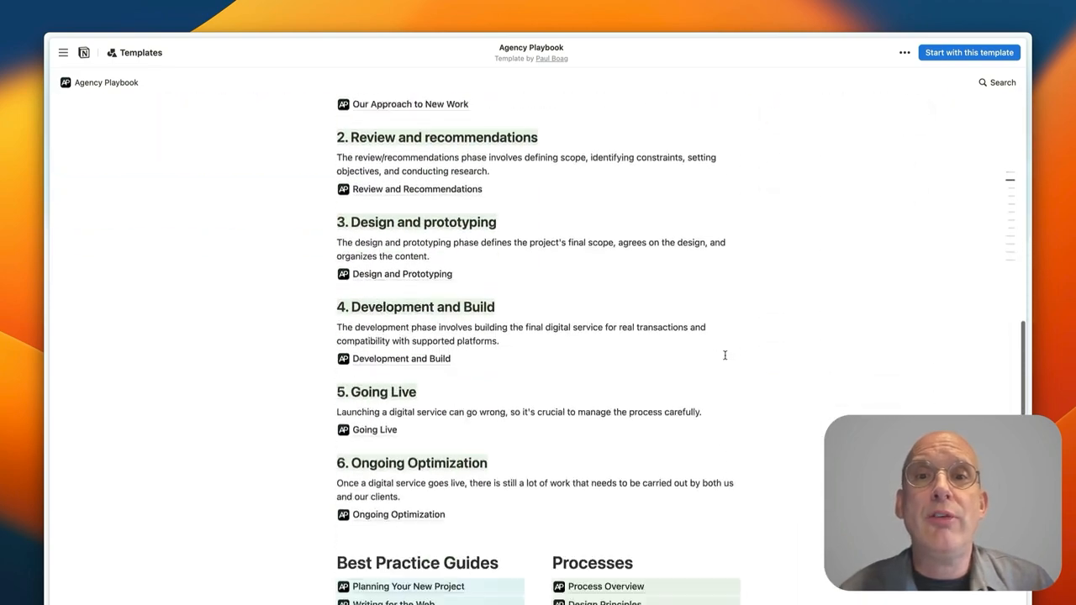
{"action": "scroll", "scroll_direction": "down", "scroll_amount": 3}
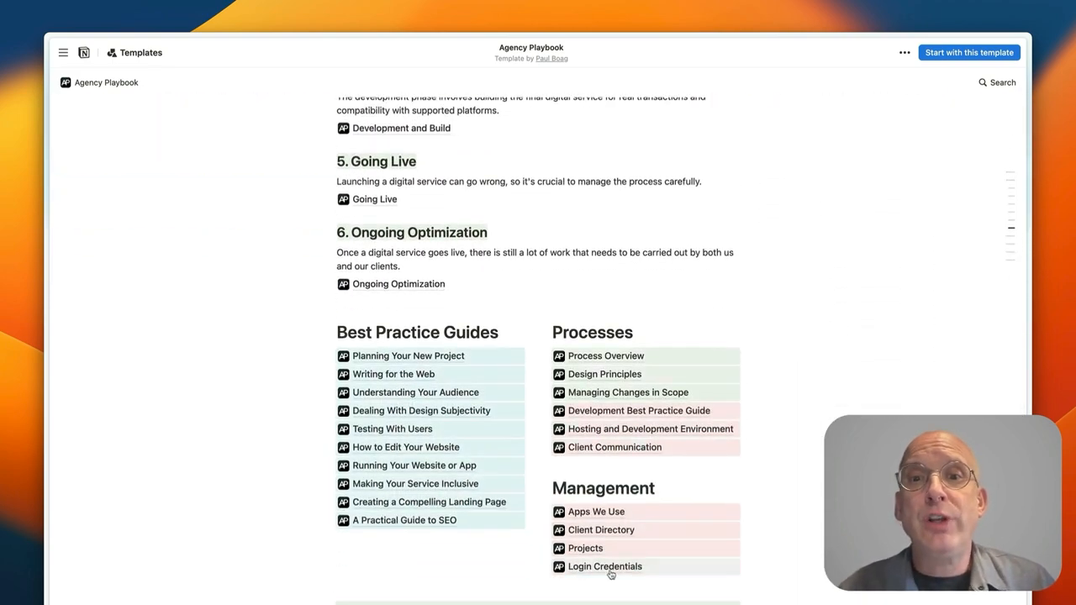
{"action": "left_click", "coordinate": [605, 564]}
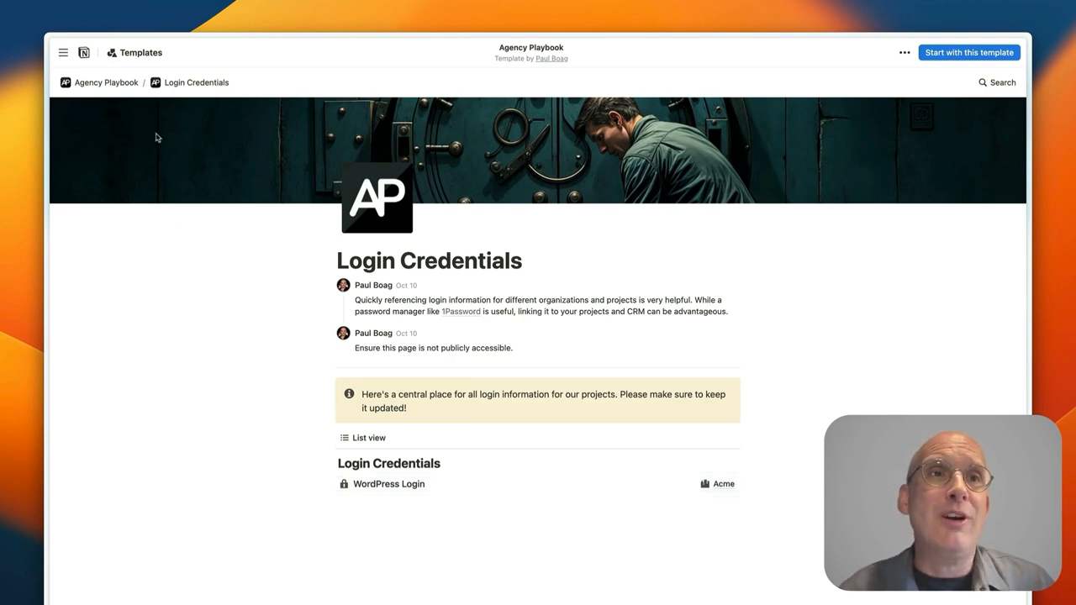
{"action": "left_click", "coordinate": [104, 82]}
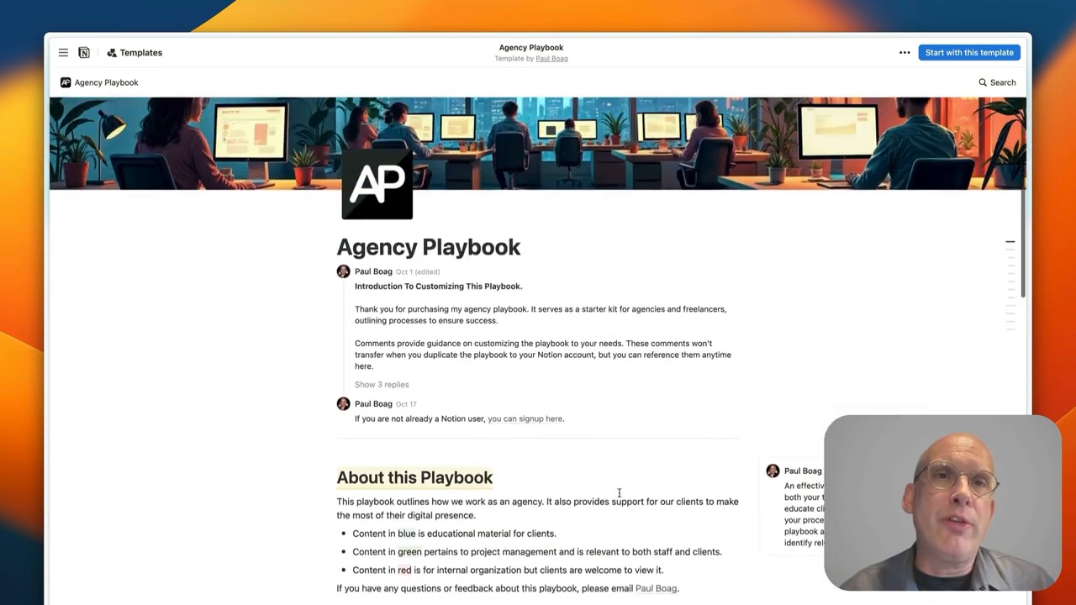
{"action": "scroll", "scroll_direction": "down", "scroll_amount": 3}
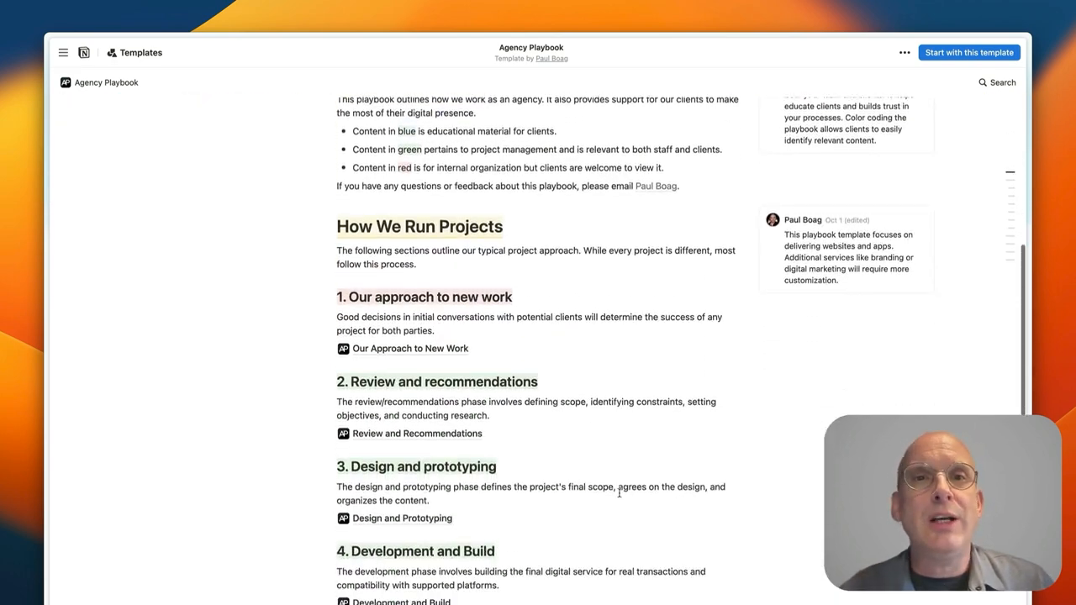
{"action": "scroll", "scroll_direction": "down", "scroll_amount": 3}
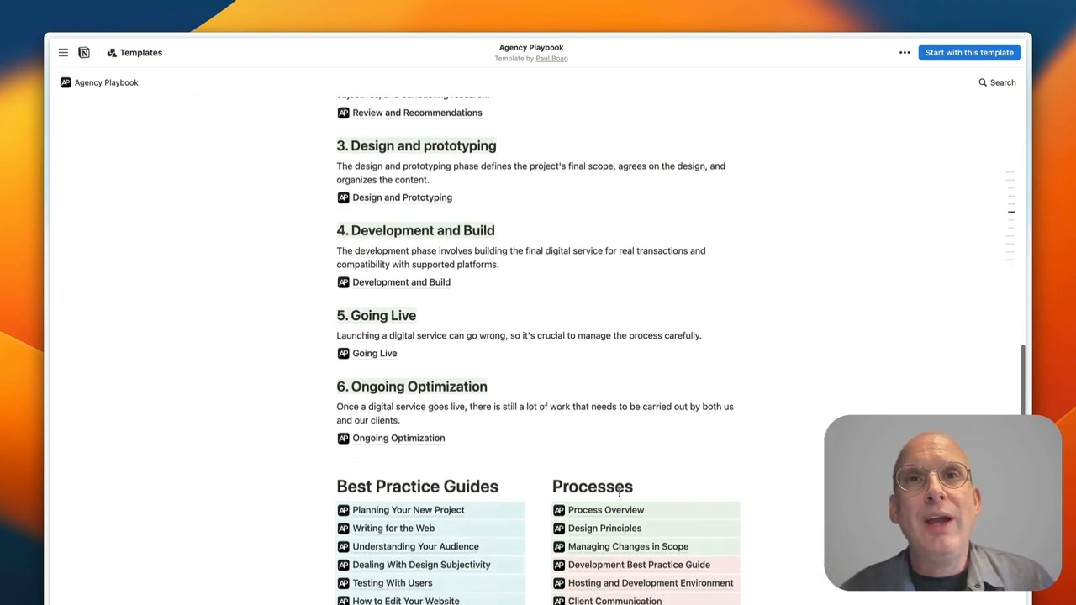
{"action": "scroll", "scroll_direction": "down", "scroll_amount": 3}
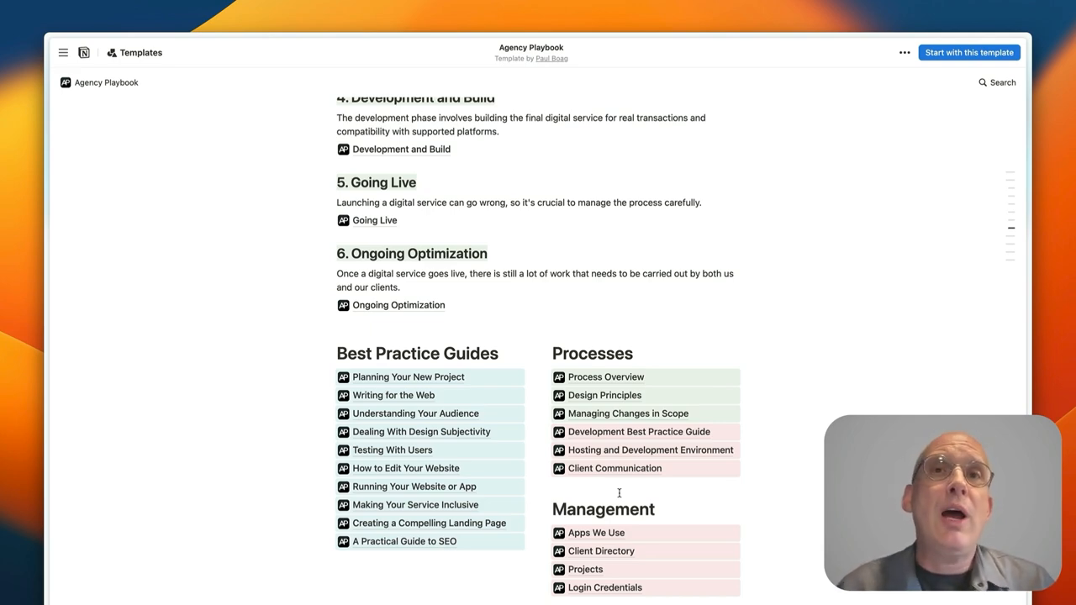
{"action": "mouse_move", "coordinate": [730, 379]}
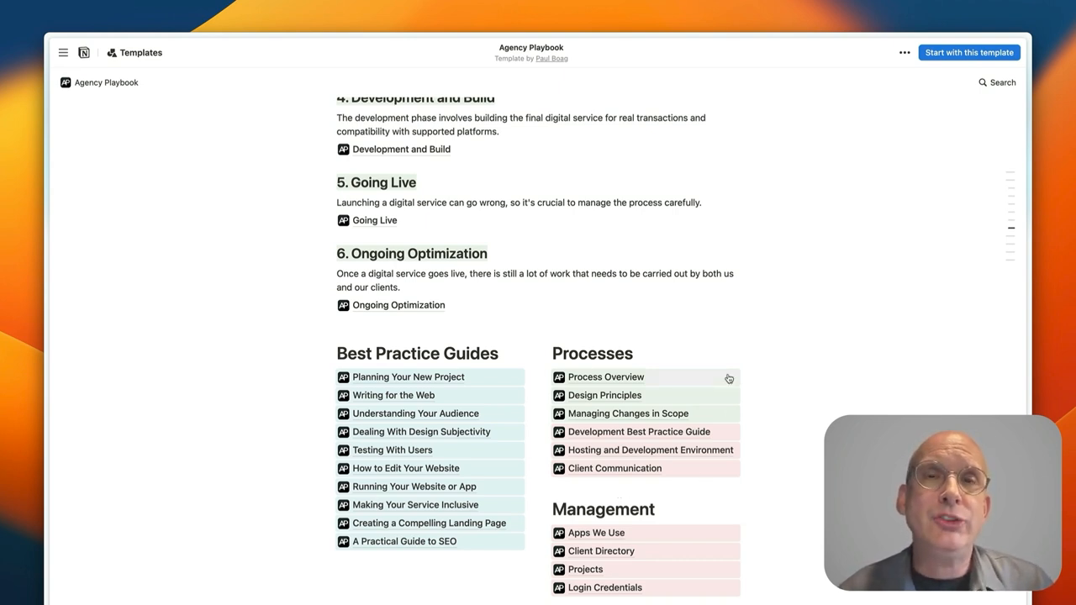
{"action": "mouse_move", "coordinate": [732, 348]}
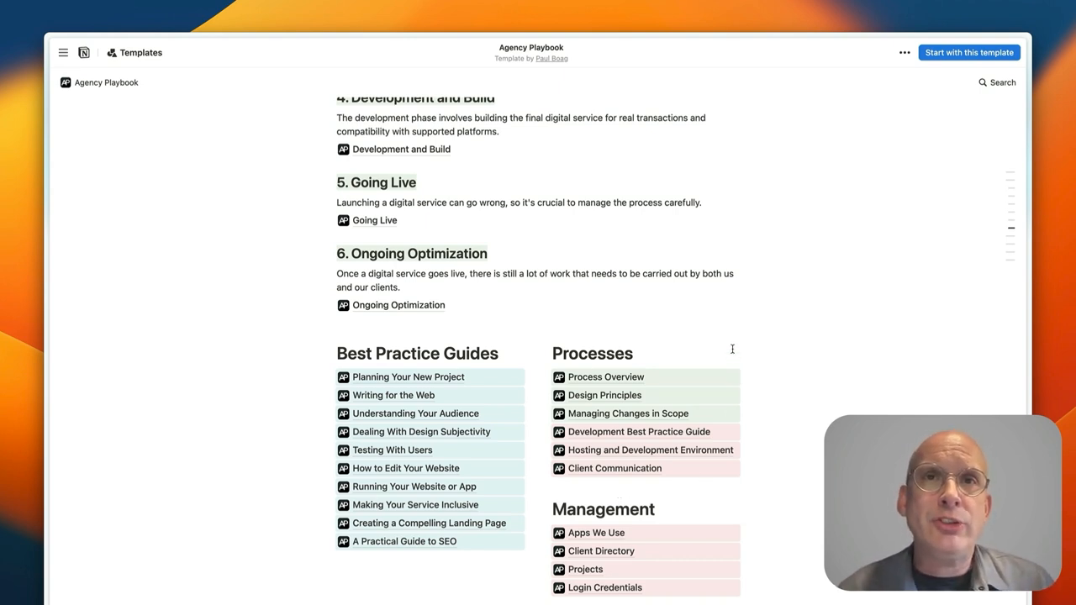